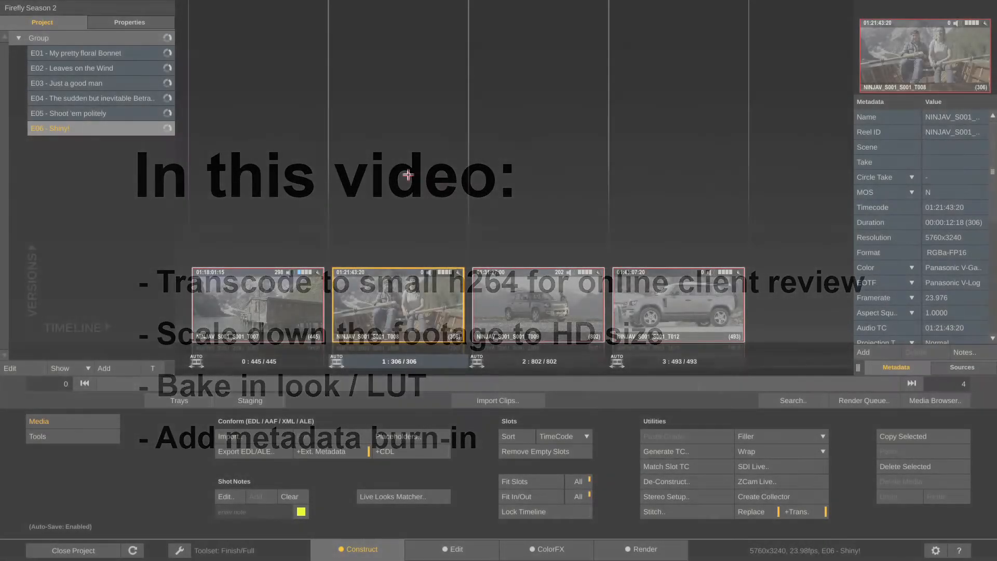
# Duplicate the E06 - Shiny! construct and rename the copy 'E06 - Shiny! Colored'.
pyautogui.click(257, 304)
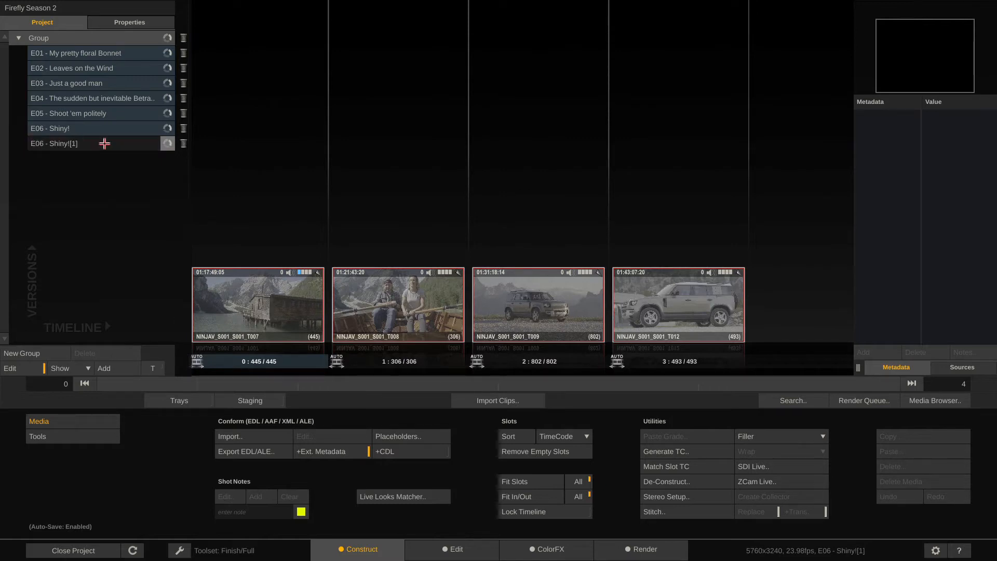
pyautogui.write('Colored')
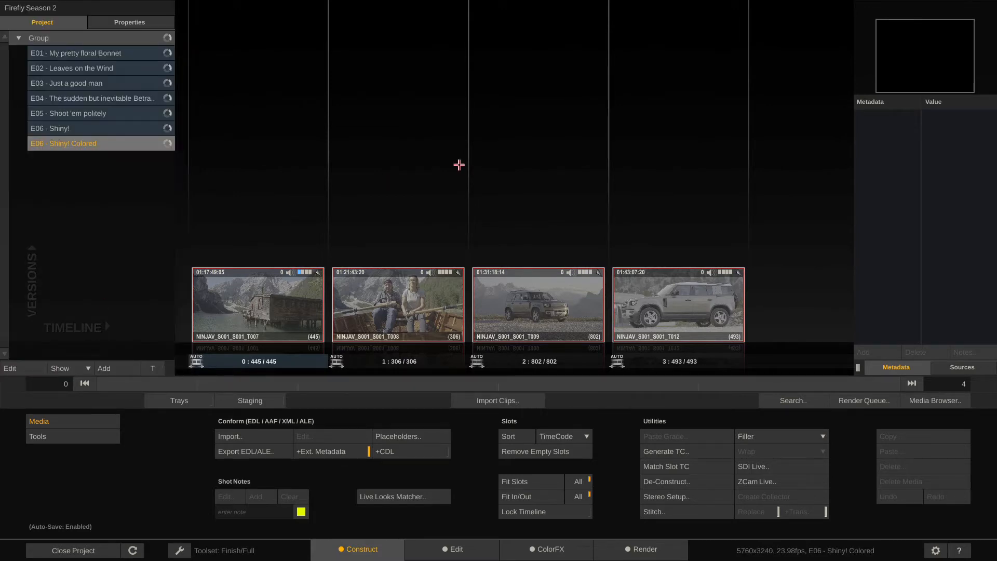
pyautogui.moveTo(430, 324)
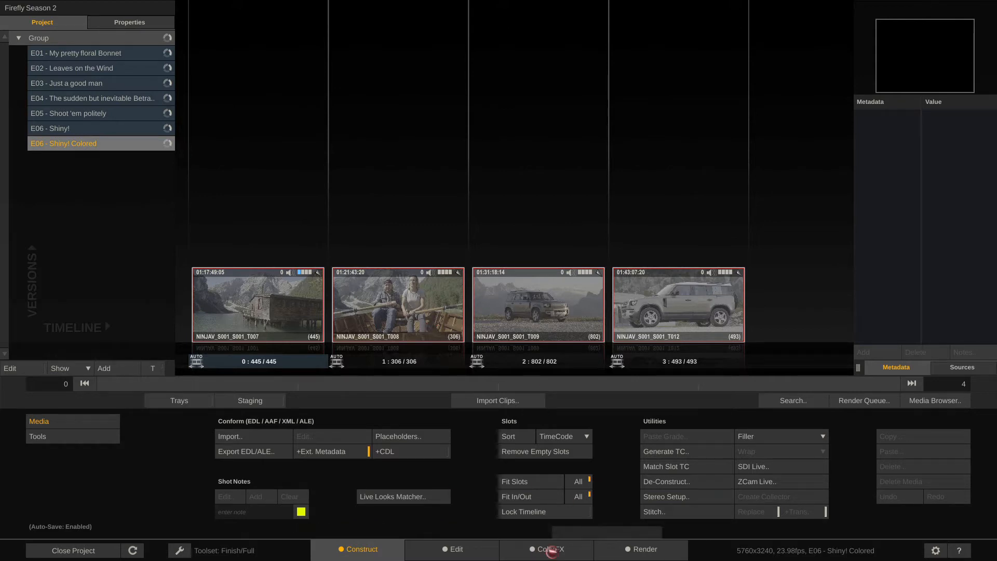
# Enter ColorFX with RGB scopes shown and load a cube LUT onto the cabin shot.
pyautogui.click(547, 548)
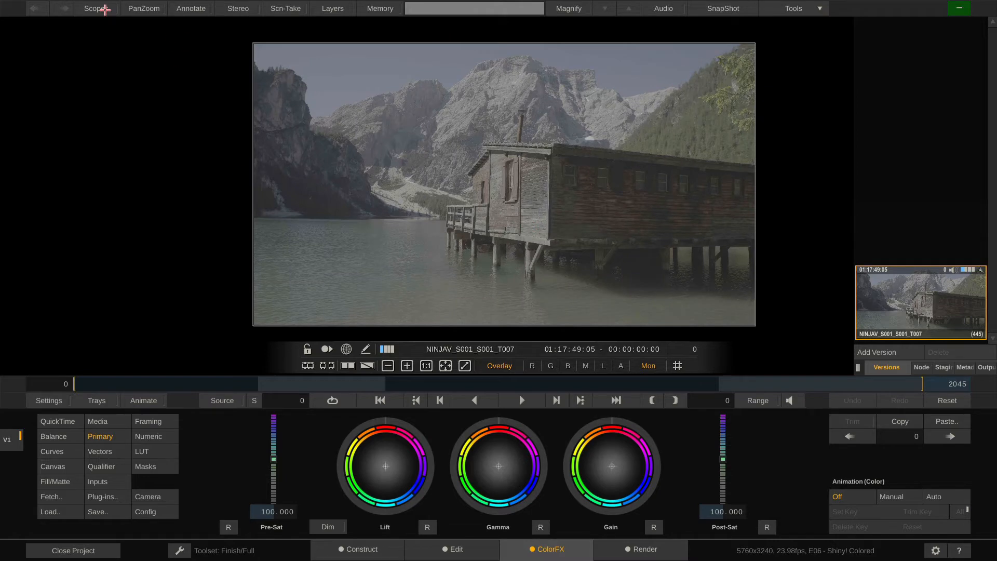
pyautogui.click(95, 9)
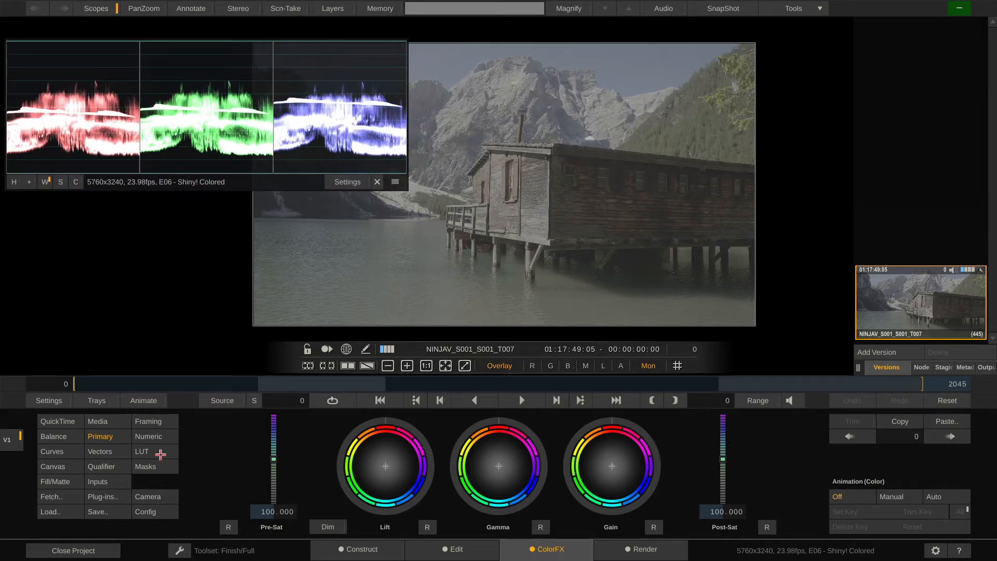
pyautogui.click(141, 452)
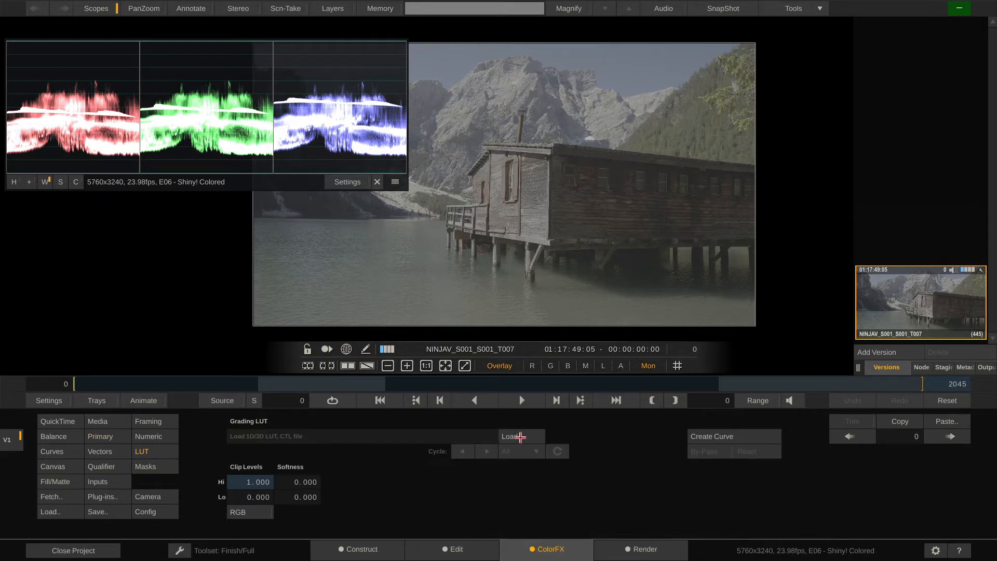
pyautogui.click(512, 436)
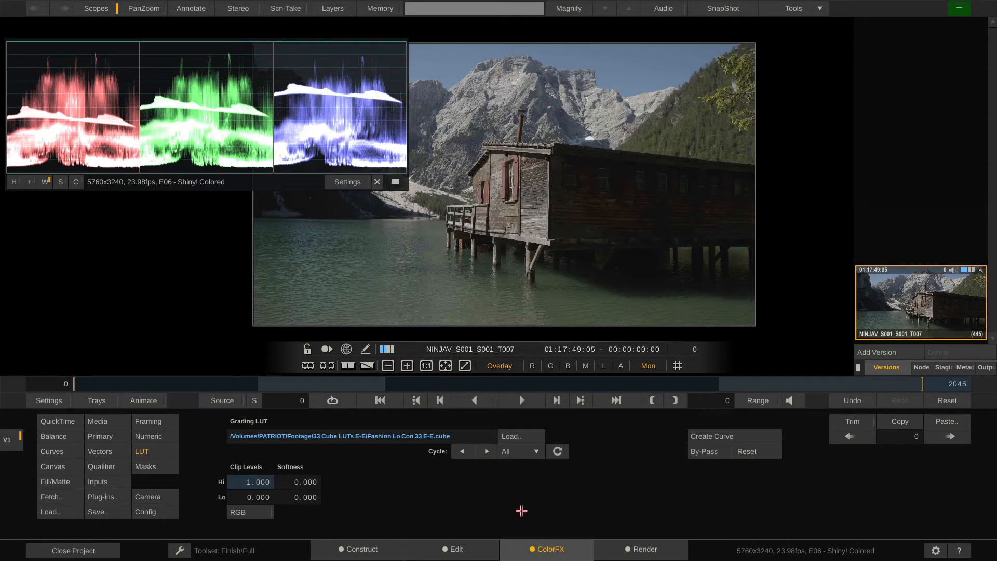
# Cycle through the folder's LUTs and settle on Fashion Lo Con 33 for the shot.
pyautogui.click(486, 451)
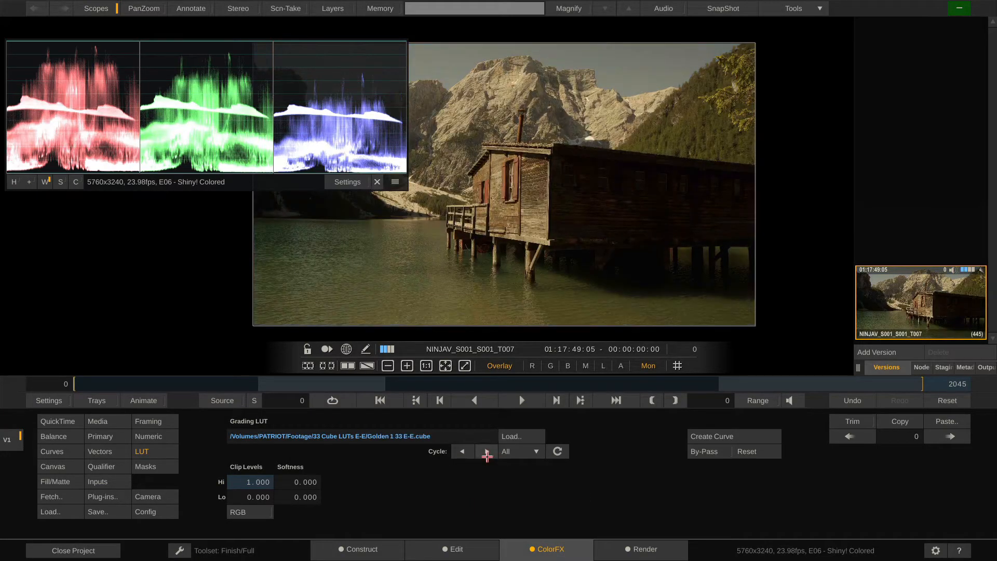
pyautogui.click(487, 455)
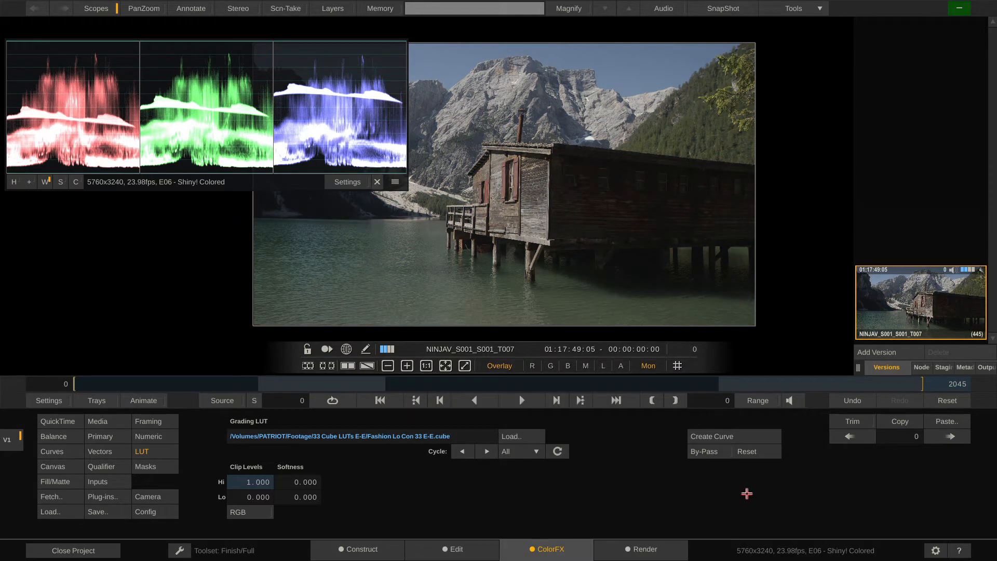
pyautogui.click(704, 450)
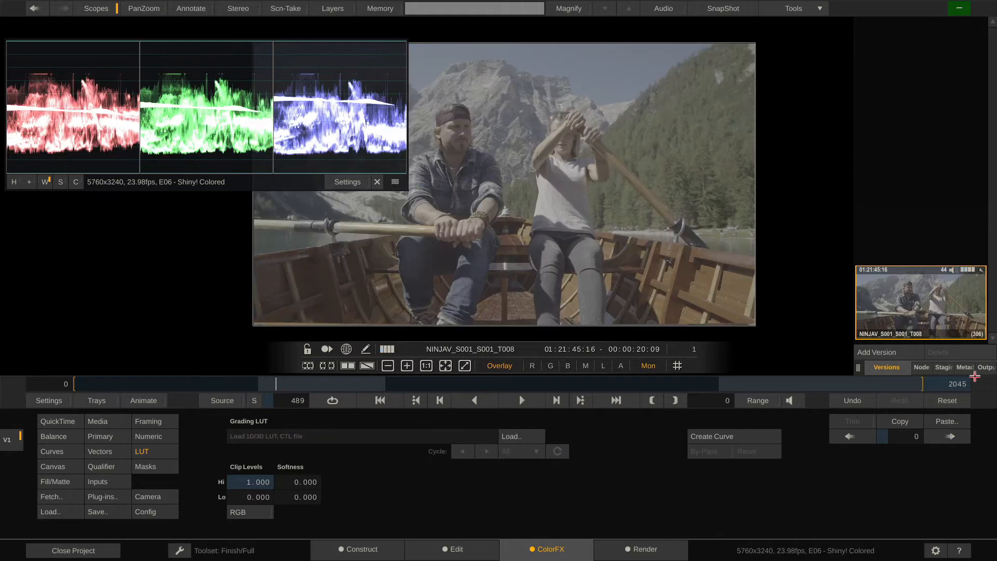
# Paste the cabin shot's LUT forward onto all following shots, overwriting them.
pyautogui.click(946, 421)
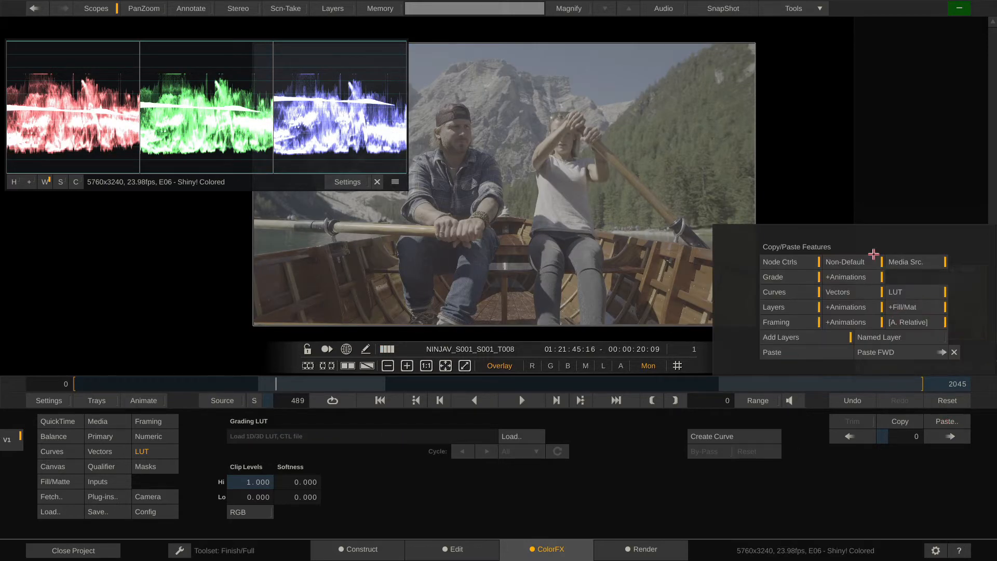
pyautogui.moveTo(850, 367)
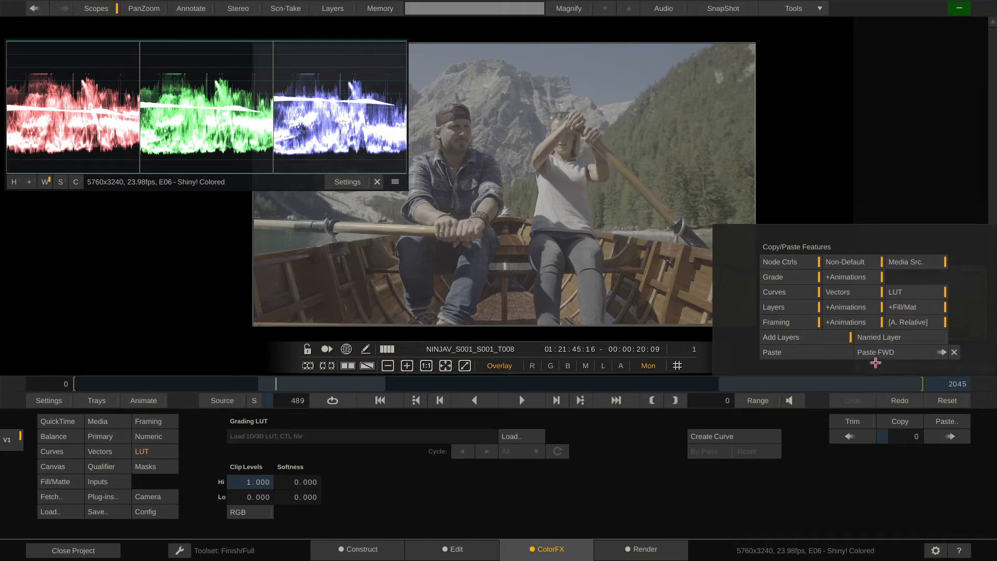
pyautogui.moveTo(877, 352)
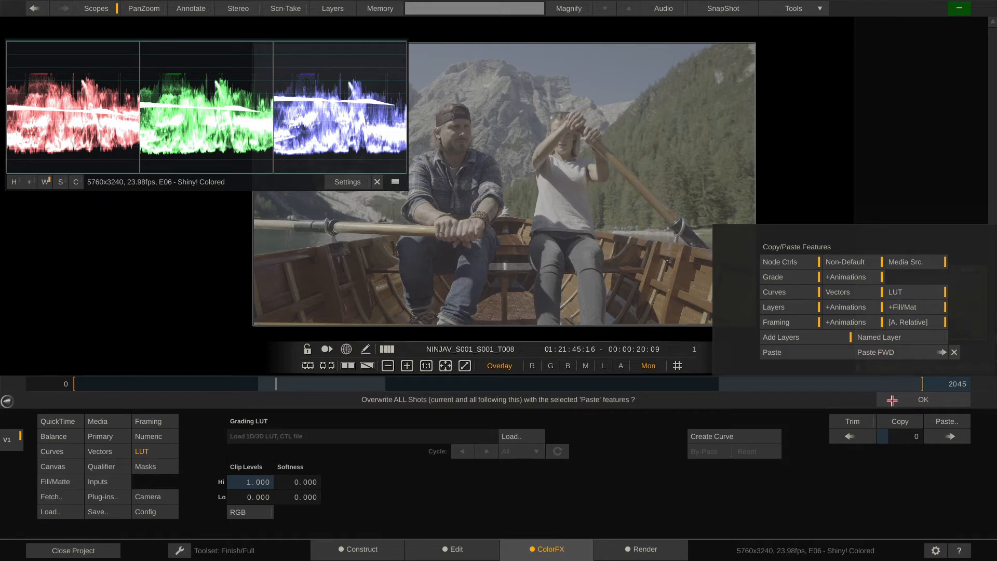
pyautogui.click(922, 399)
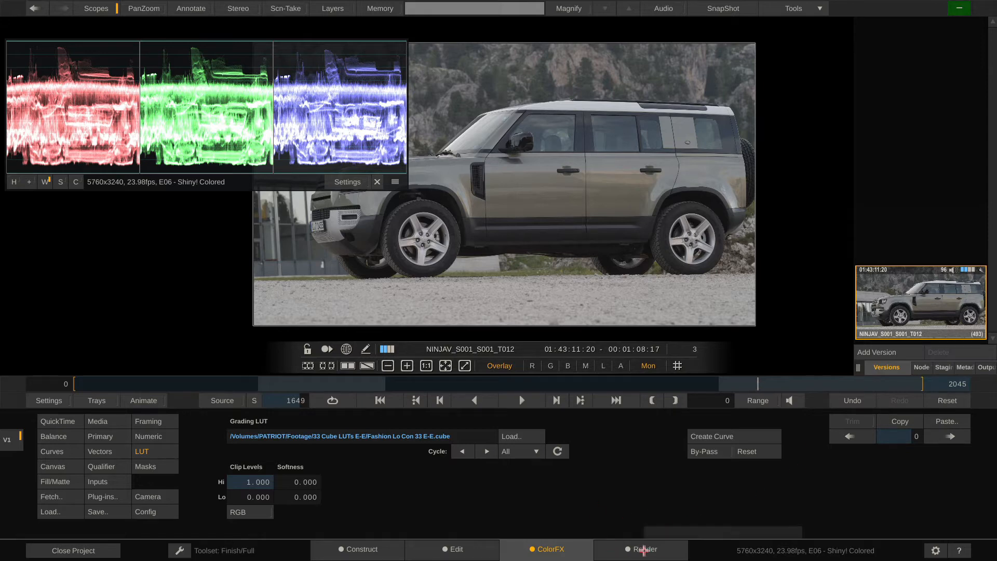
# In the Render output tree, delete the existing ProRes and DNx output nodes.
pyautogui.click(640, 549)
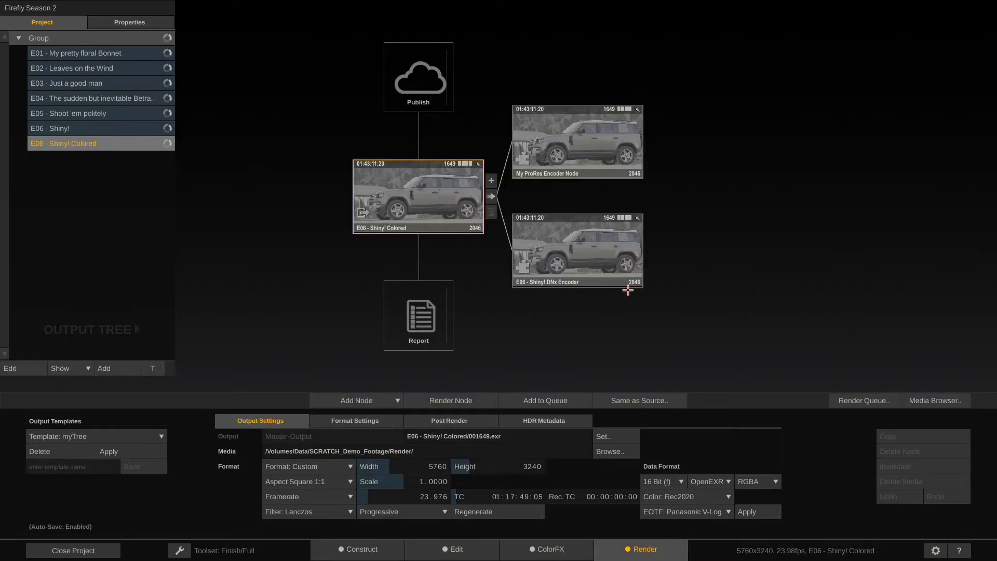
pyautogui.click(576, 251)
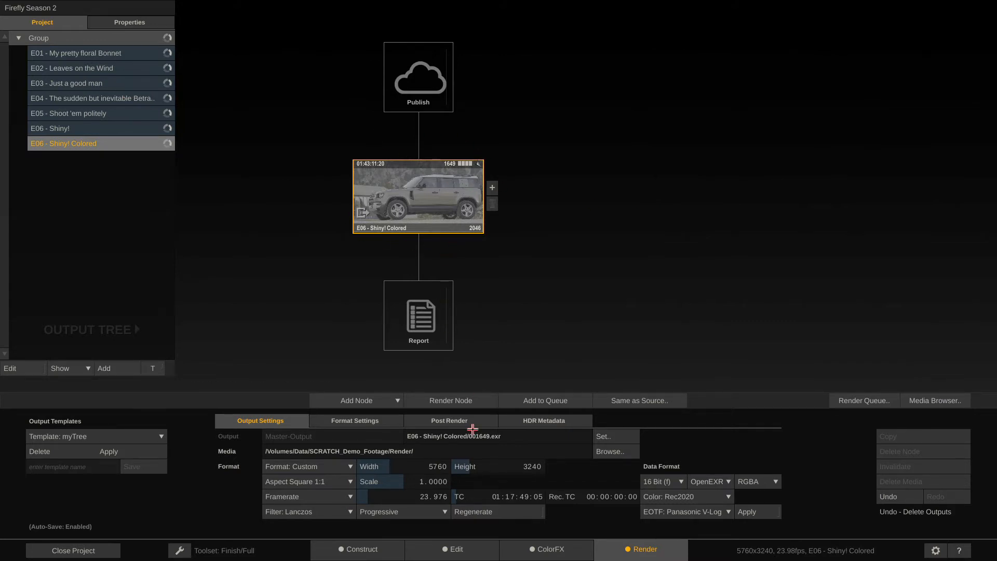
pyautogui.moveTo(474, 476)
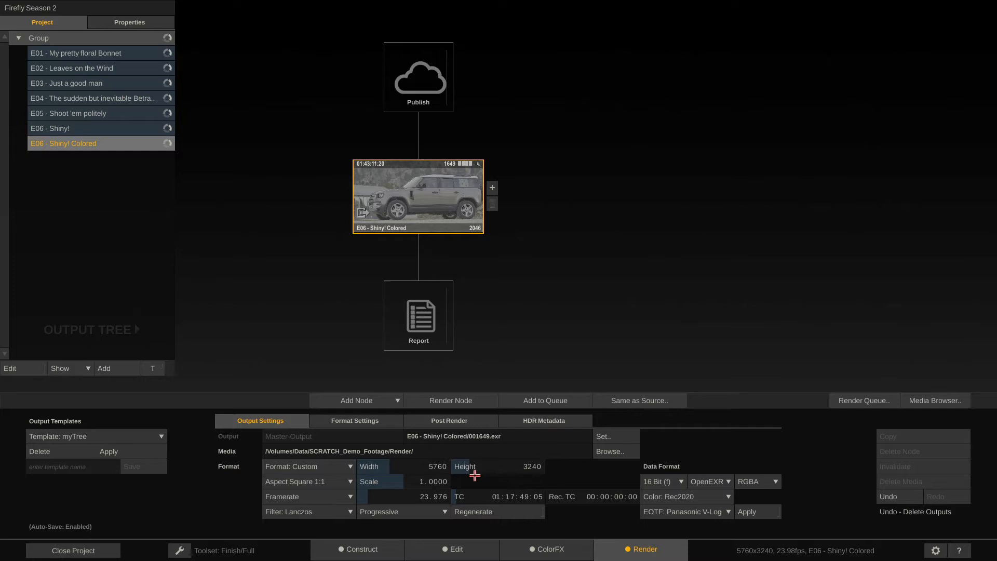
pyautogui.moveTo(533, 485)
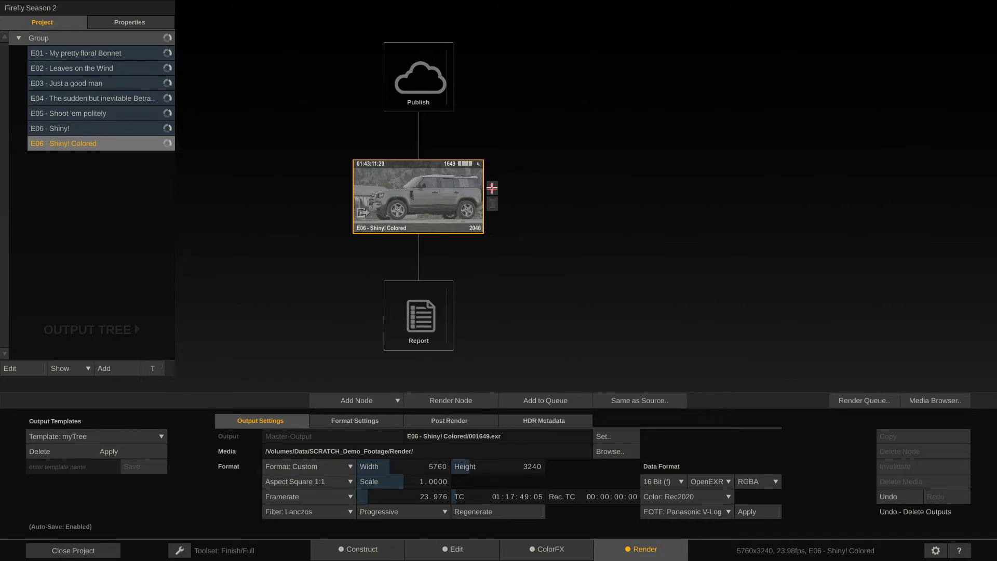
pyautogui.click(492, 188)
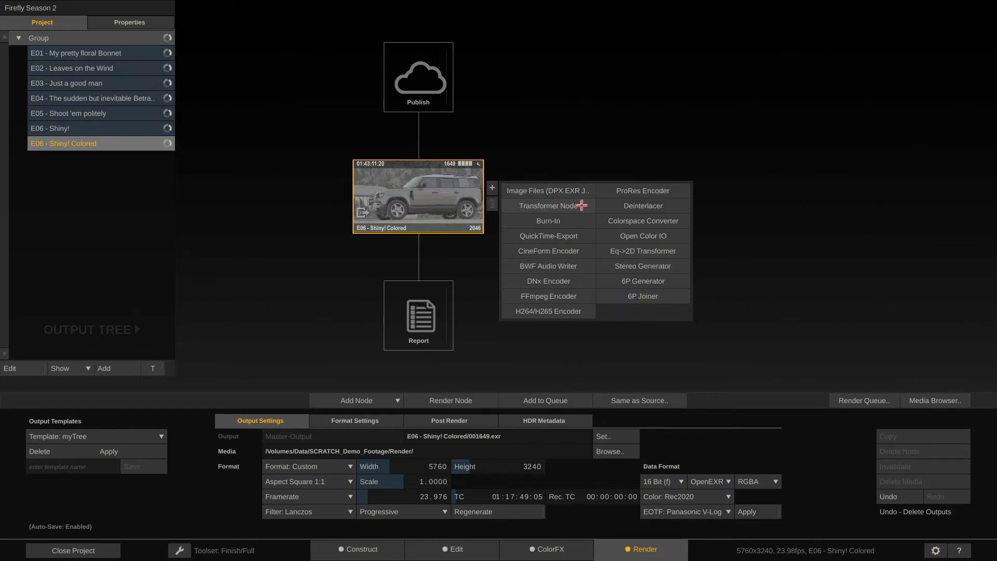
# Add a Transformer node after the colored timeline and select it for HD 1080 output.
pyautogui.click(545, 206)
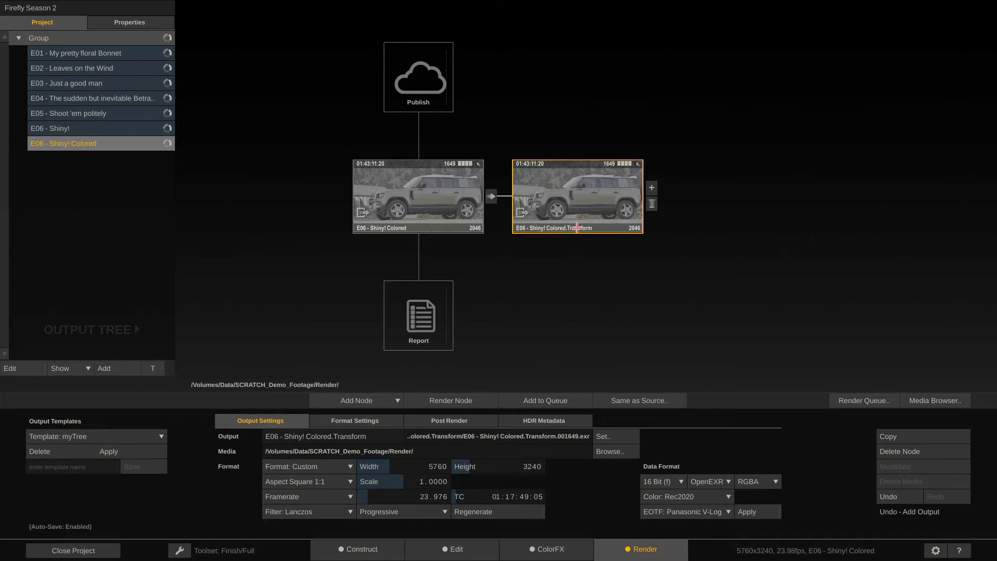
pyautogui.click(418, 195)
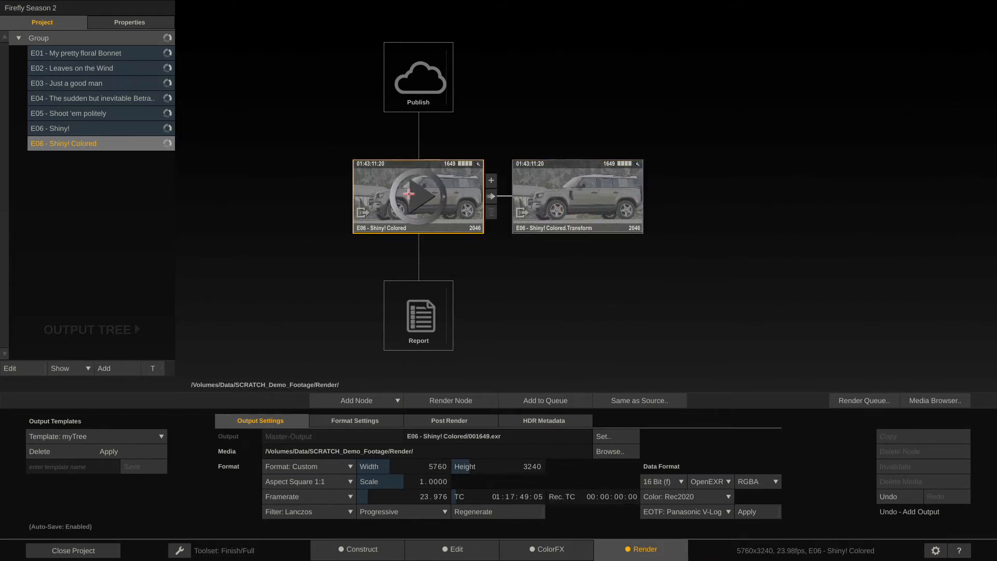
pyautogui.click(576, 196)
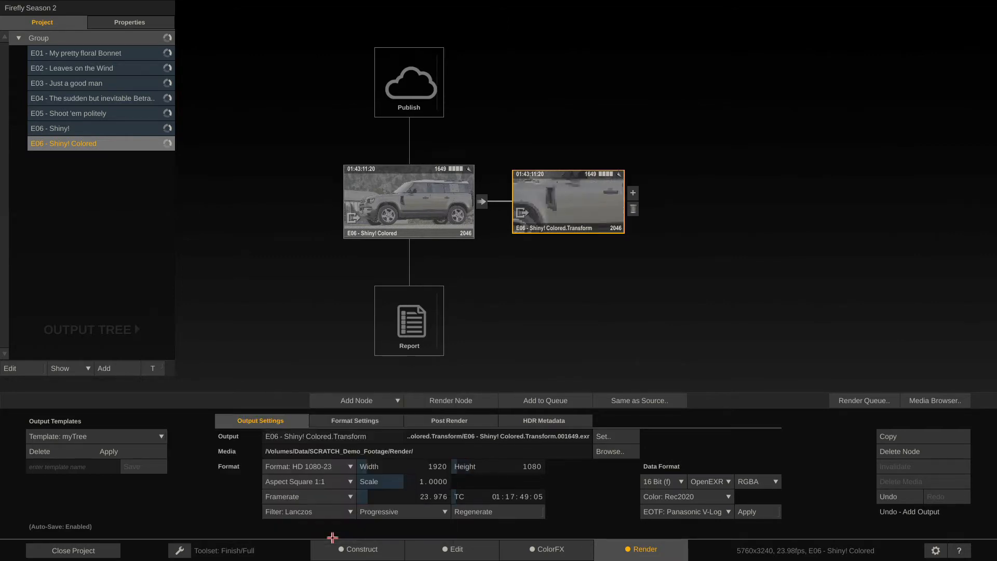
pyautogui.moveTo(553, 237)
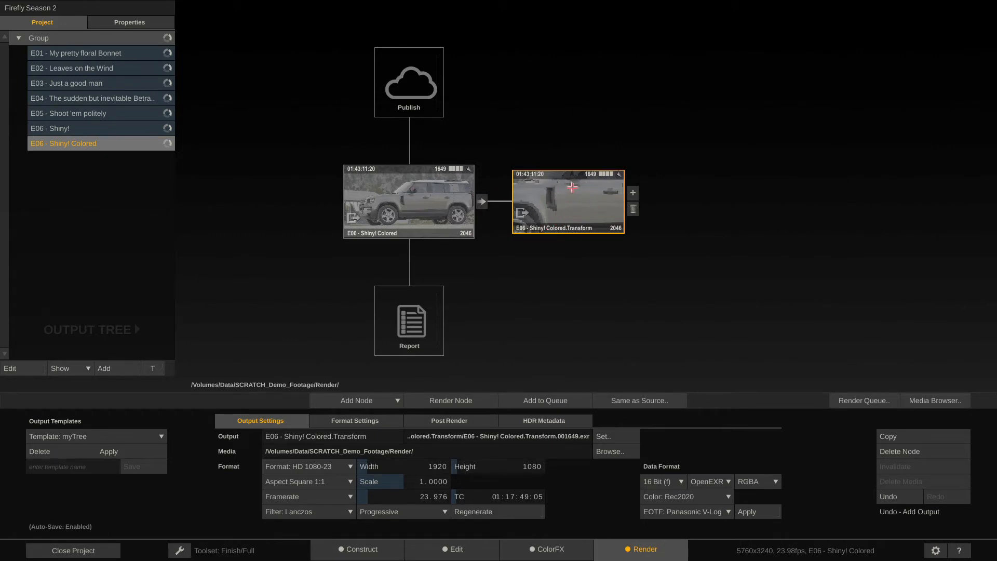
pyautogui.moveTo(586, 194)
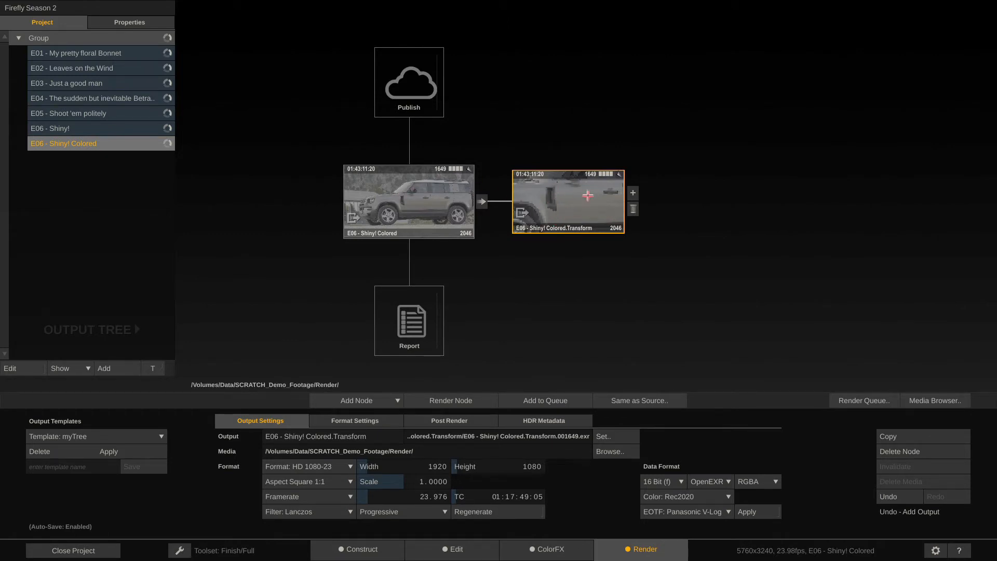
pyautogui.moveTo(568, 201)
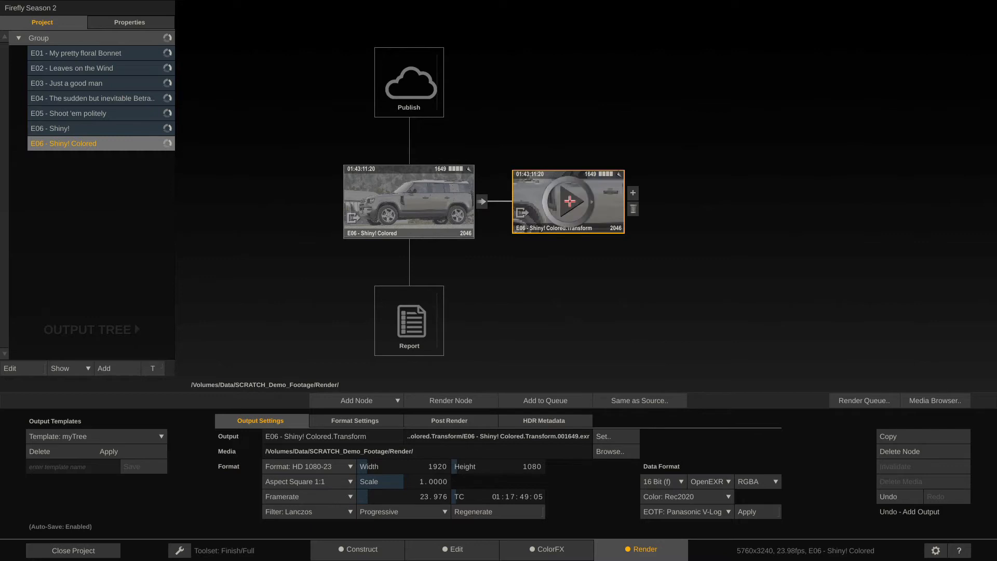
# Preview the 1920x1080 Transform output against the full 5760x3240 source, then return to Render.
pyautogui.click(546, 550)
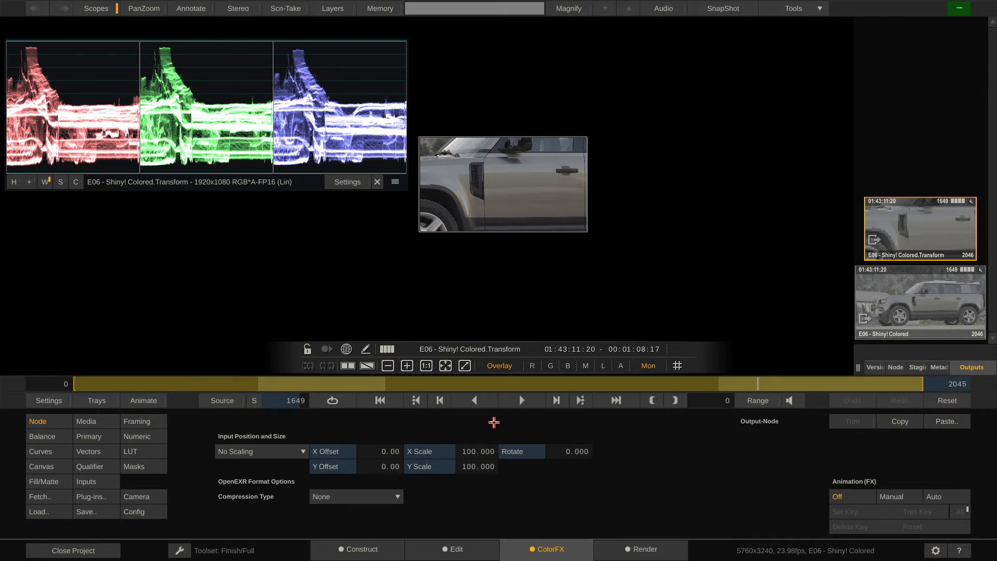
pyautogui.moveTo(426, 240)
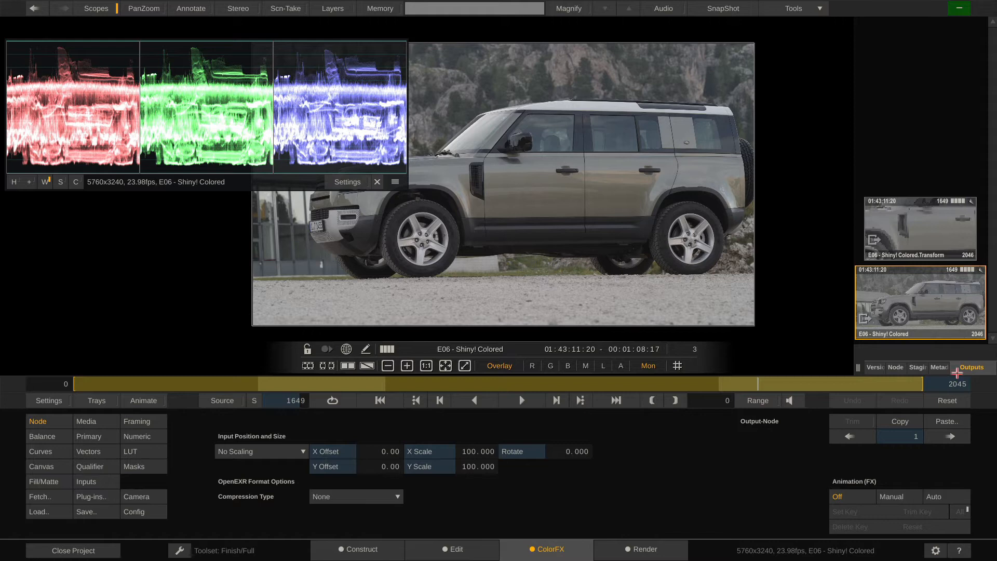
pyautogui.click(919, 227)
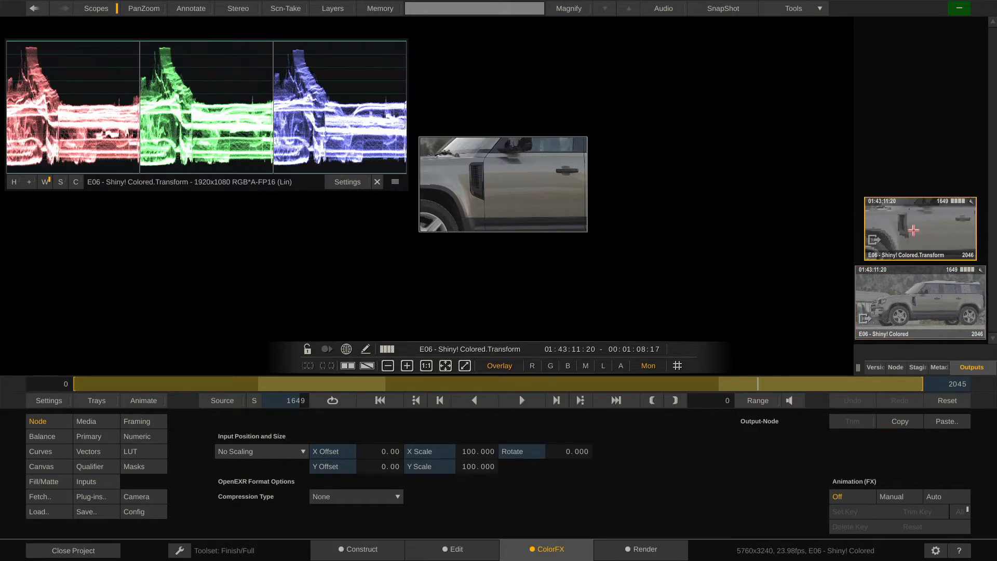
pyautogui.click(918, 302)
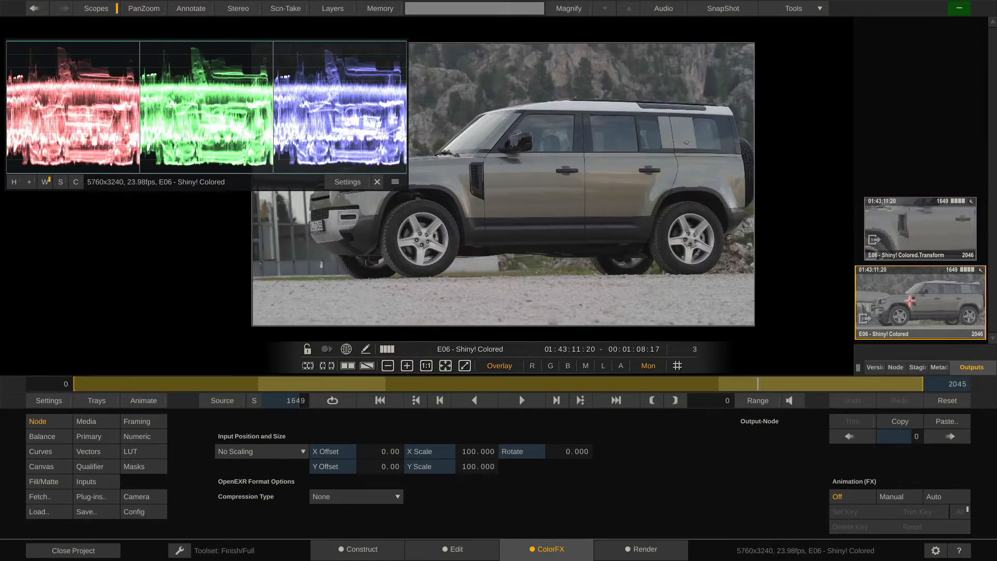
pyautogui.click(918, 227)
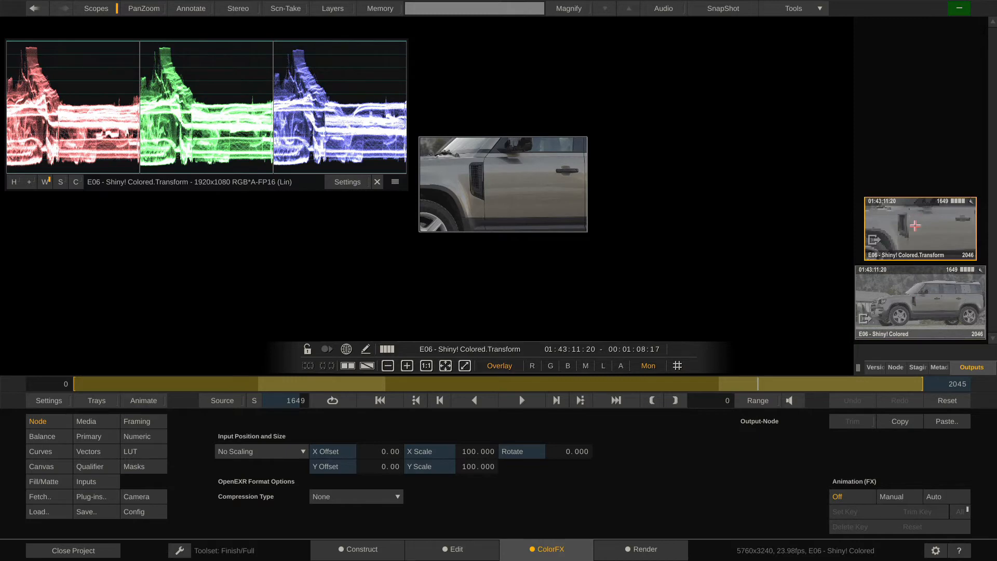
pyautogui.click(641, 548)
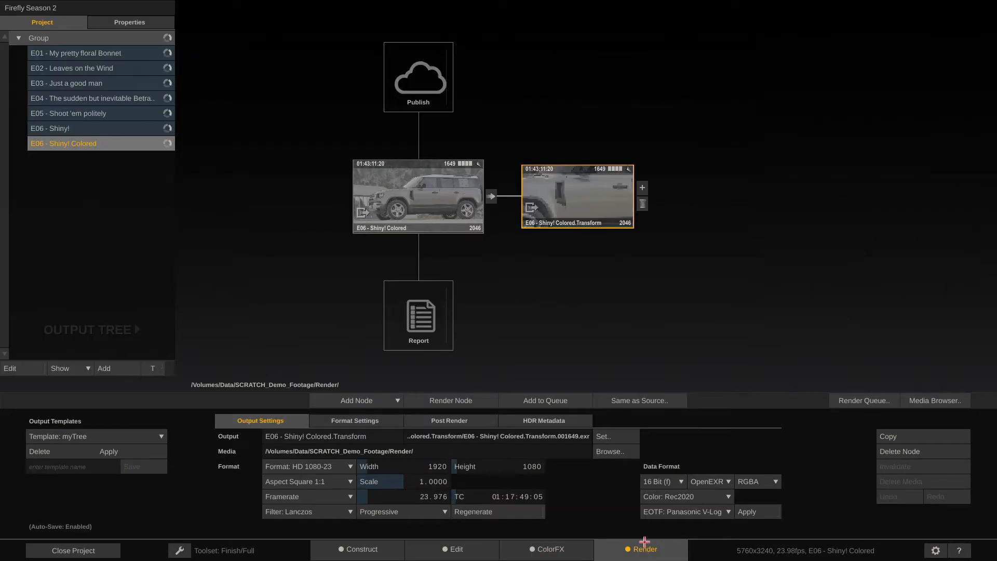
pyautogui.moveTo(581, 197)
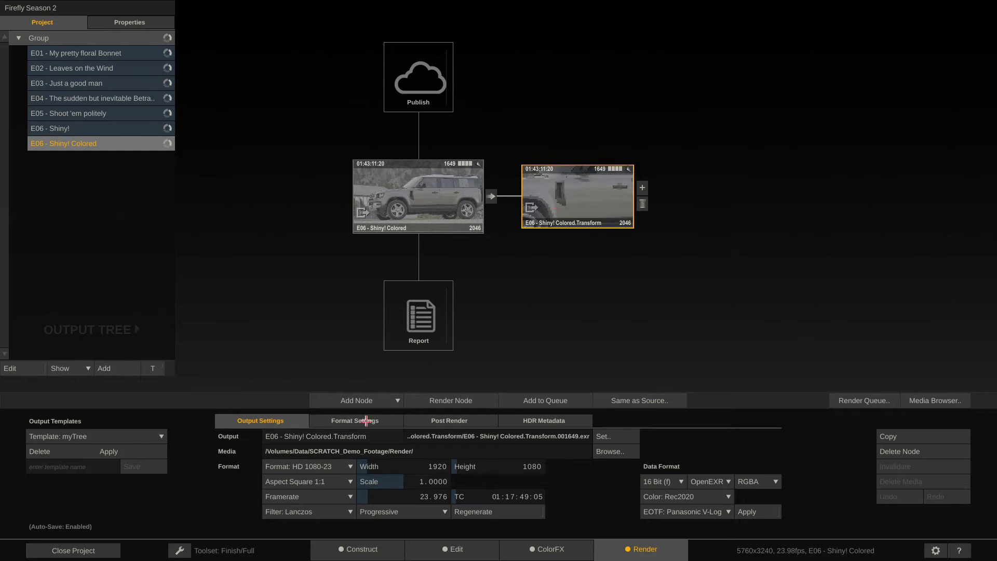
# In the Transform node's Format Settings, set Input Position and Size to Fit Width.
pyautogui.click(354, 420)
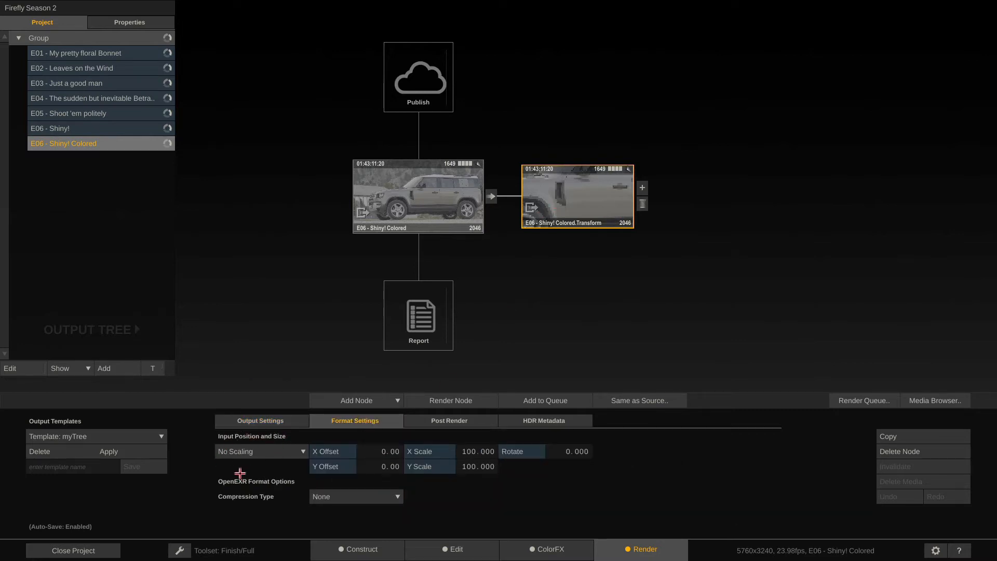
pyautogui.click(260, 452)
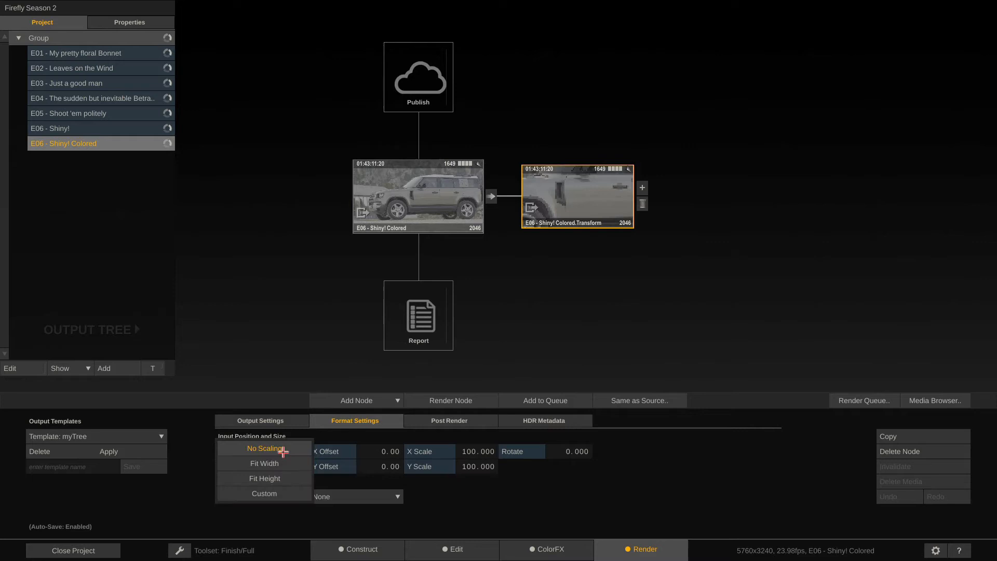
pyautogui.moveTo(263, 463)
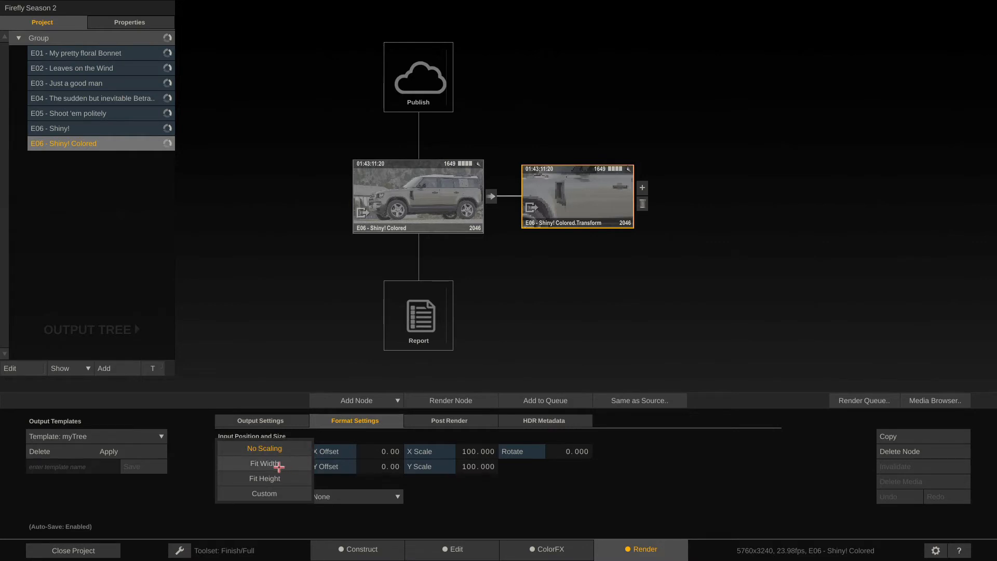
pyautogui.click(263, 463)
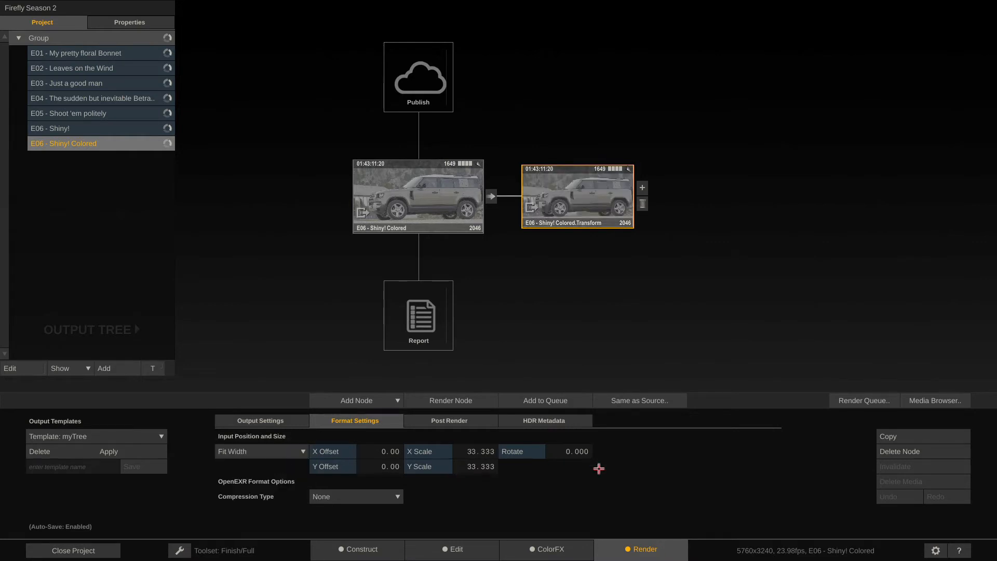
# Preview the fitted HD frame in ColorFX and return to the node's Output Settings.
pyautogui.click(546, 549)
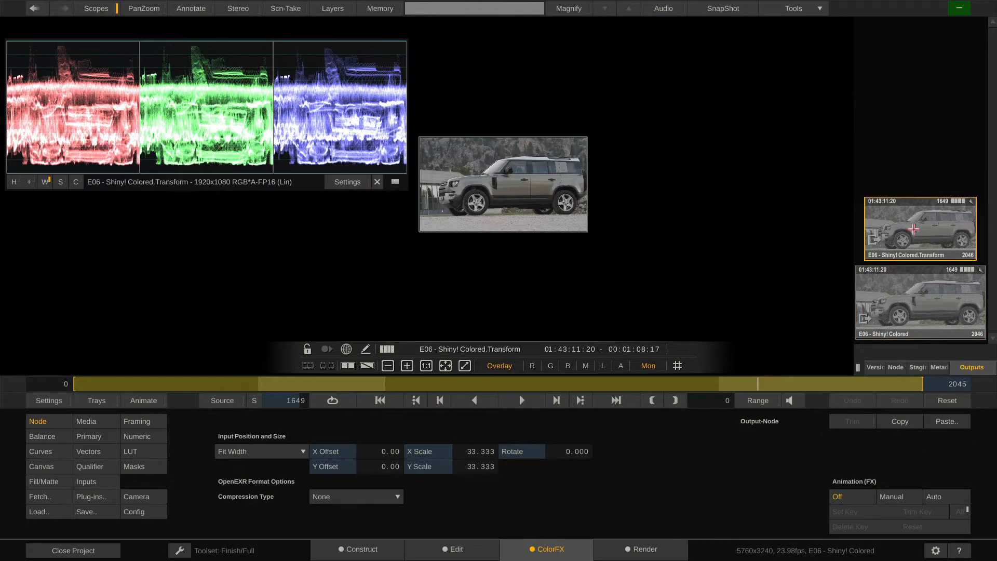
pyautogui.click(642, 548)
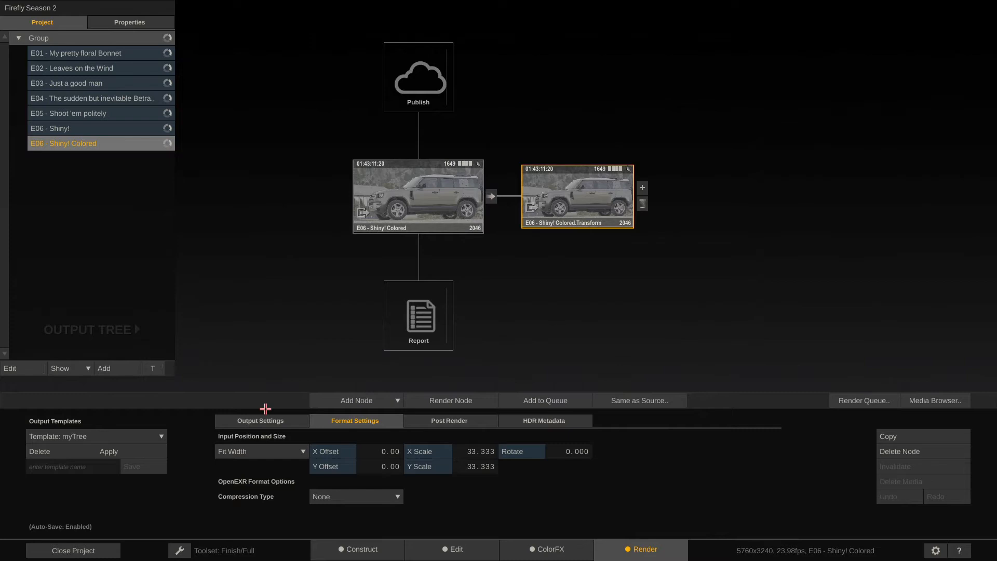
pyautogui.click(260, 420)
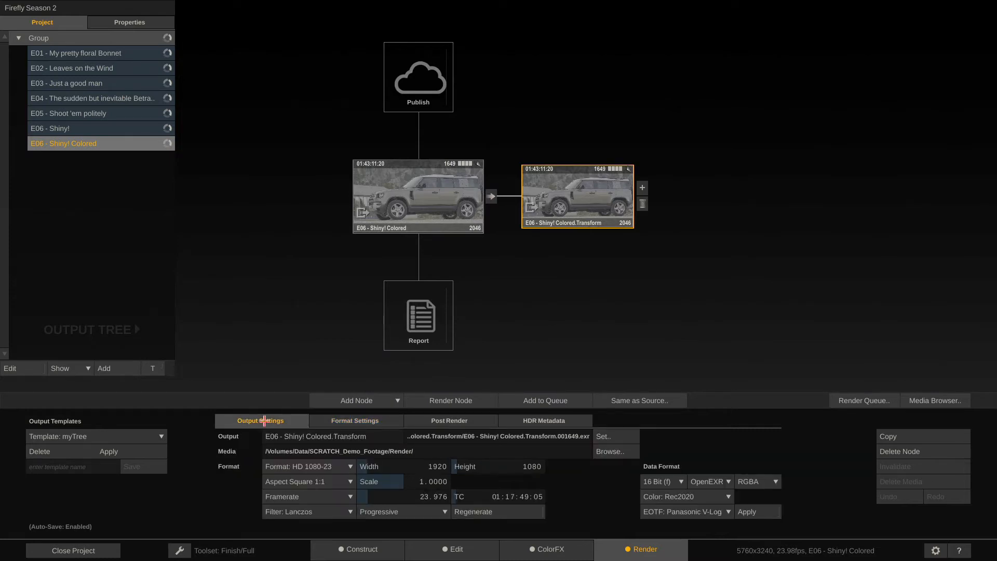
pyautogui.moveTo(640, 161)
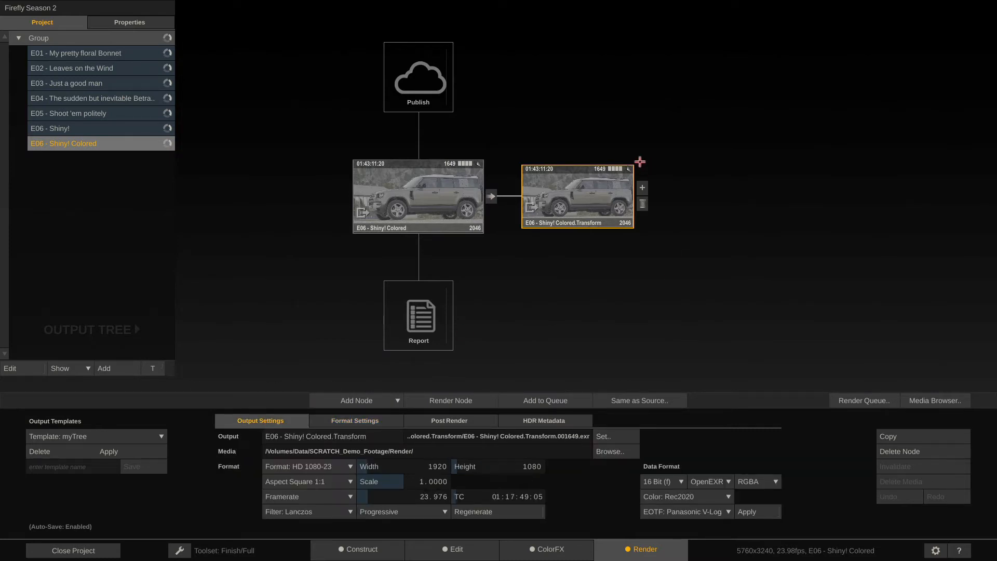
# Add a Burn-In node after the Transform node and browse its Global and Text settings.
pyautogui.click(642, 187)
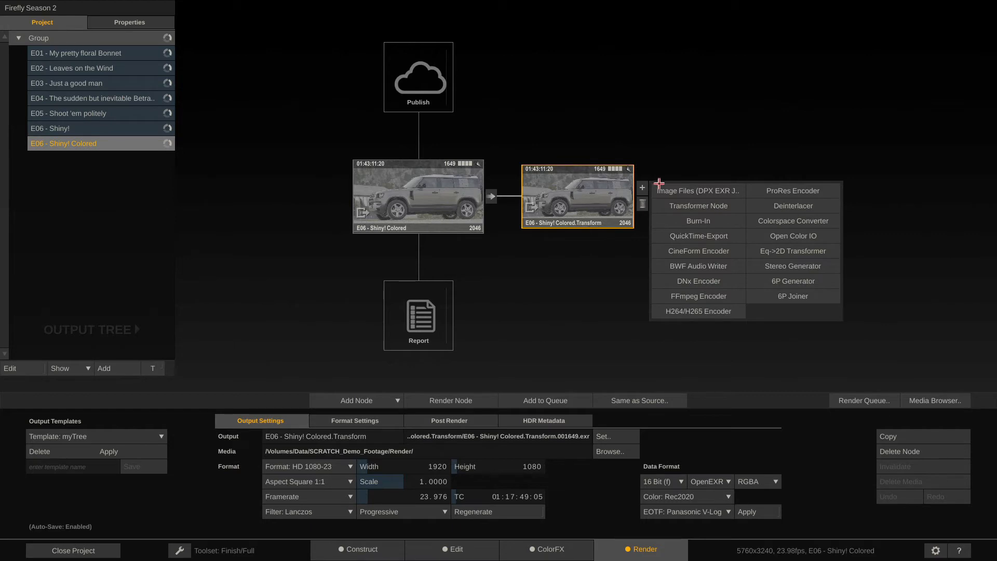
pyautogui.click(697, 220)
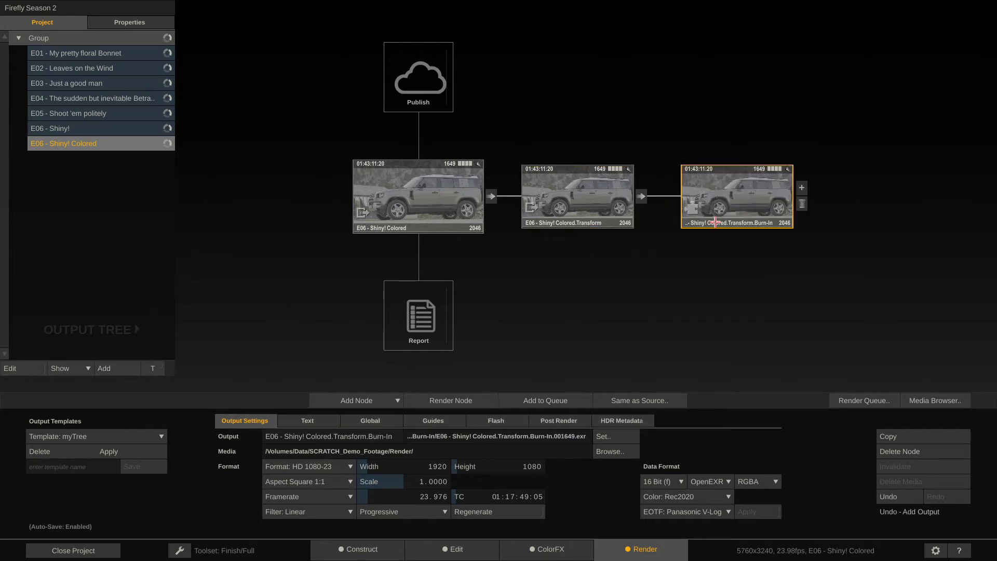
pyautogui.moveTo(508, 426)
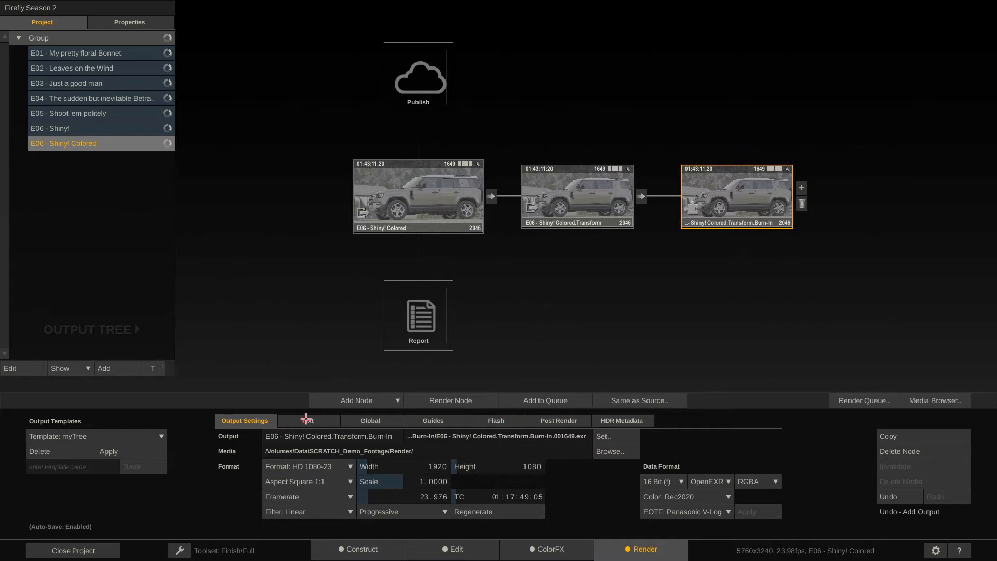
pyautogui.click(369, 420)
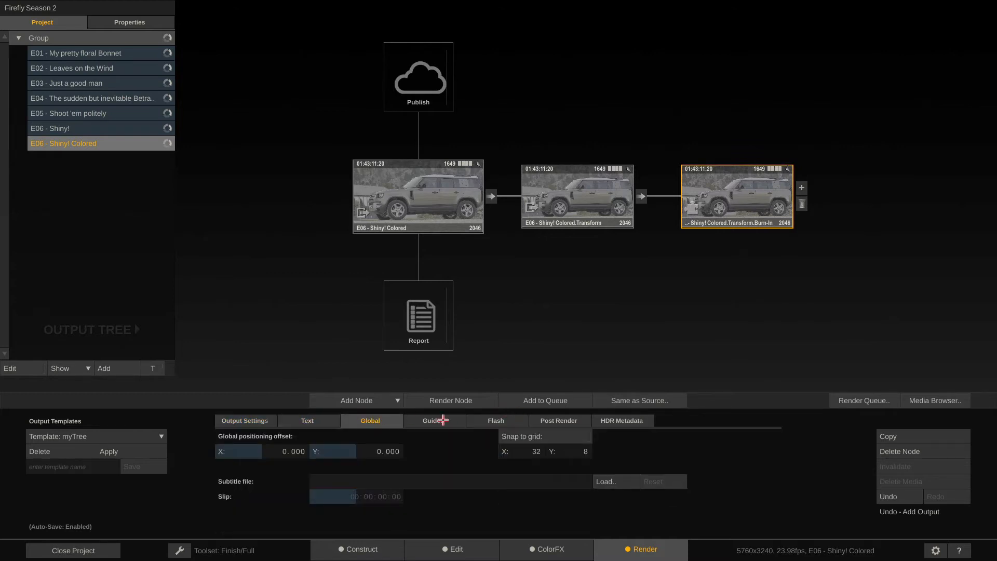
pyautogui.click(307, 421)
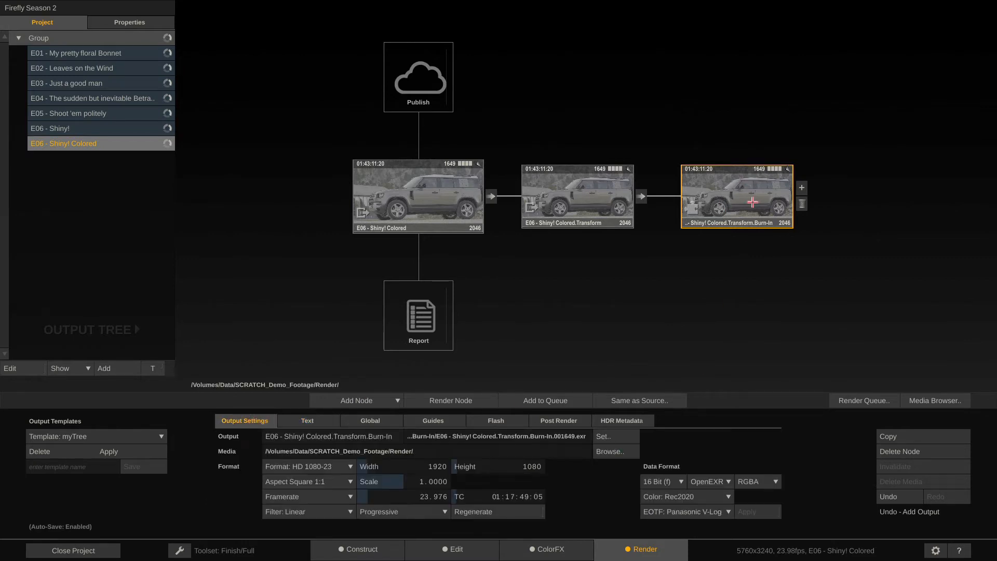
pyautogui.moveTo(709, 244)
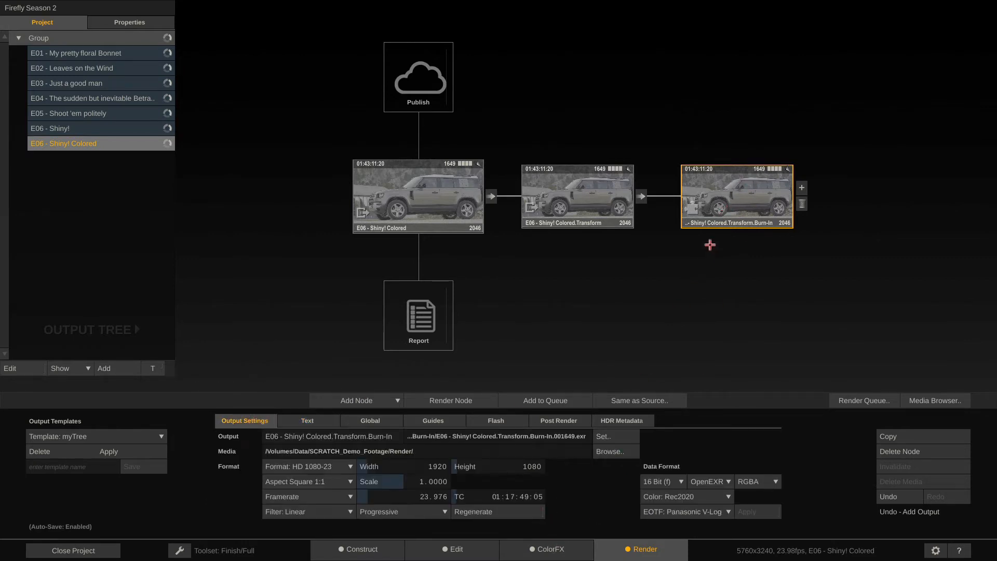
pyautogui.moveTo(738, 197)
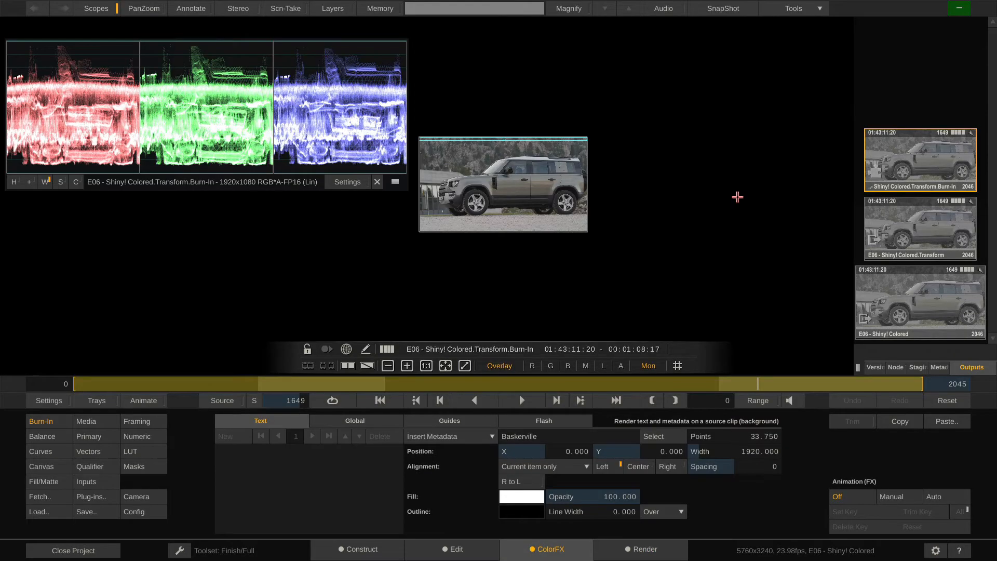
pyautogui.moveTo(375, 180)
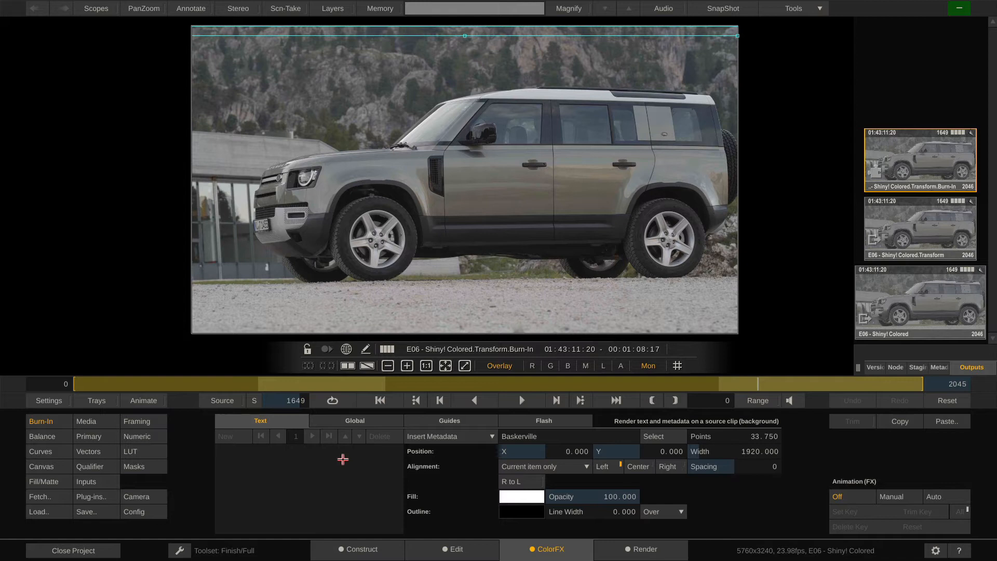
# Enter burn-in text 'Filename: #sname' in Arial at 40 points and start the 'Resolution: #res' line.
pyautogui.click(222, 460)
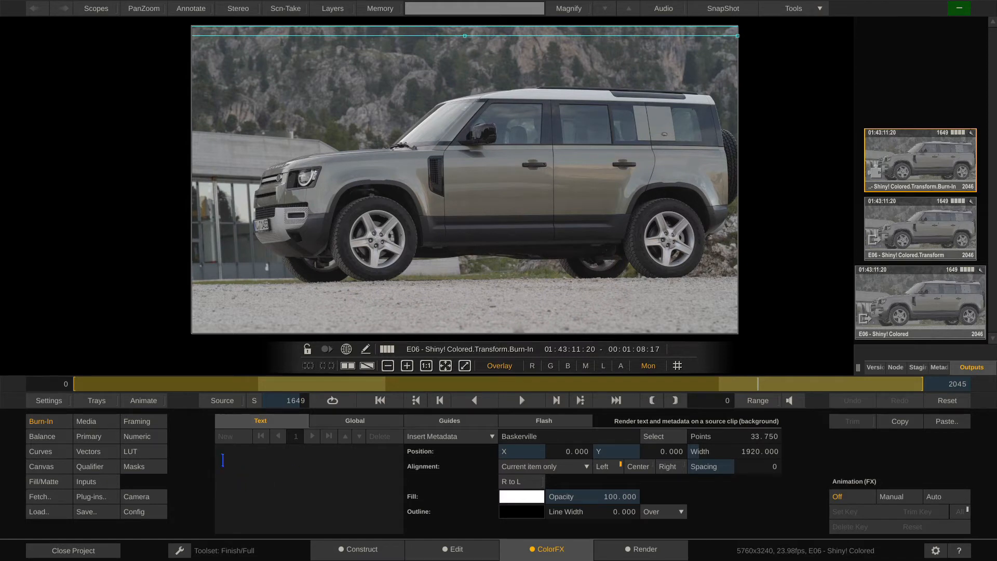
pyautogui.write('Filename: #sname')
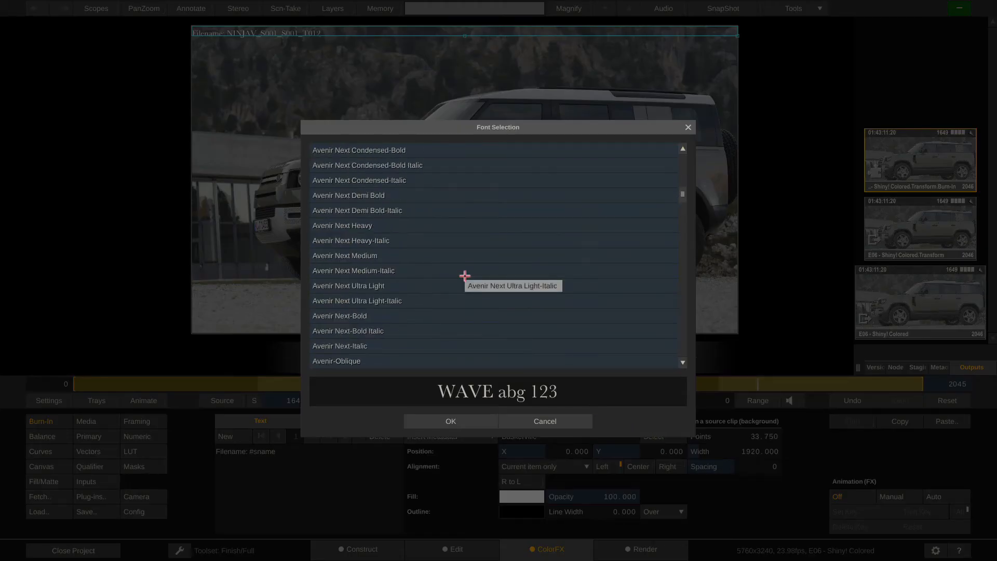
pyautogui.scroll(3)
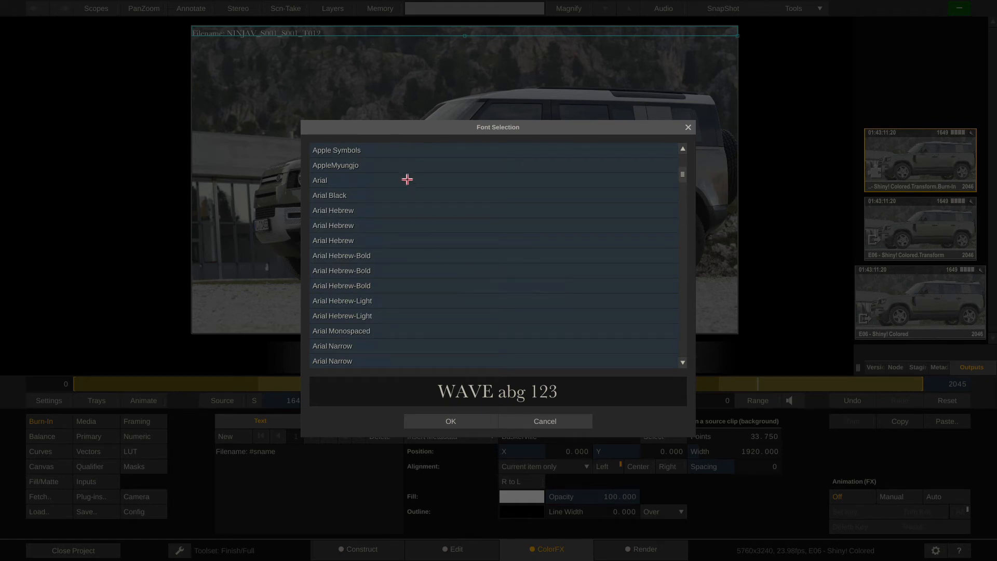
pyautogui.click(450, 420)
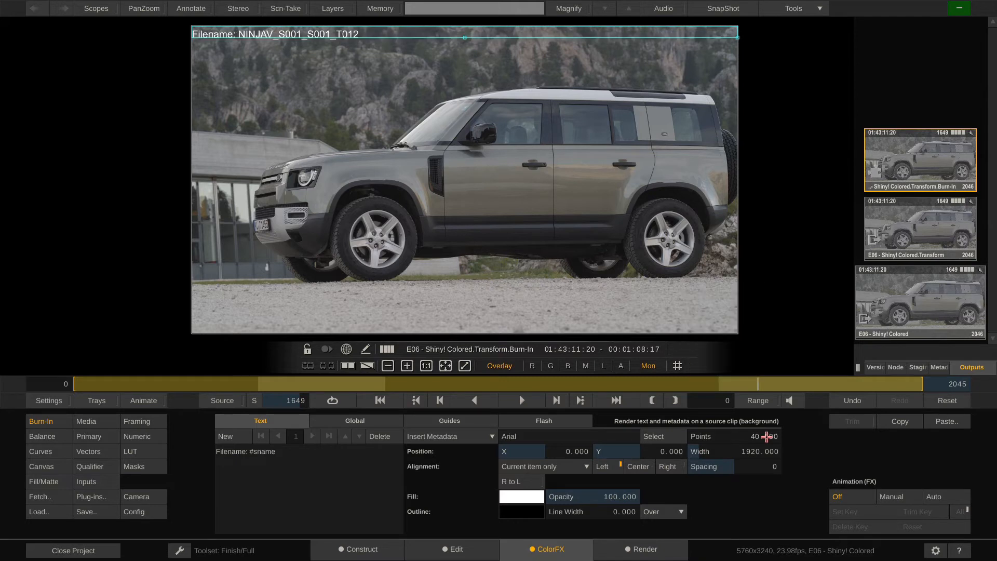
pyautogui.moveTo(774, 452)
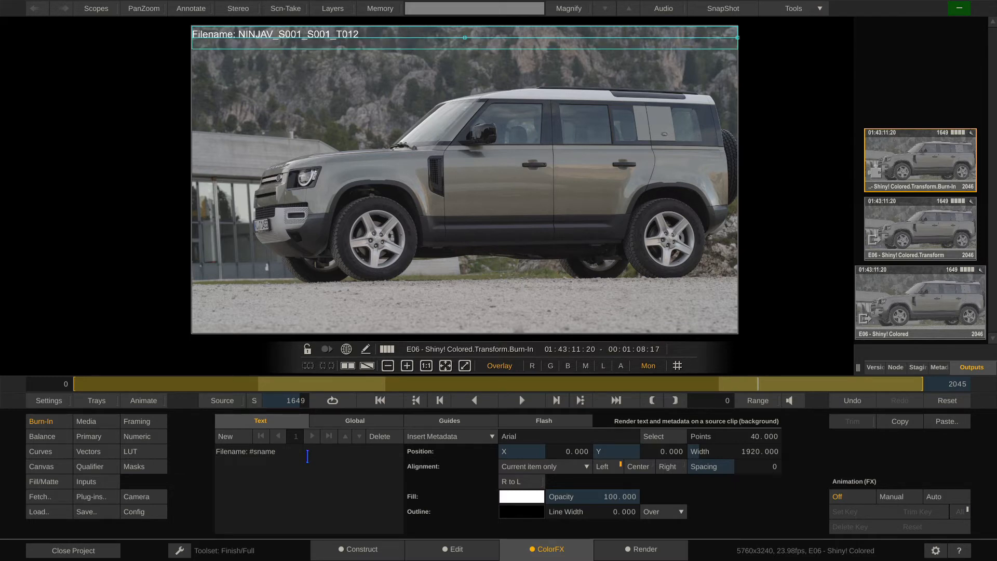
pyautogui.write('Re')
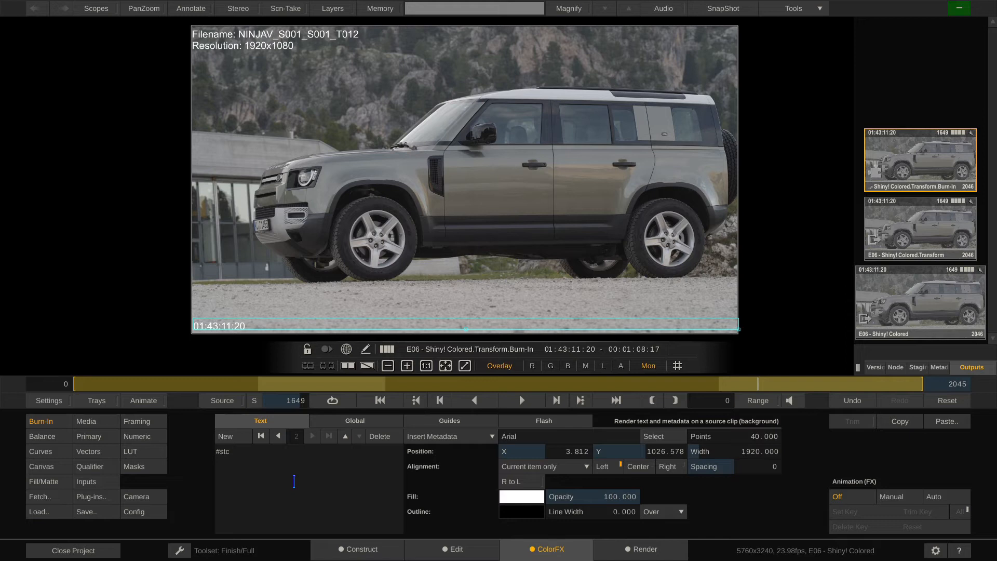
# Add a 'Timecode: #stc' text item at the bottom of the frame and centre it horizontally.
pyautogui.write('Timecode:')
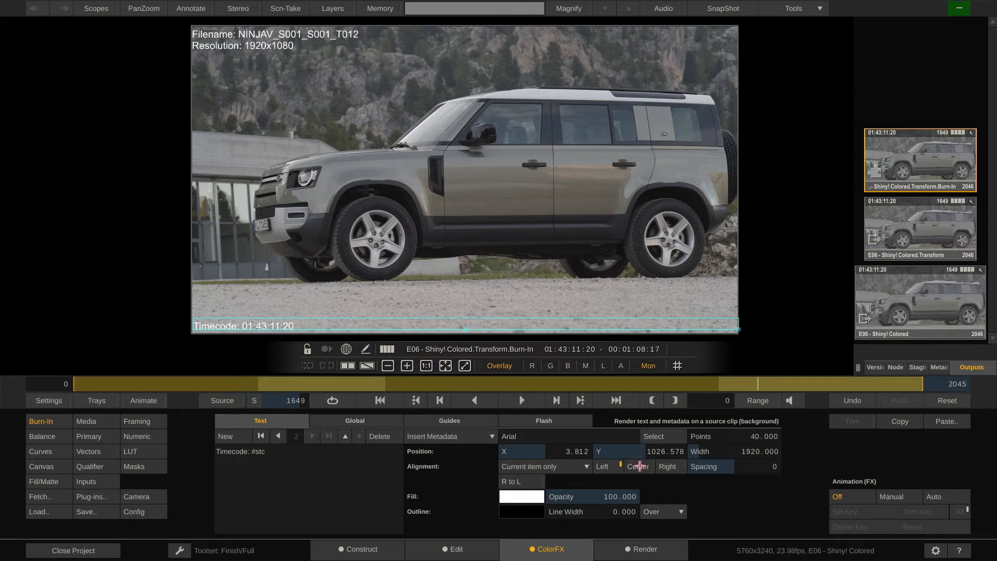
pyautogui.click(638, 466)
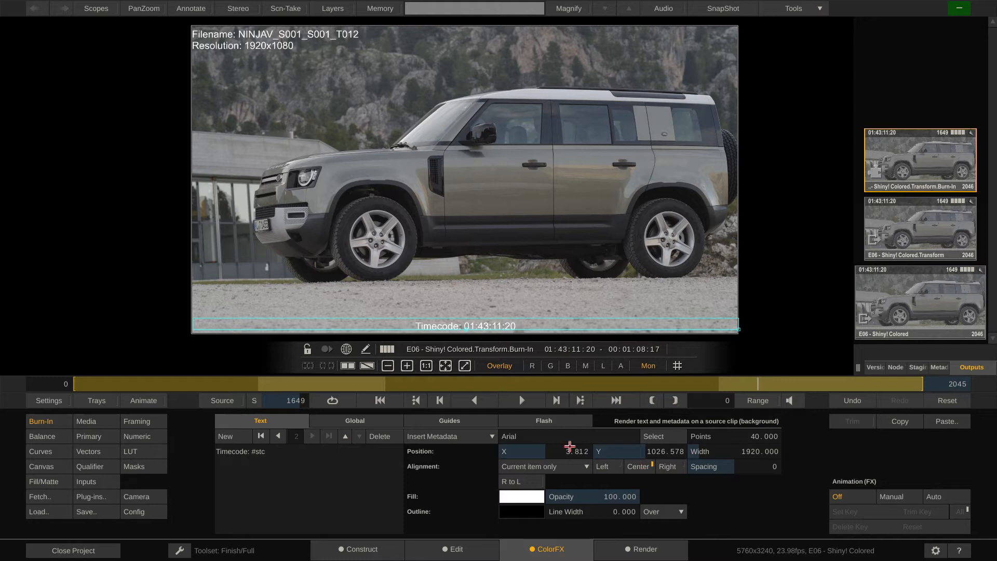
pyautogui.click(356, 421)
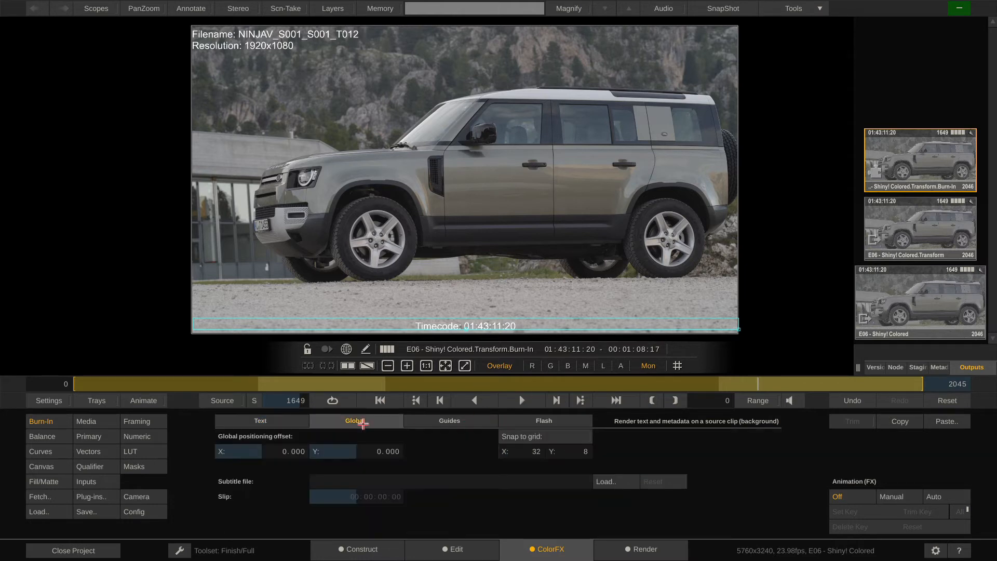
pyautogui.moveTo(445, 421)
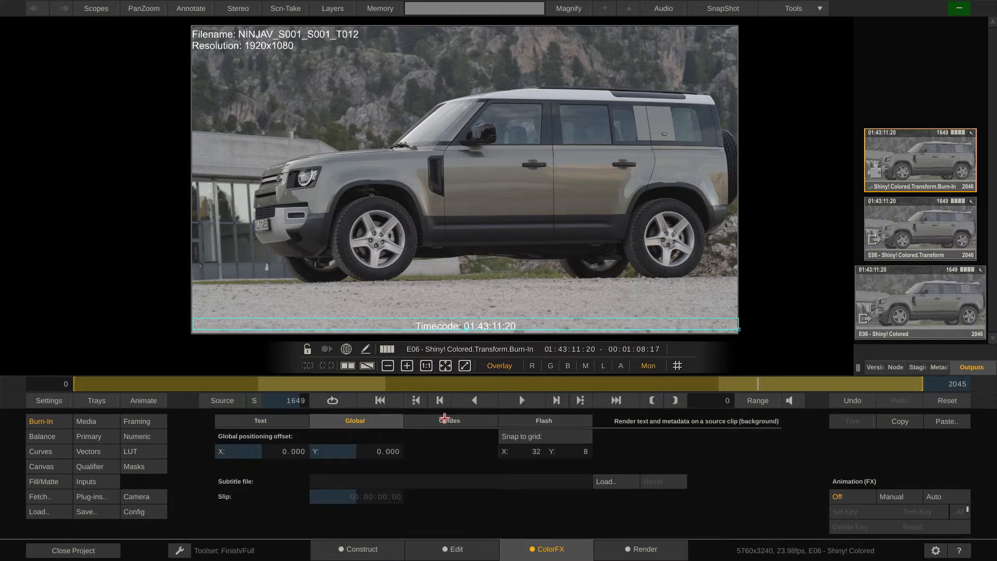
# Set Guide Rendering to 2.35:1 Cinema-Scope and nudge the top filename text inward.
pyautogui.click(449, 421)
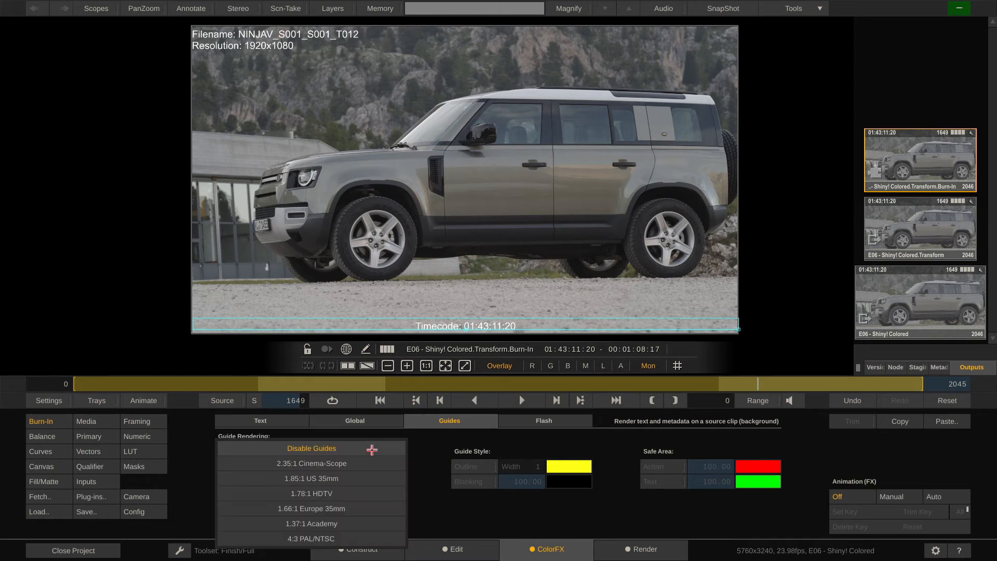
pyautogui.click(310, 463)
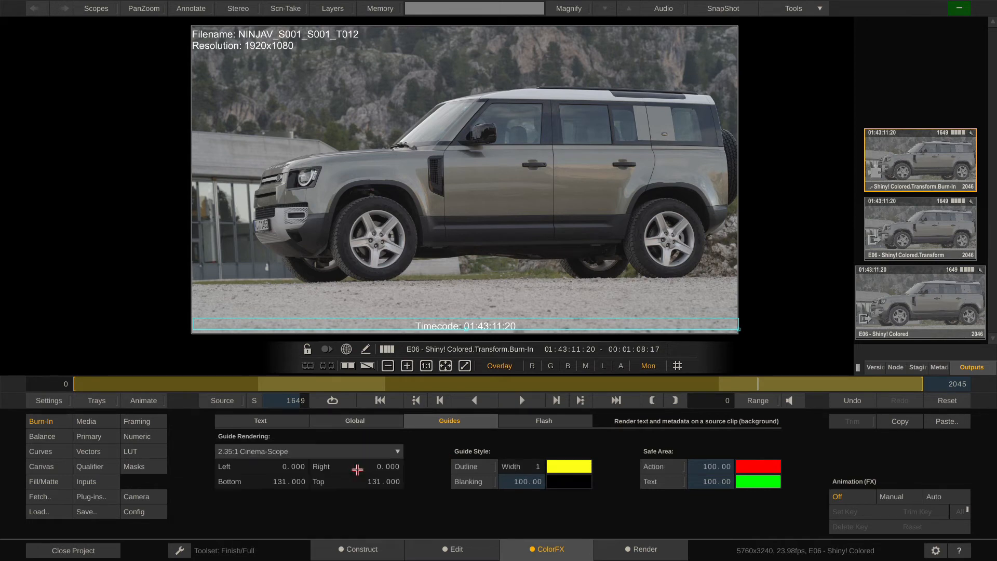
pyautogui.click(471, 480)
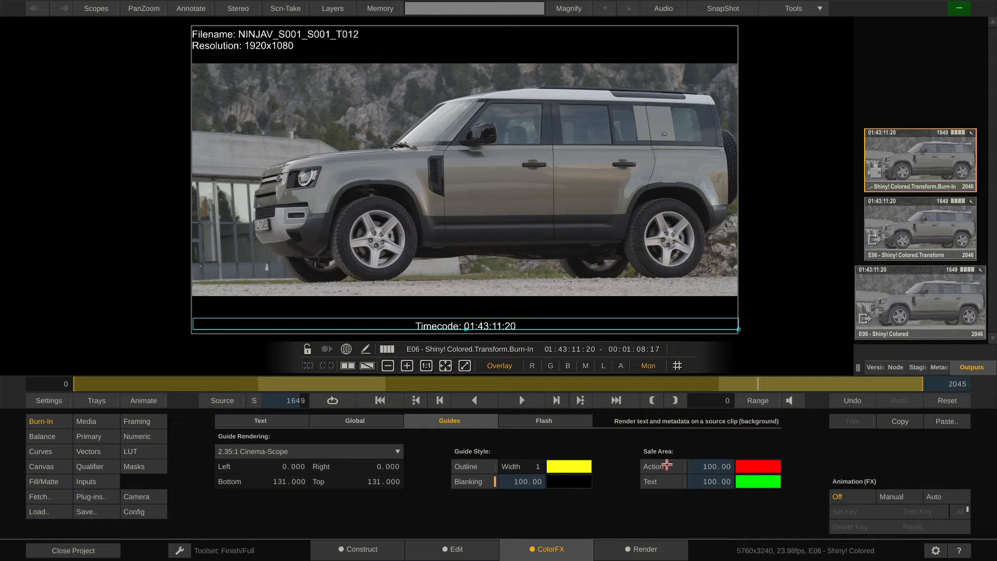
pyautogui.click(260, 421)
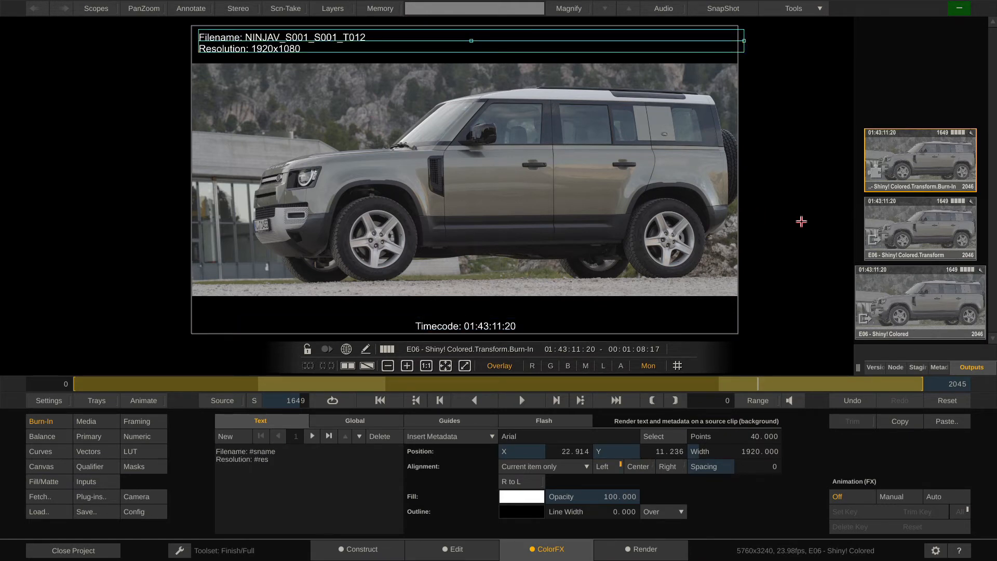
pyautogui.click(311, 458)
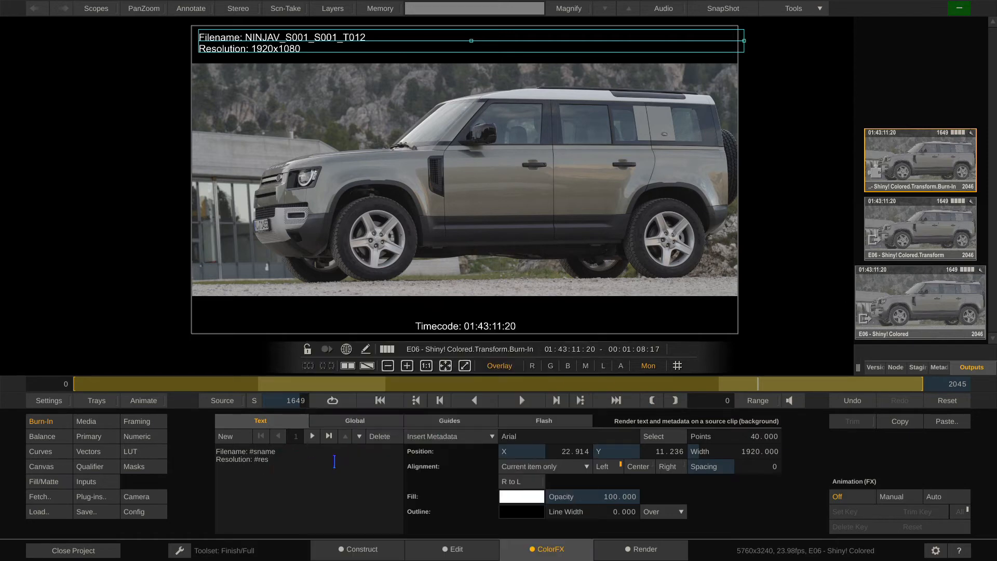
# Add a new right-aligned burn-in element and locate rdd18.camera.whitebalance in the Metadata list.
pyautogui.click(939, 367)
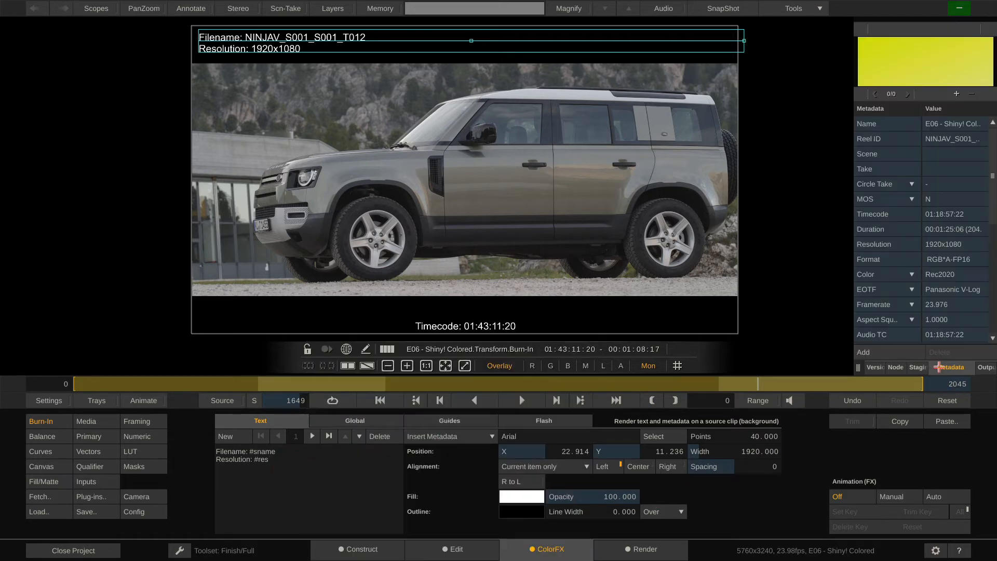
pyautogui.scroll(-3)
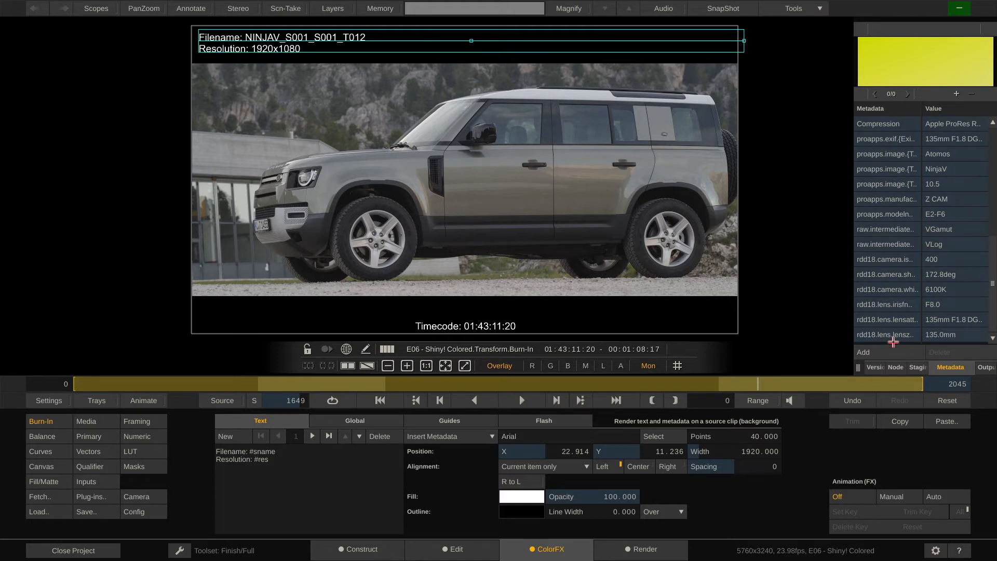
pyautogui.moveTo(929, 296)
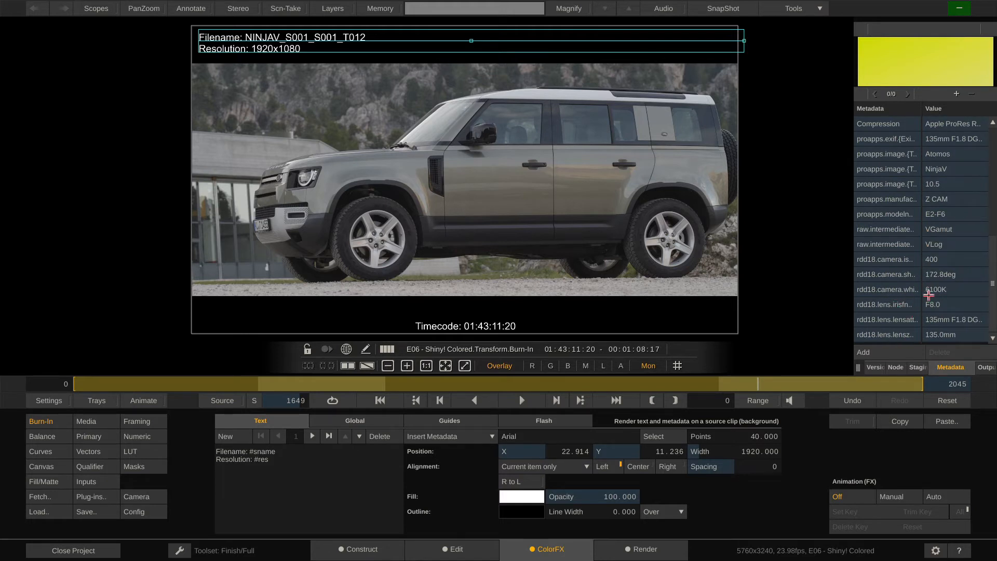
pyautogui.moveTo(938, 293)
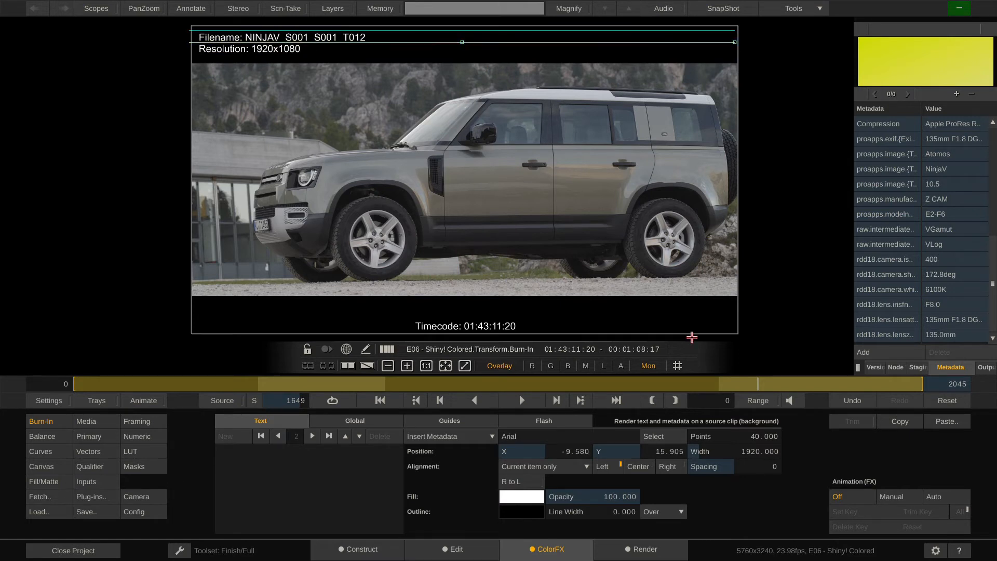
pyautogui.moveTo(471, 452)
pyautogui.write('#md')
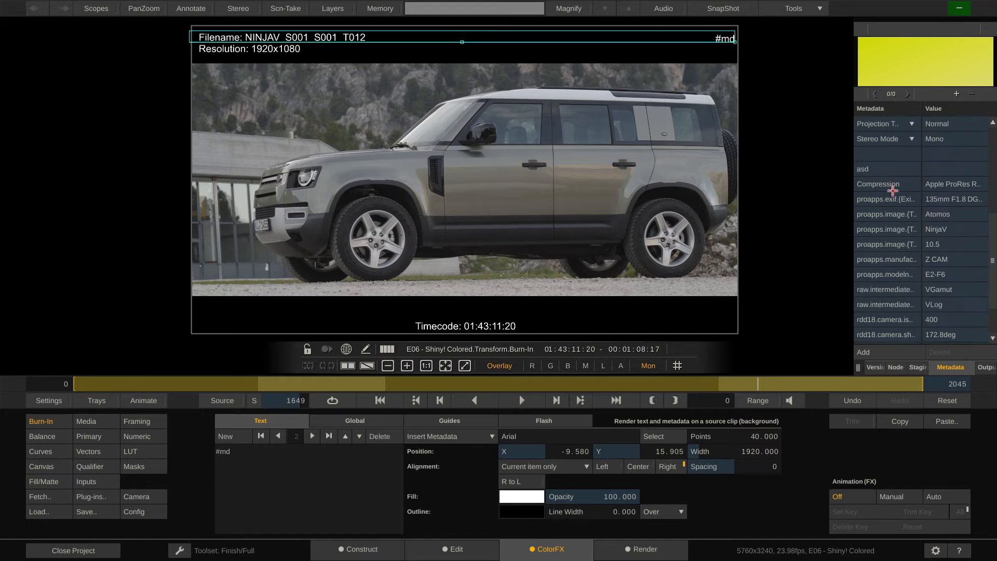
pyautogui.scroll(-3)
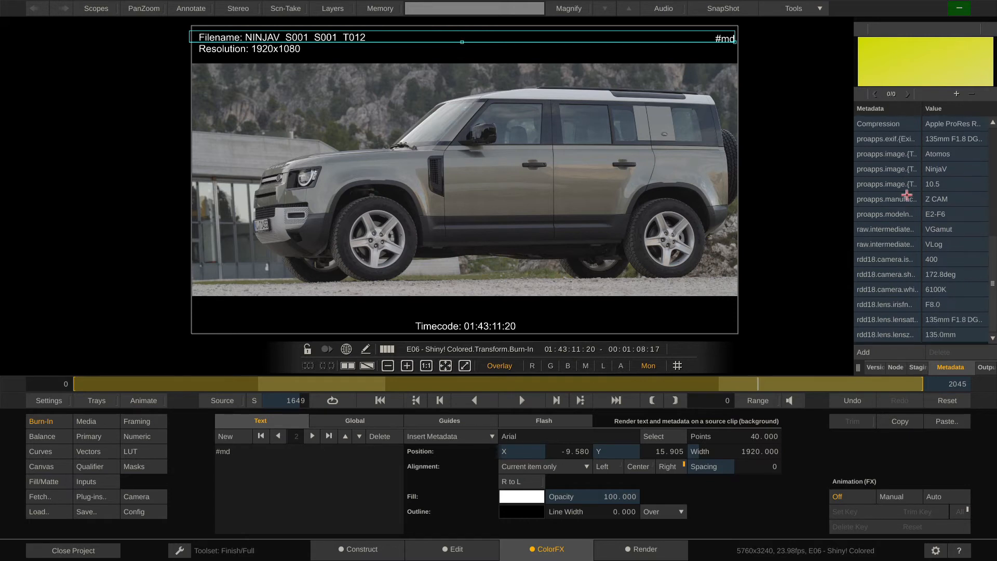
# Set the burn-in text to #md[rdd18.camera.whitebalance] so it shows the 6100K white balance.
pyautogui.click(293, 465)
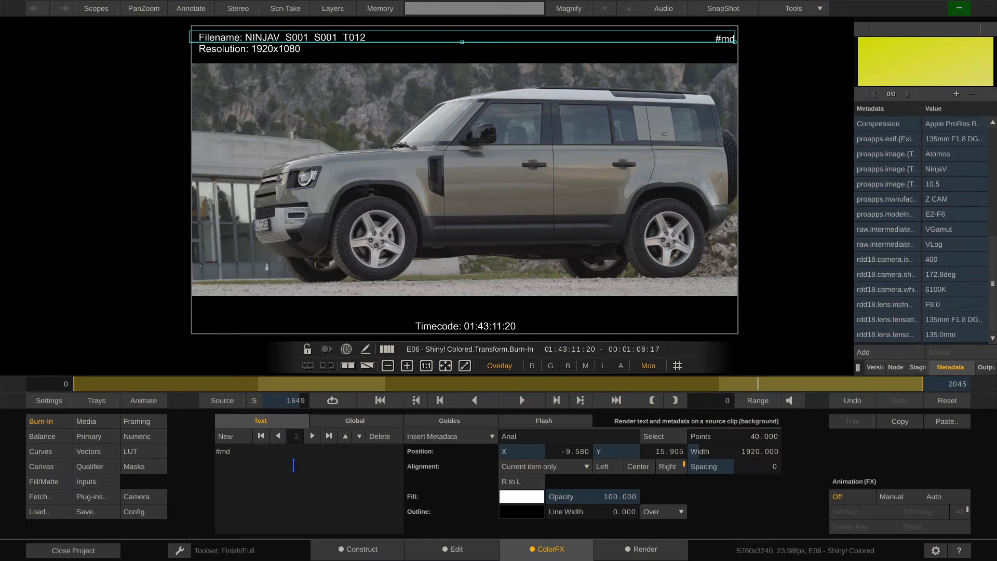
pyautogui.write('[]')
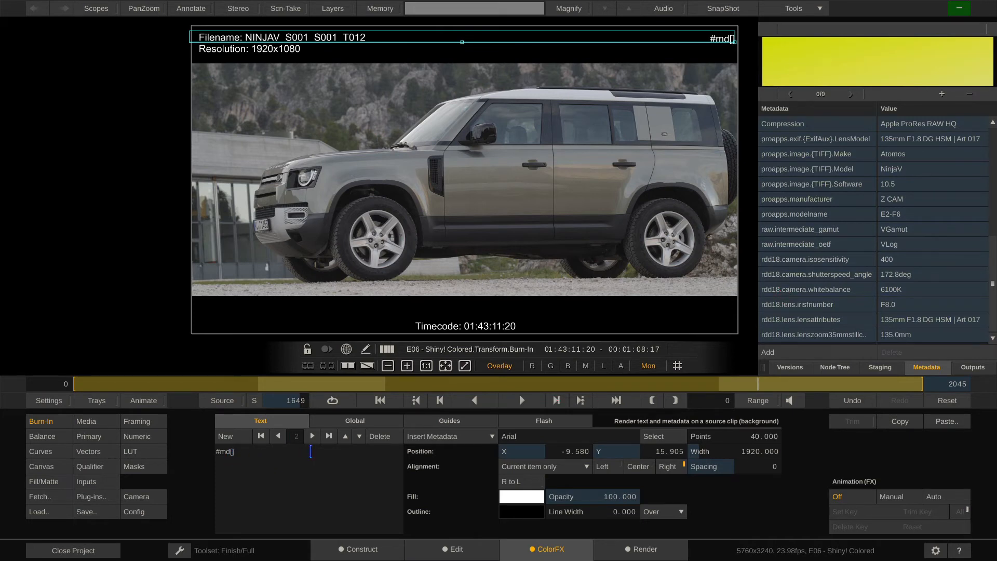
pyautogui.write('rdd')
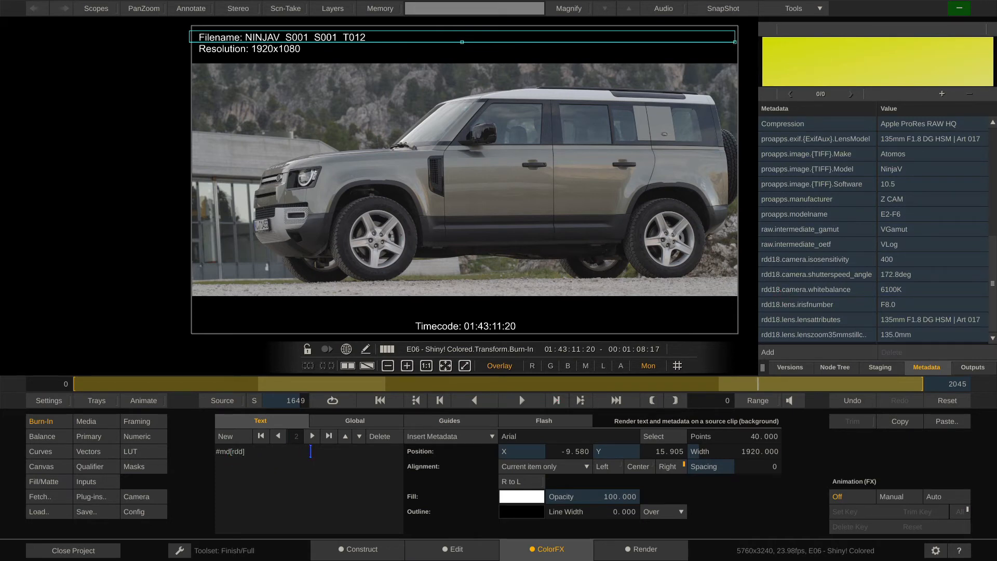
pyautogui.write('18.')
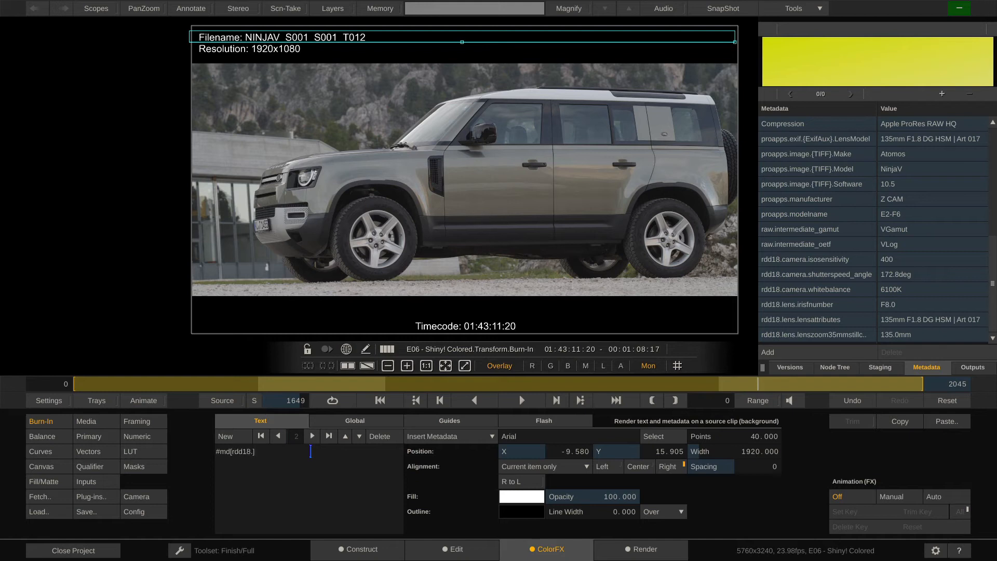
pyautogui.write('camer')
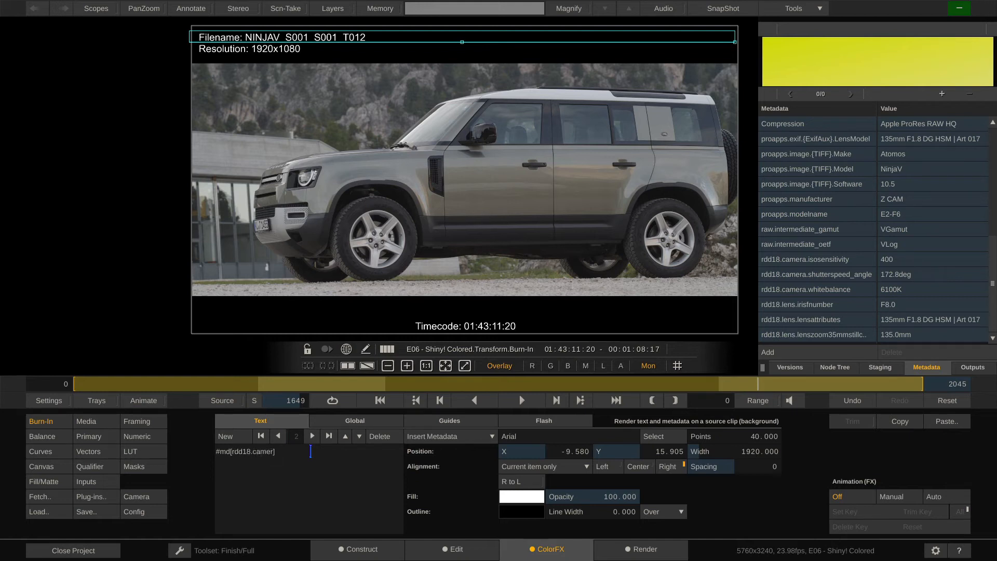
pyautogui.write('a.')
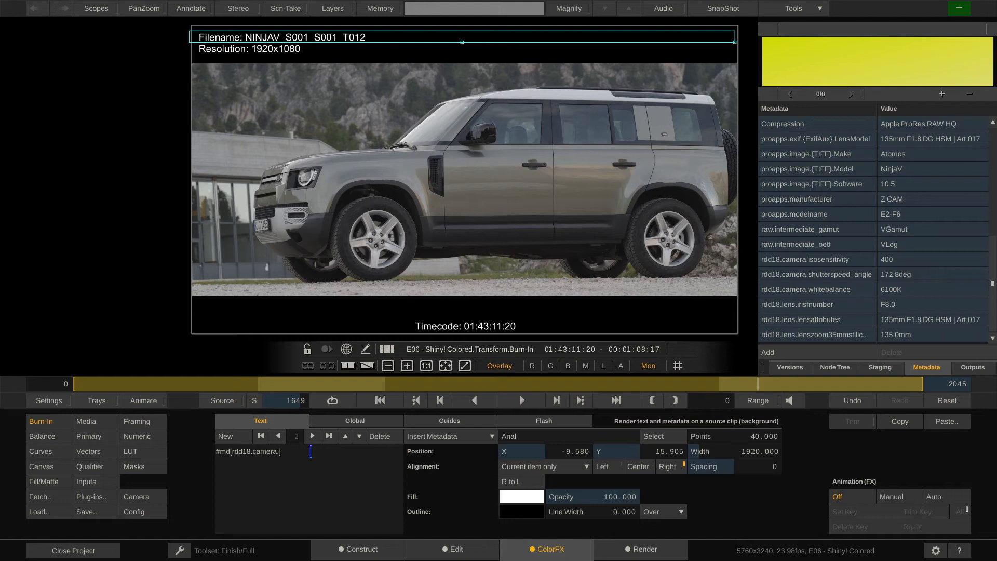
pyautogui.write('whitebalance]')
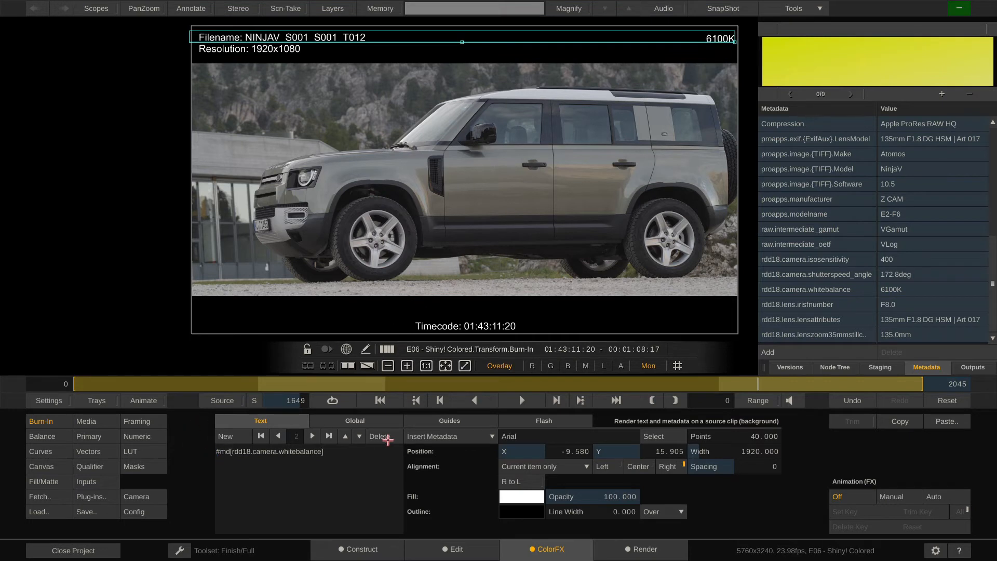
# Prefix the burn-in with 'Color Temperature:' and add a 'Camera:' line from proapps manufacturer and model metadata.
pyautogui.write('Color Temperature:')
pyautogui.write('Camera: #md[rdd18.camera.whitebalance]')
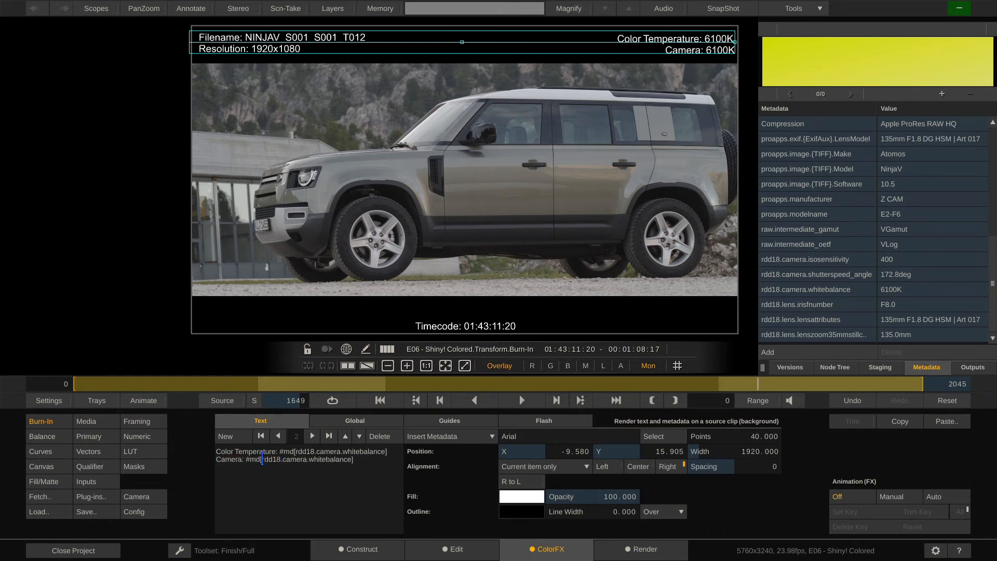
pyautogui.doubleClick(305, 458)
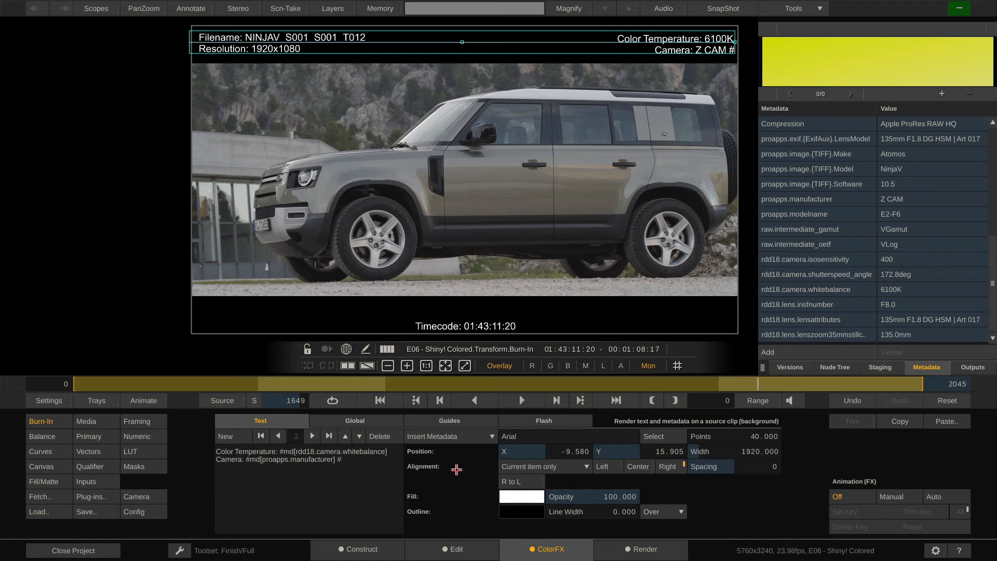
pyautogui.write('#md[]')
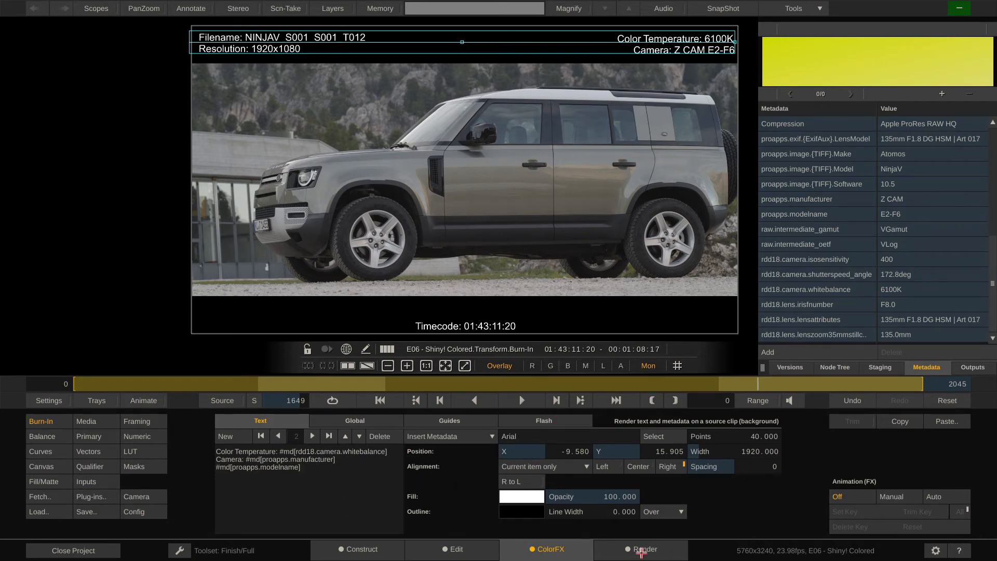
# Add an H264/H265 Encoder node after the Burn-In in the output tree.
pyautogui.click(643, 549)
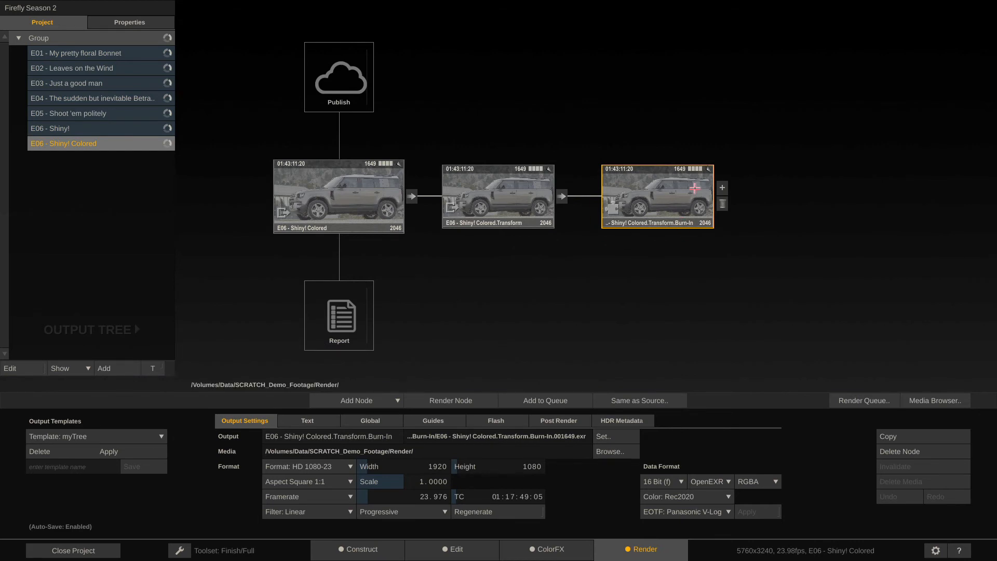
pyautogui.click(722, 188)
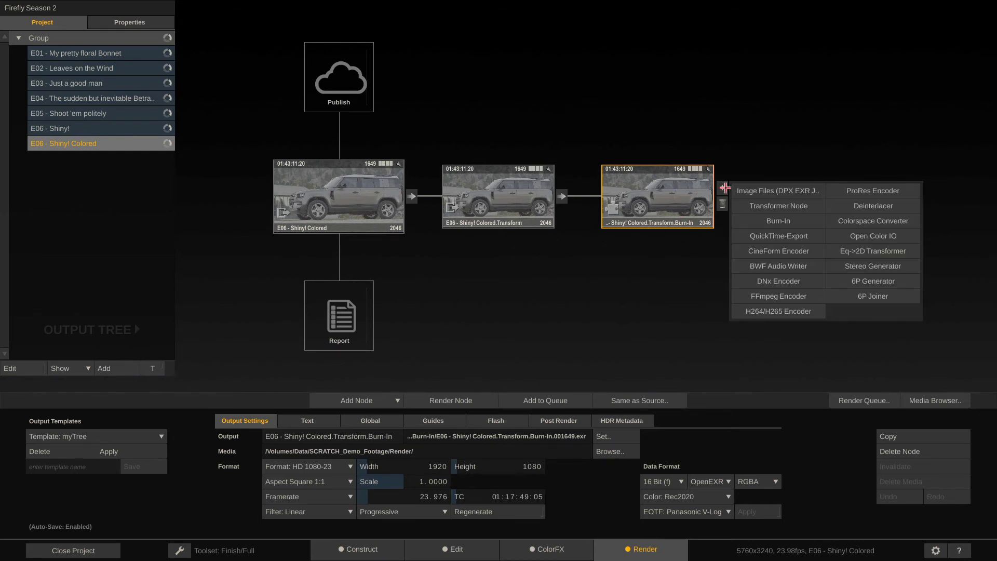
pyautogui.moveTo(797, 291)
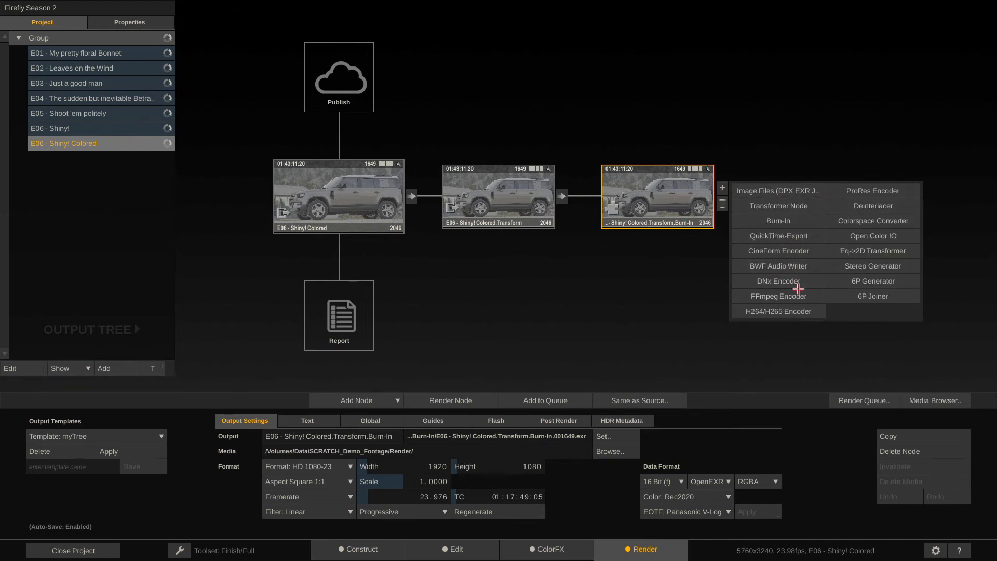
pyautogui.click(777, 311)
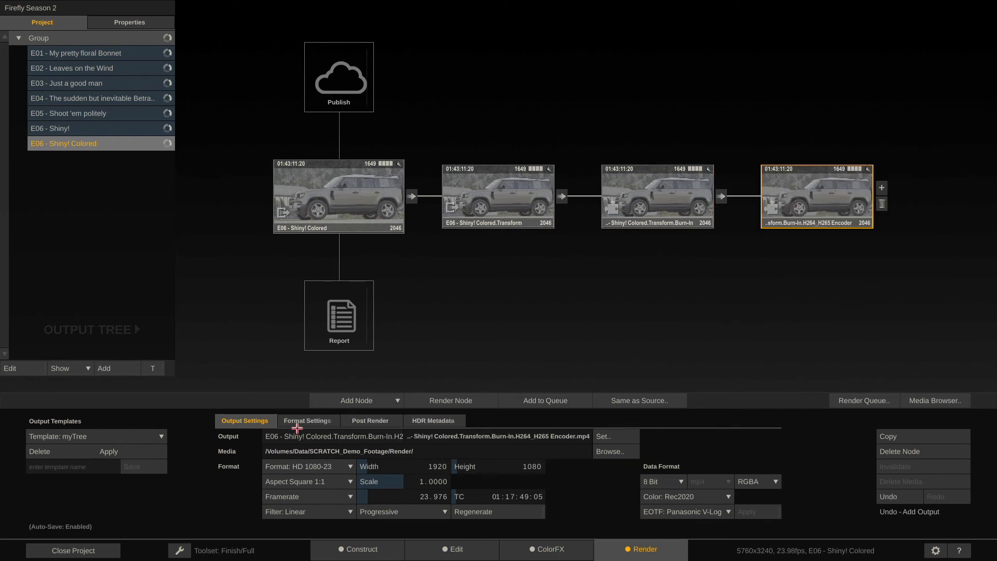
# Set the encoder bitrate to 3200 kbits/sec with MP4 as the container format.
pyautogui.click(307, 421)
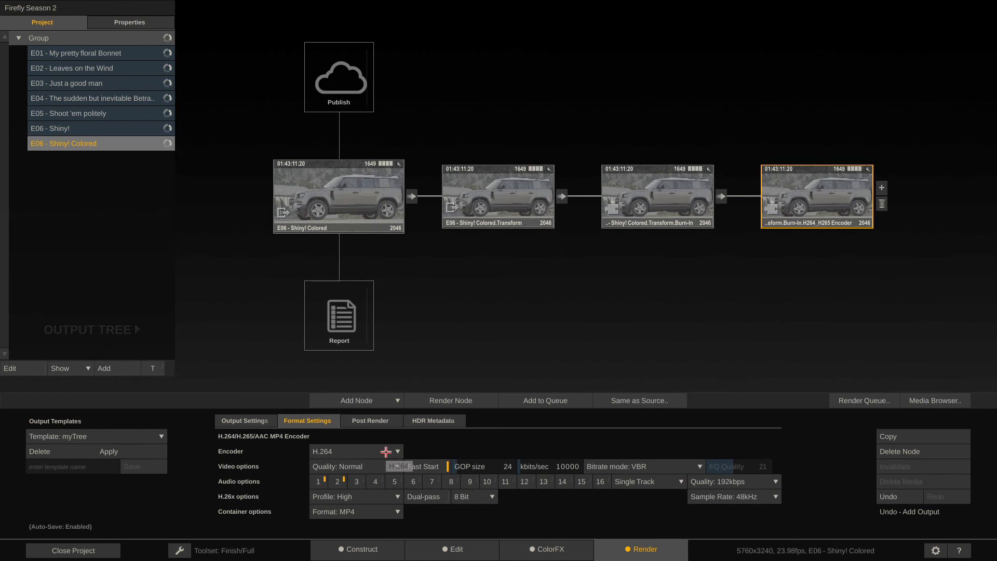
pyautogui.moveTo(402, 447)
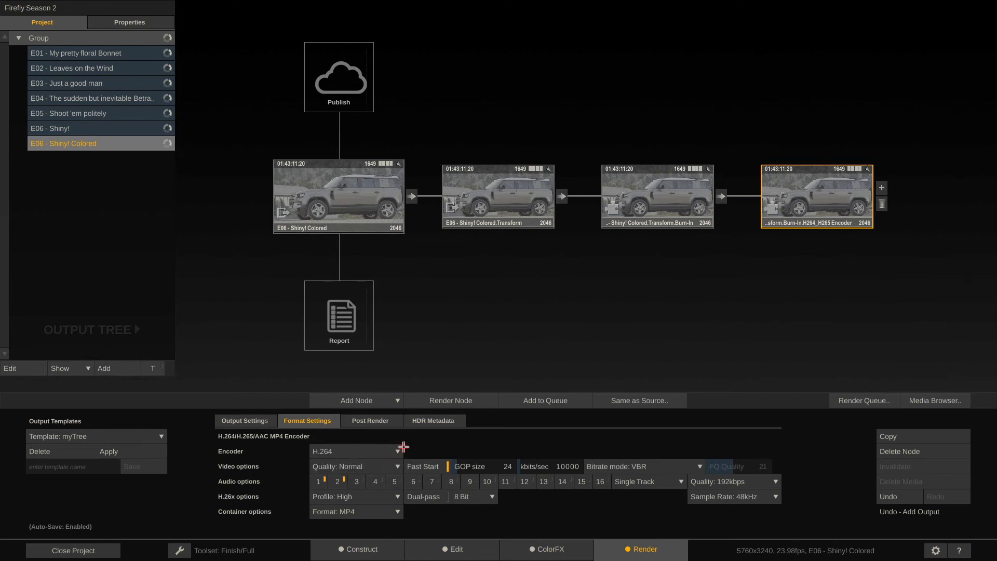
pyautogui.moveTo(494, 474)
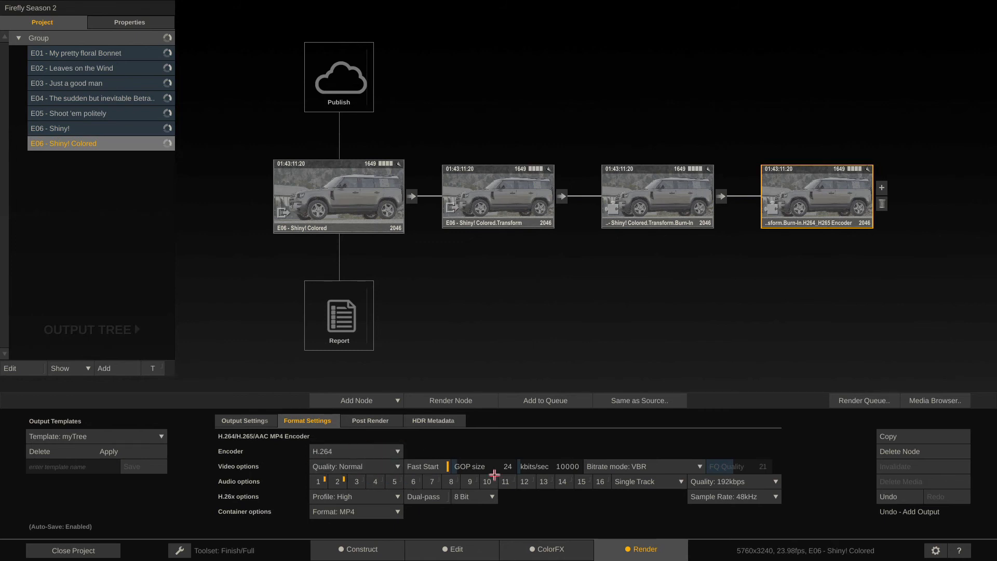
pyautogui.click(565, 467)
pyautogui.write('3200')
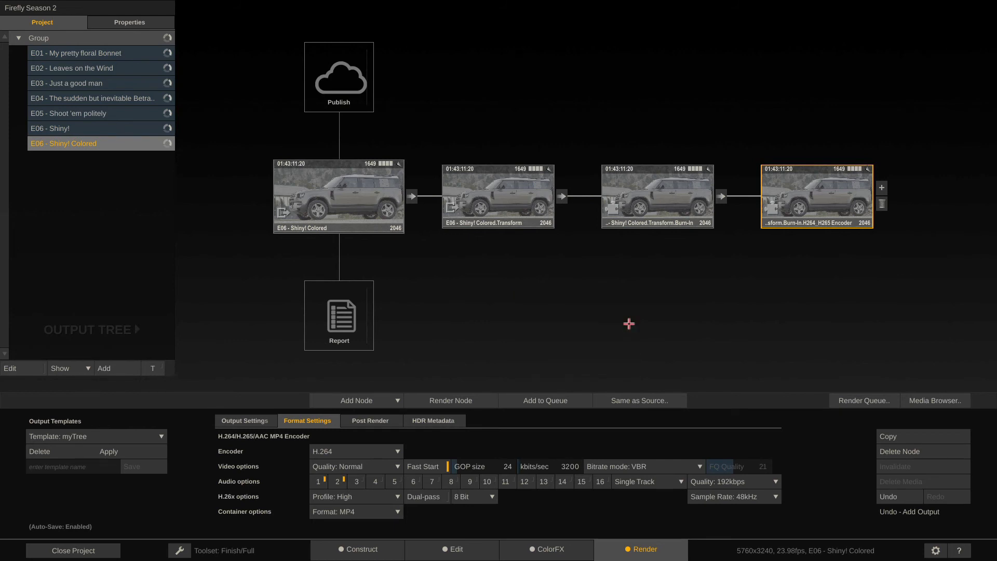
pyautogui.moveTo(353, 485)
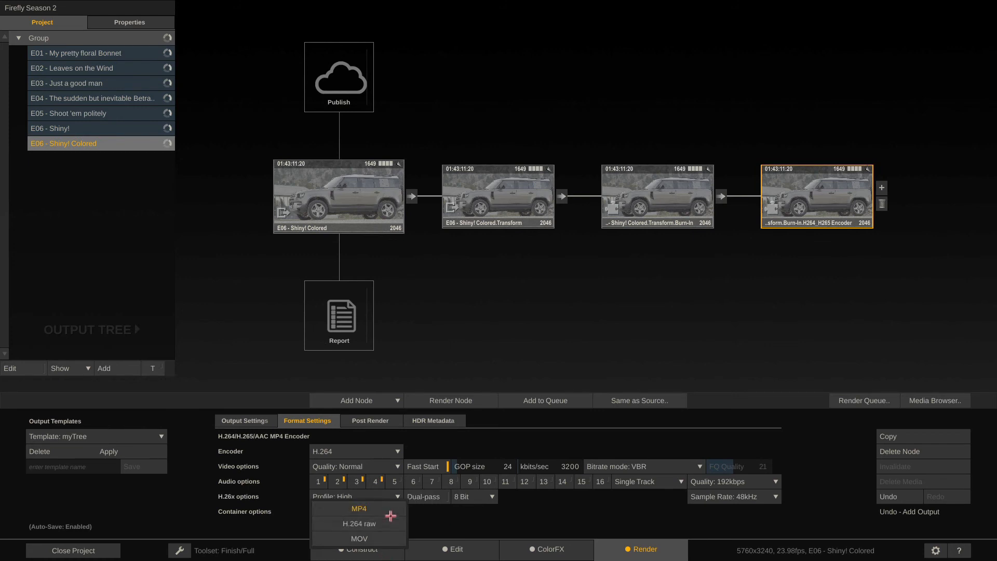
pyautogui.click(359, 508)
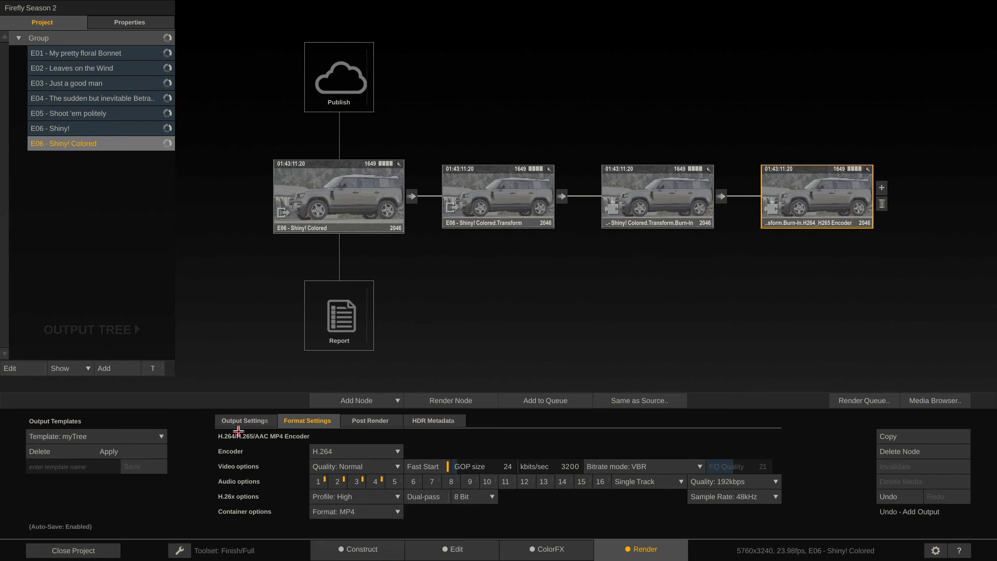
# Set the encoder output filename pattern to Onlien_H264/ built from the source clip name.
pyautogui.click(245, 421)
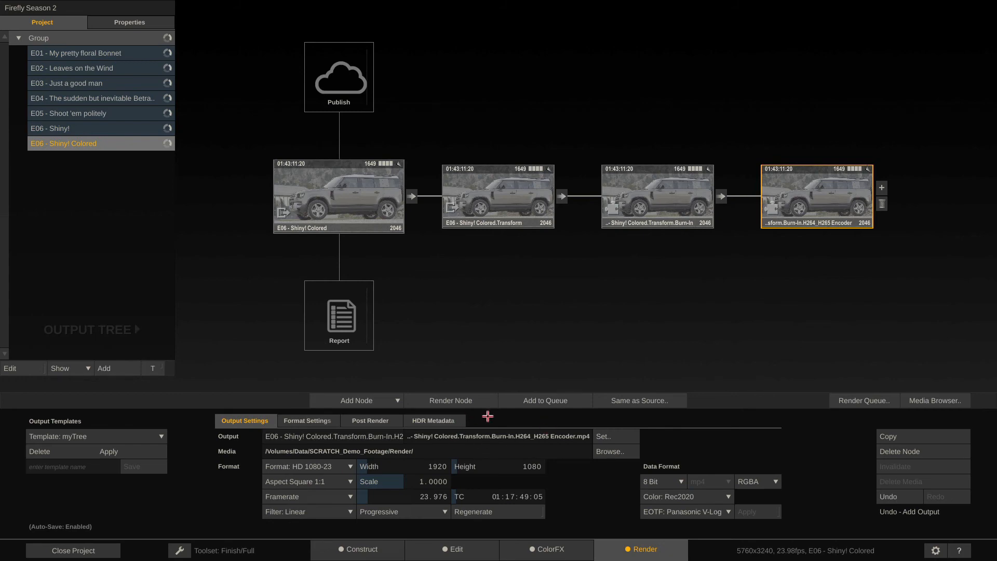
pyautogui.click(602, 436)
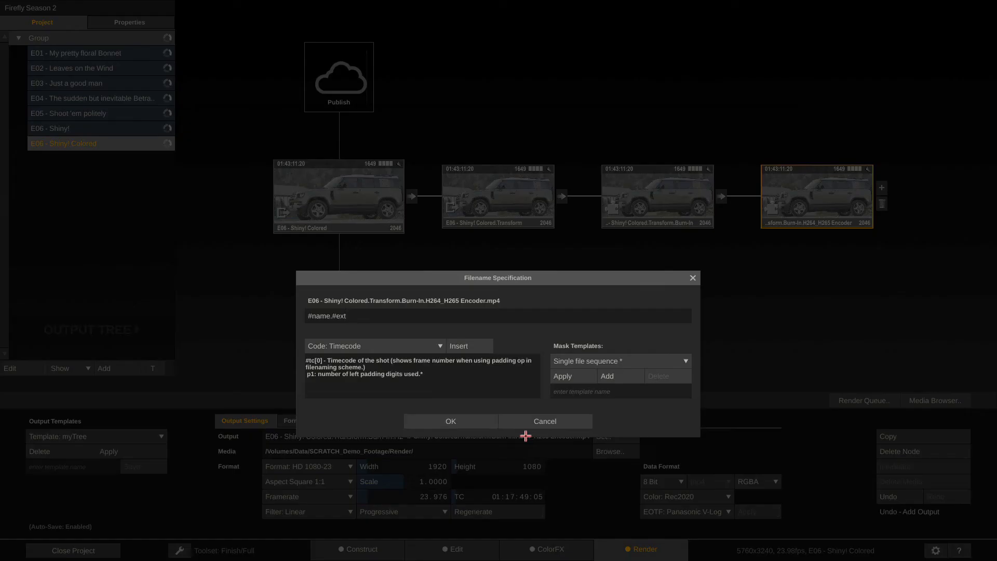
pyautogui.click(314, 316)
pyautogui.write('s')
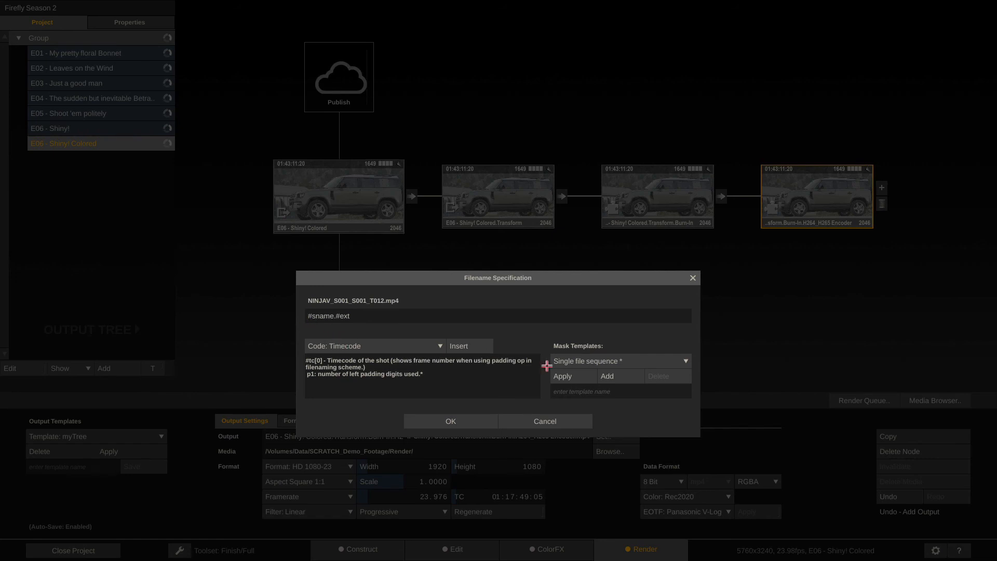
pyautogui.write('Onlien_H264\\')
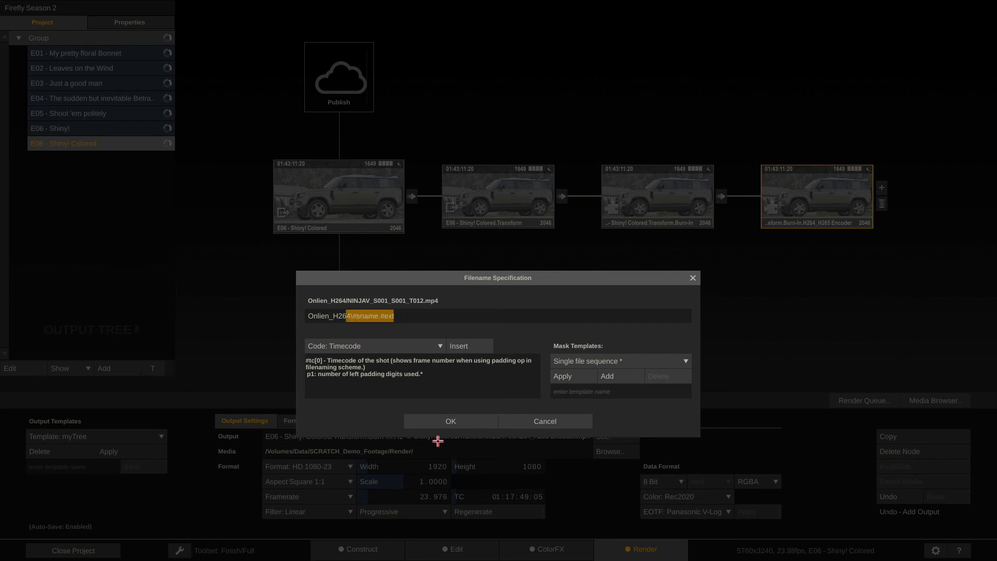
pyautogui.click(450, 420)
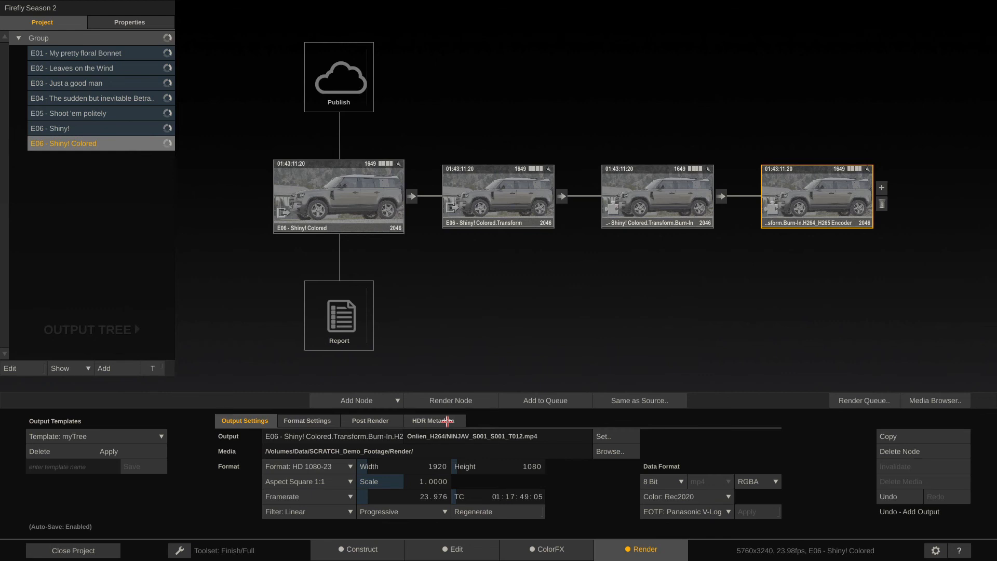
pyautogui.moveTo(791, 209)
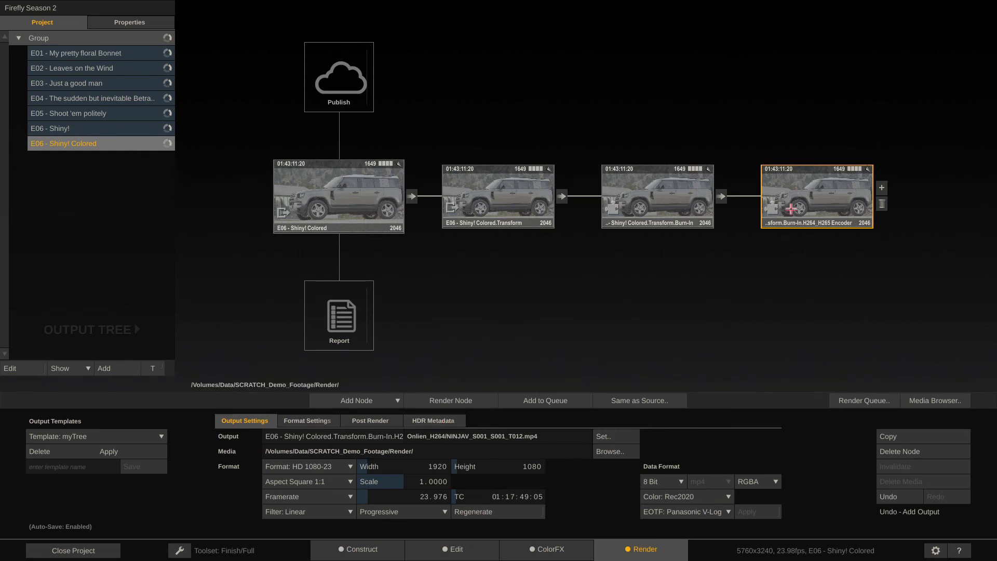
pyautogui.moveTo(693, 212)
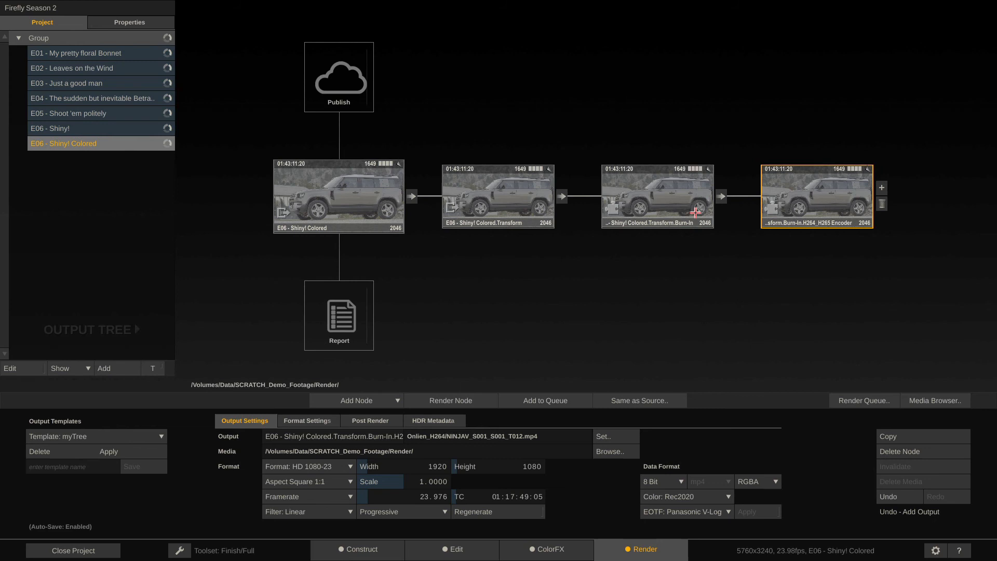
pyautogui.moveTo(132, 392)
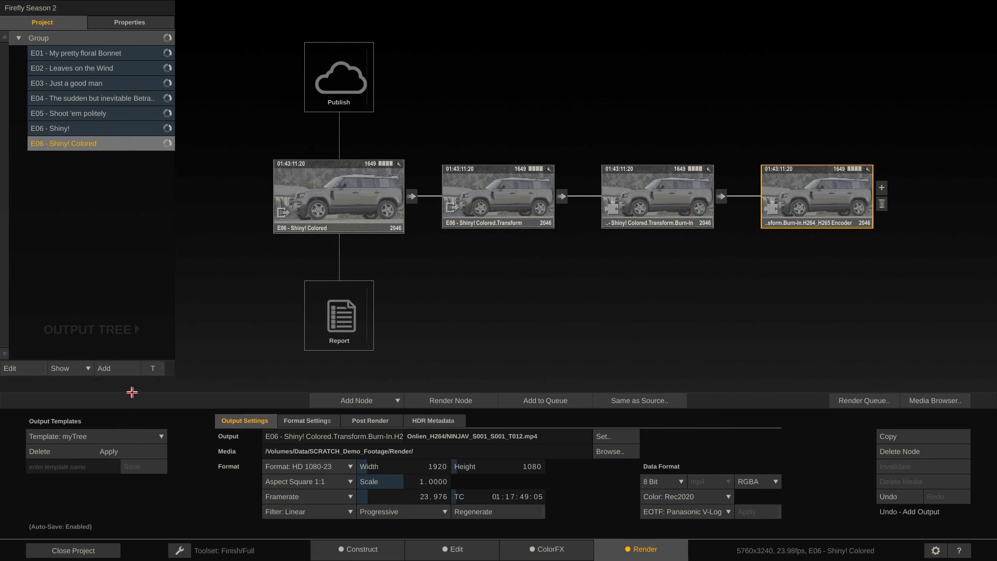
pyautogui.moveTo(263, 281)
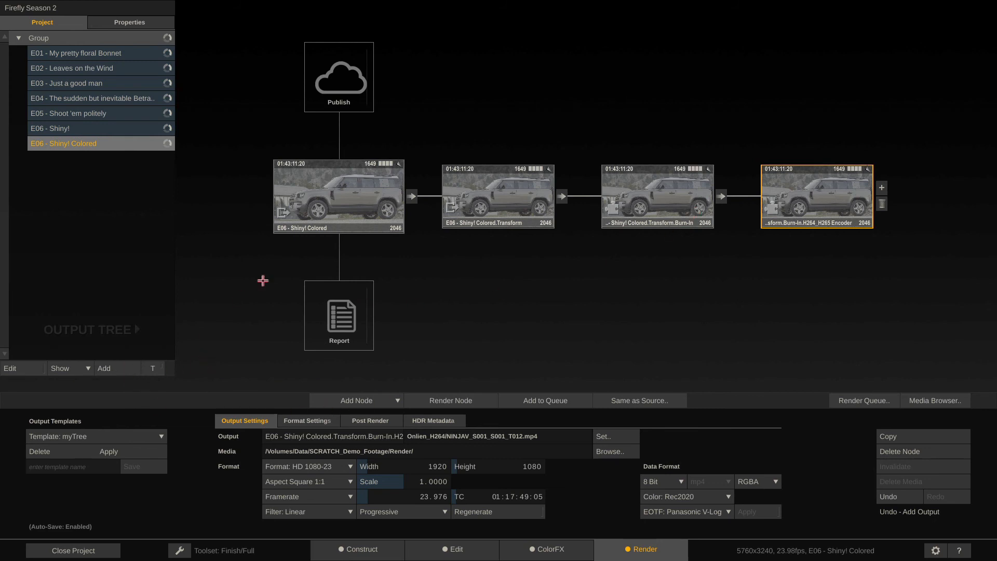
pyautogui.moveTo(334, 254)
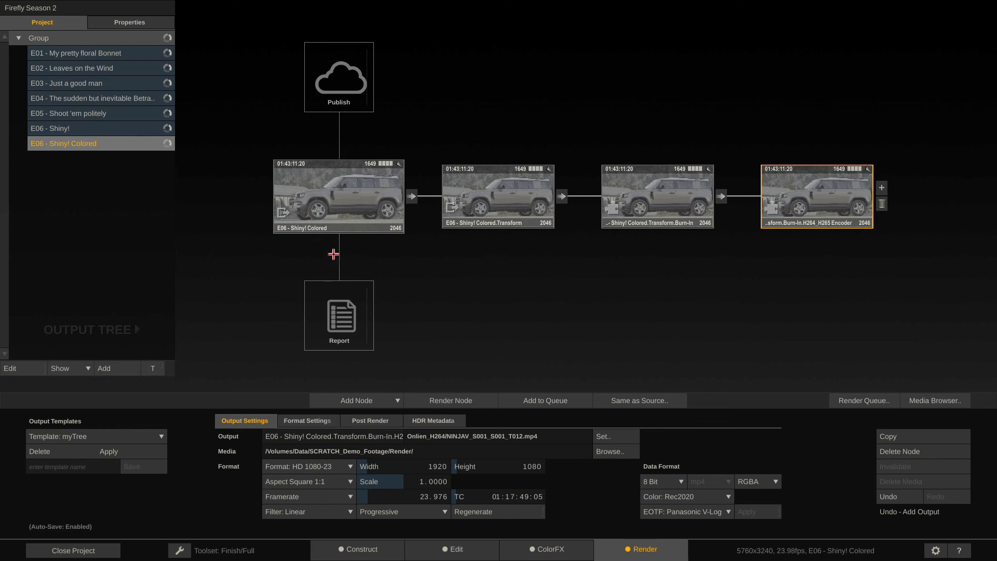
pyautogui.moveTo(320, 196)
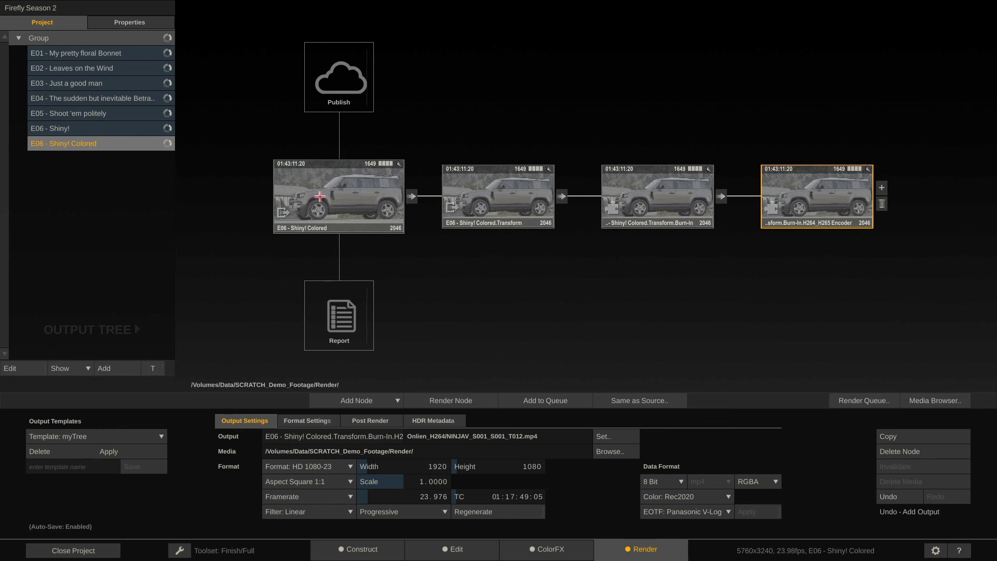
# Save the output tree as a new template named 'ProRes RAW Dailies'.
pyautogui.click(339, 196)
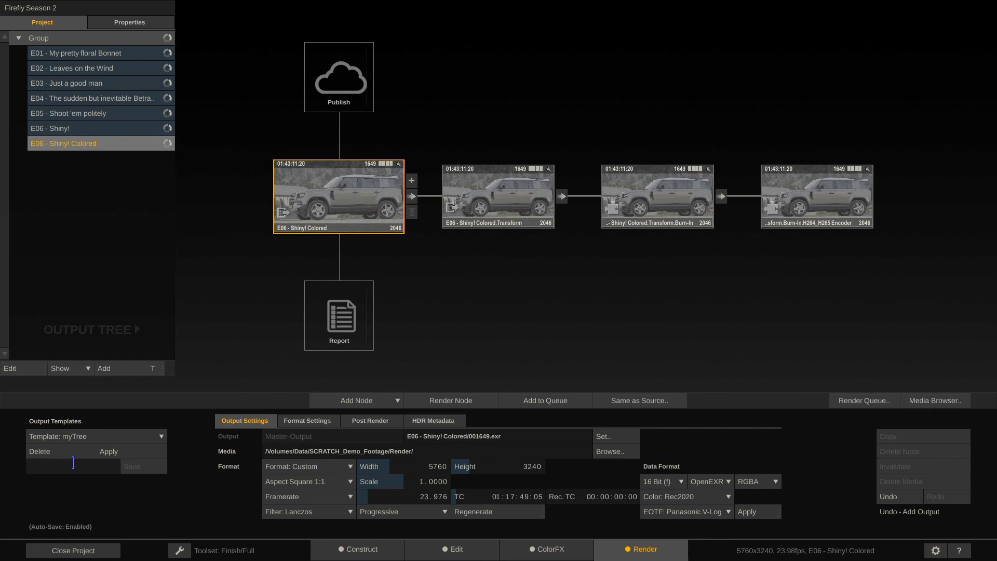
pyautogui.write('ProRes RAW')
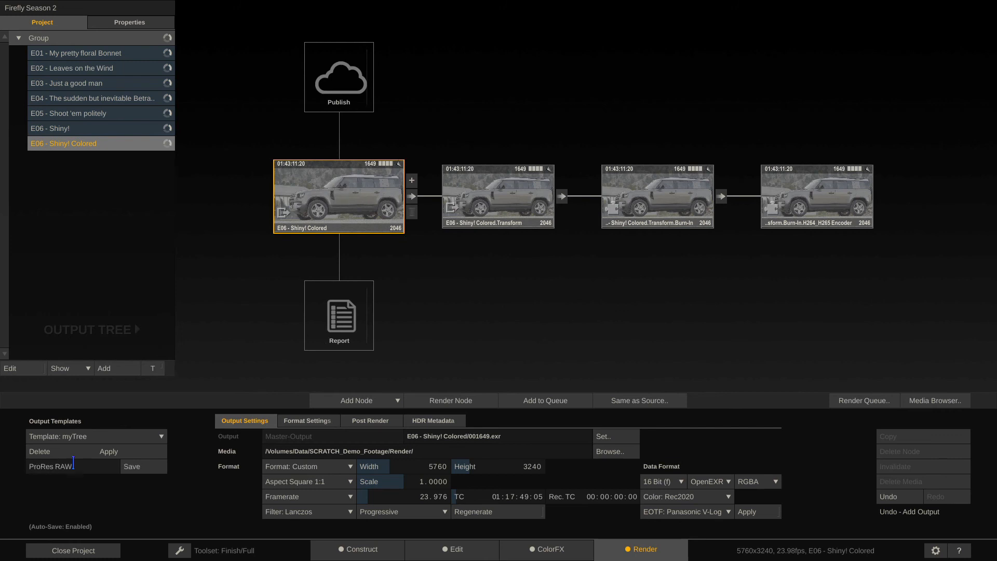
pyautogui.write('Dailies')
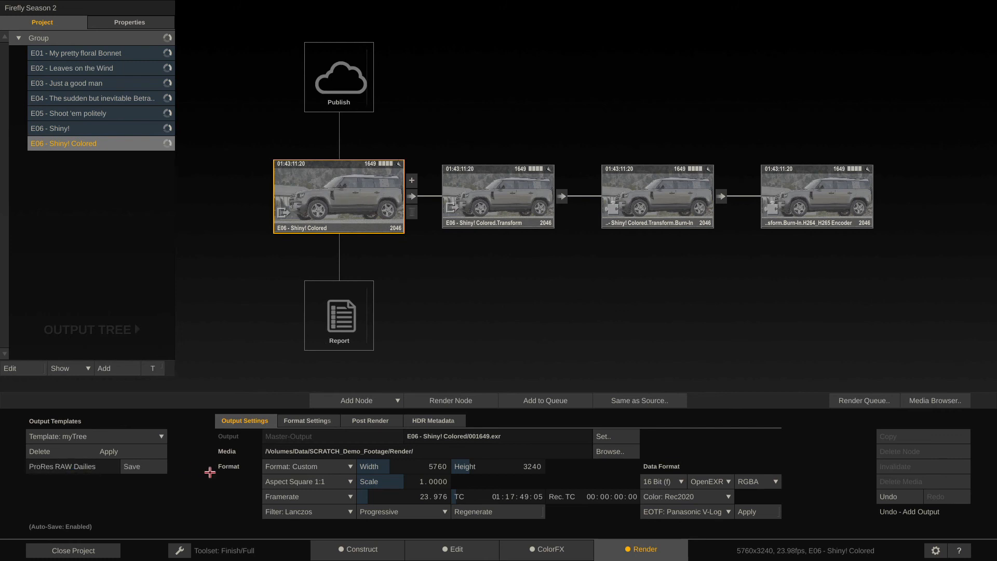
pyautogui.click(96, 436)
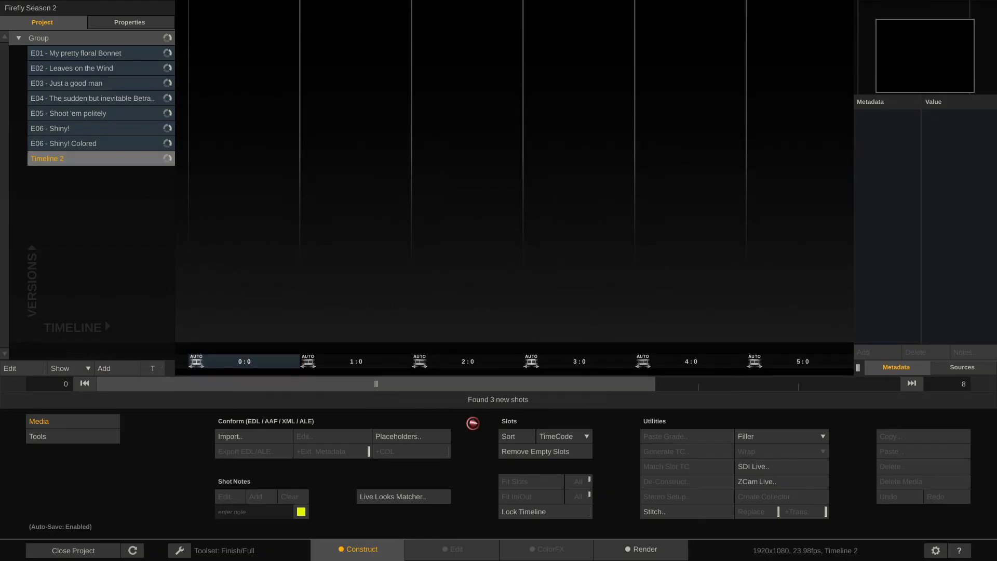
# Load the ProRes RAW Dailies template onto Timeline 2 and select its H.264 encoder node.
pyautogui.click(642, 548)
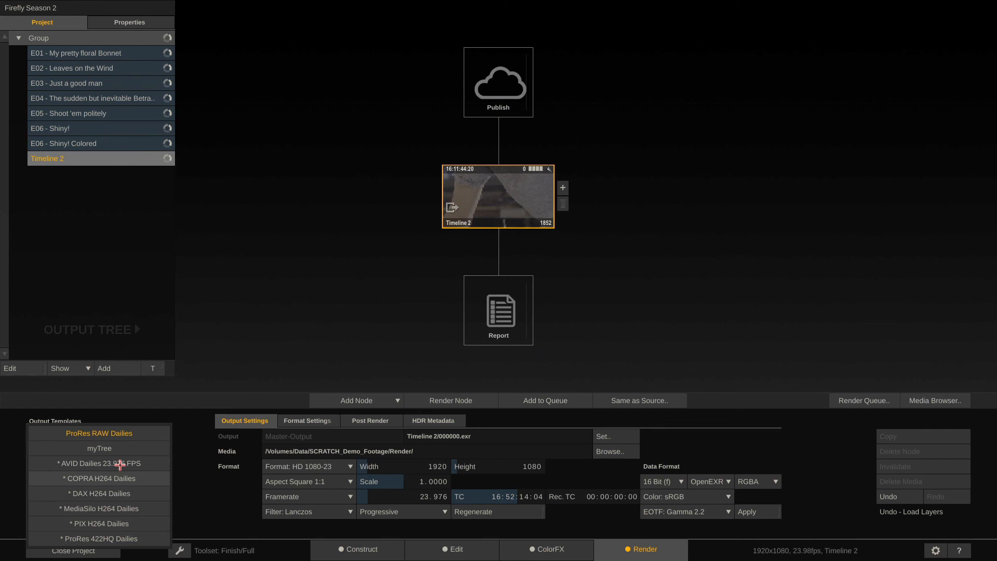
pyautogui.click(99, 432)
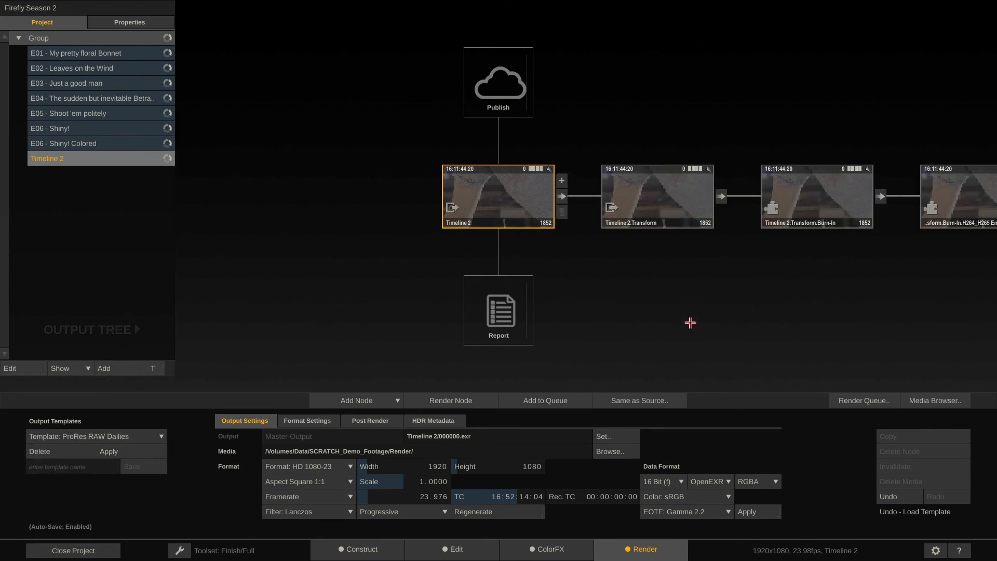
pyautogui.click(735, 196)
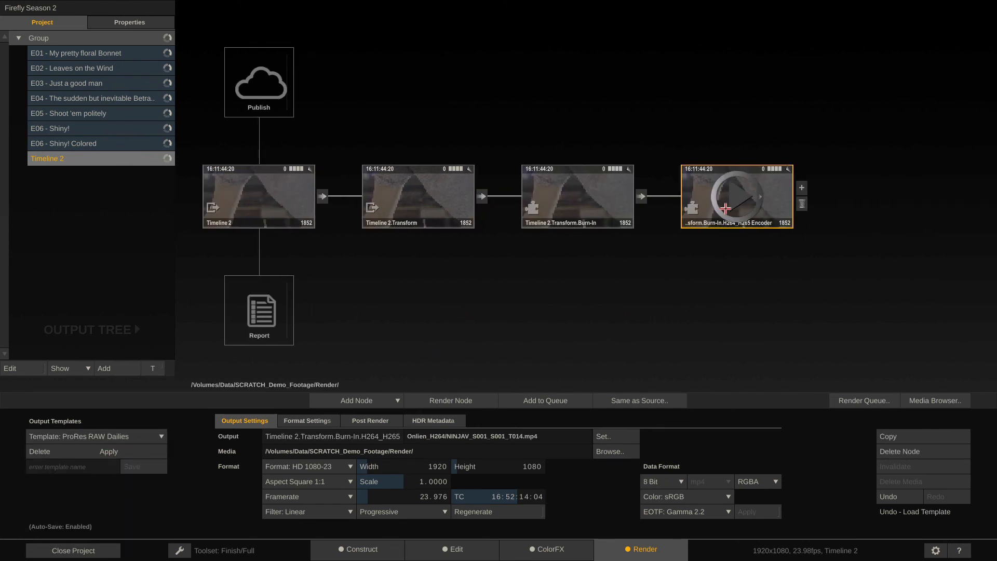
pyautogui.moveTo(652, 279)
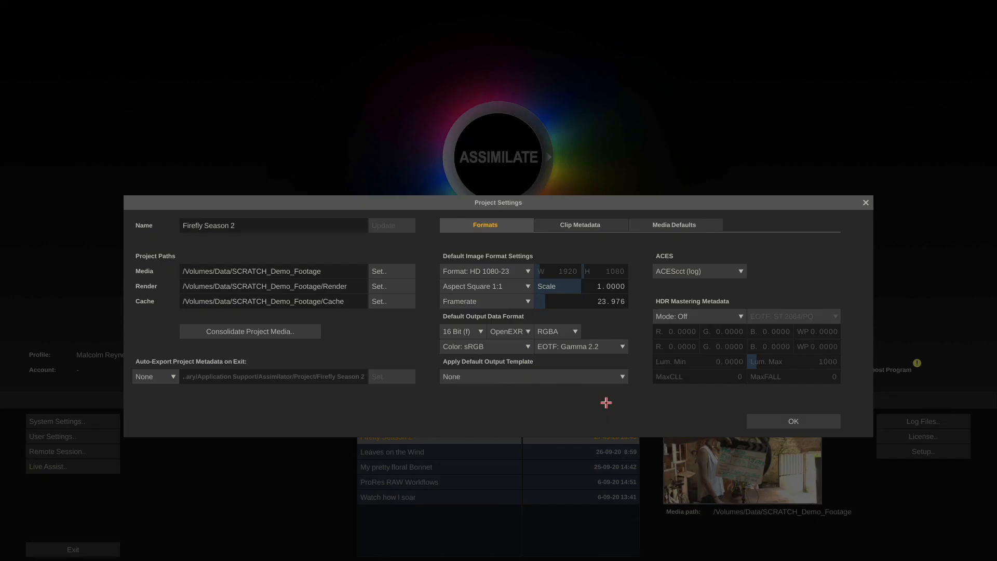
pyautogui.moveTo(563, 372)
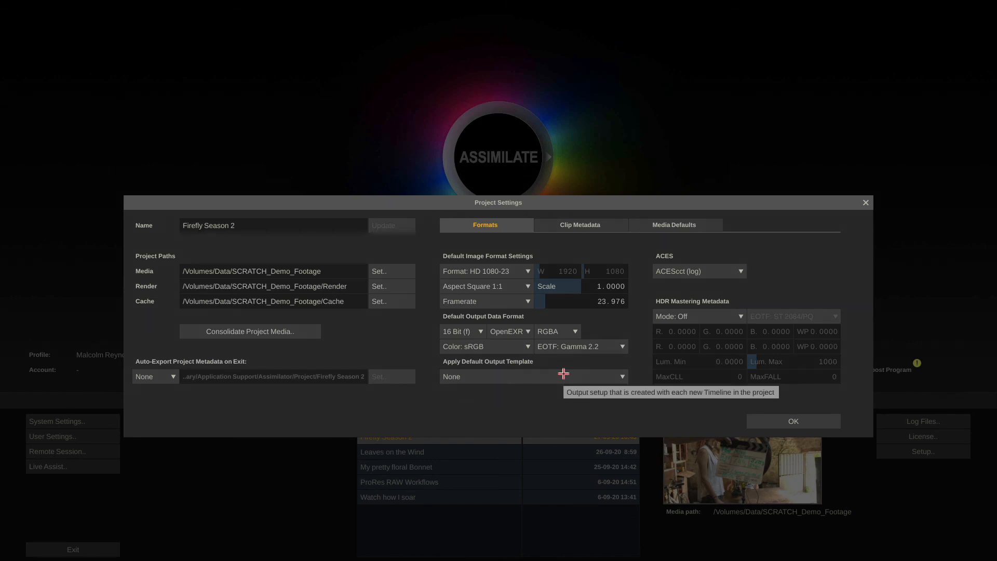
# Set Apply Default Output Template to ProRes RAW Dailies and confirm the project settings.
pyautogui.click(622, 376)
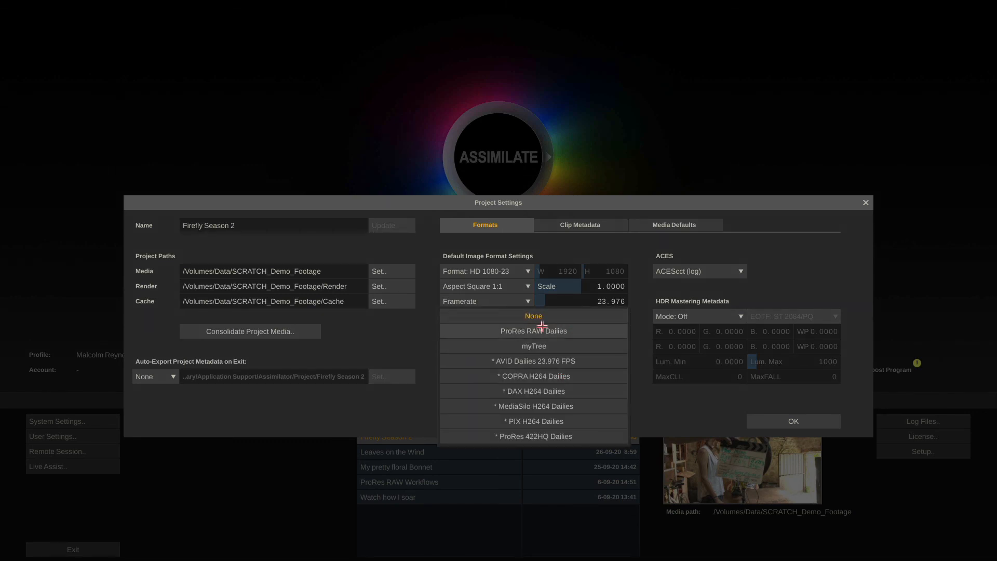
pyautogui.click(533, 316)
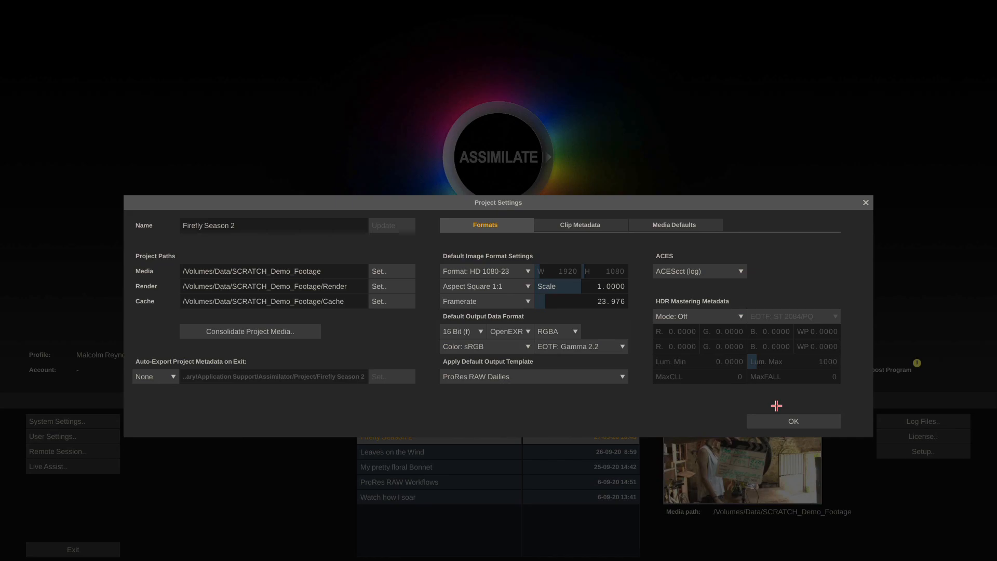
pyautogui.click(793, 420)
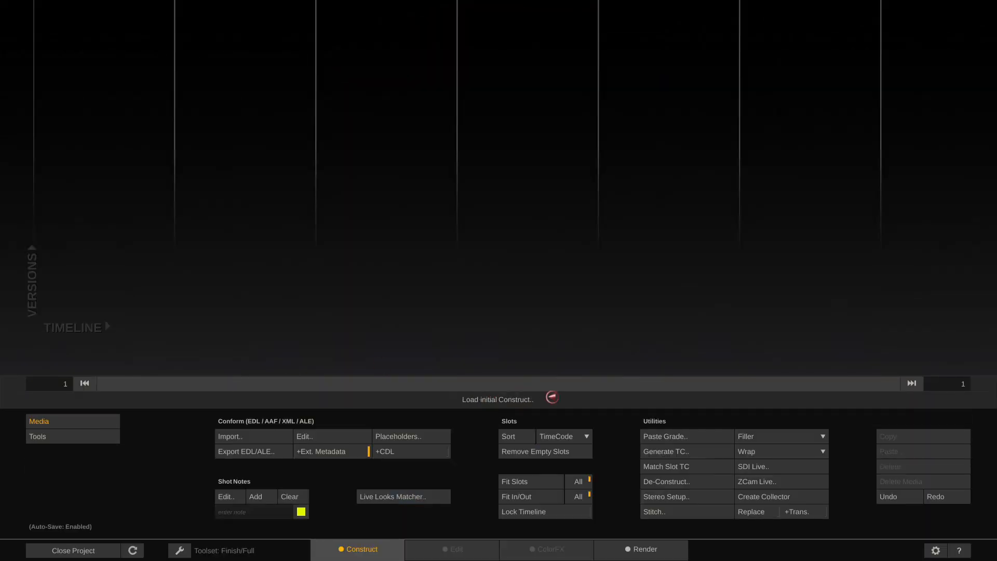
# Compare the output trees of E05, E02, Timeline 2 and E03, then add a new Timeline 3.
pyautogui.click(644, 549)
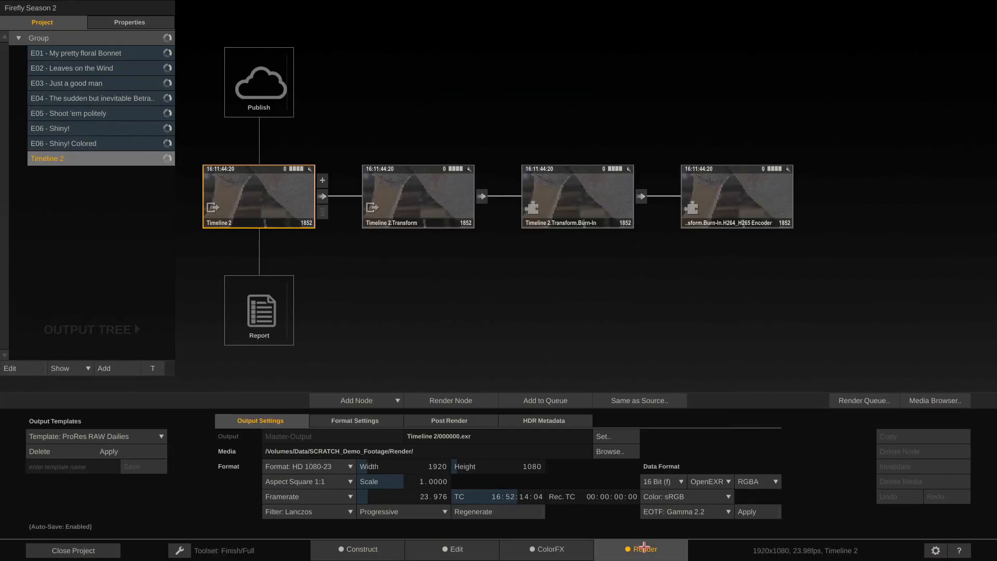
pyautogui.click(67, 114)
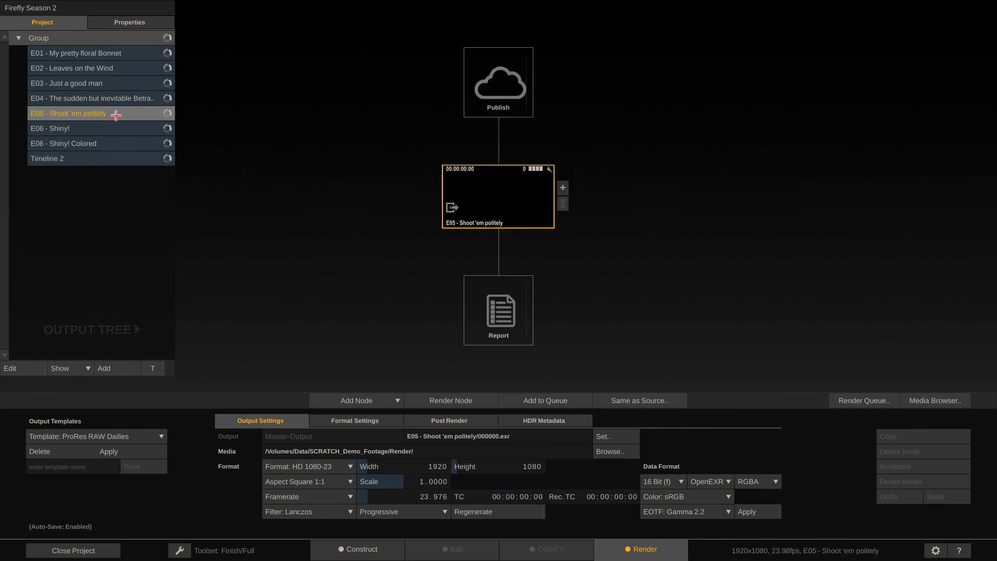
pyautogui.click(76, 69)
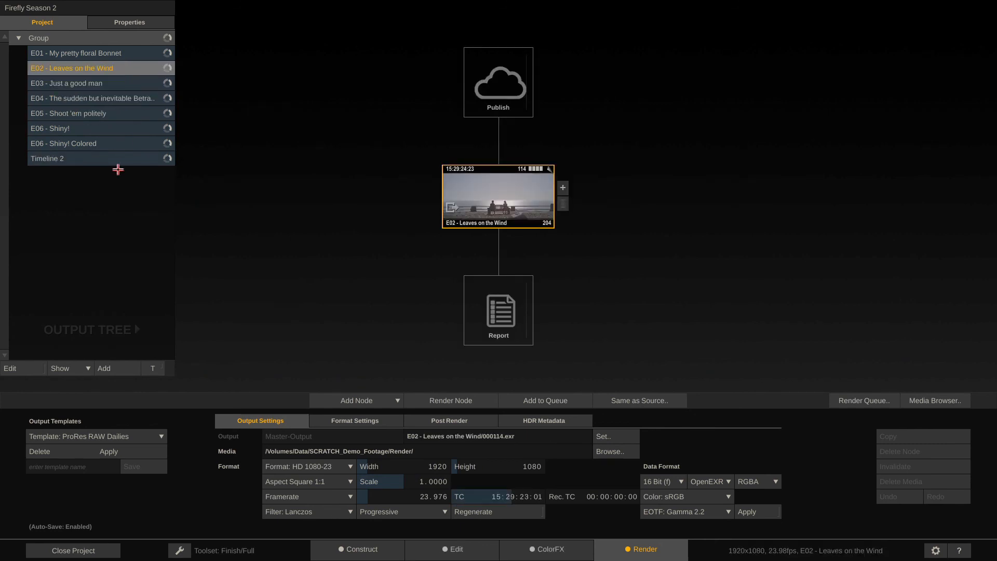
pyautogui.click(47, 158)
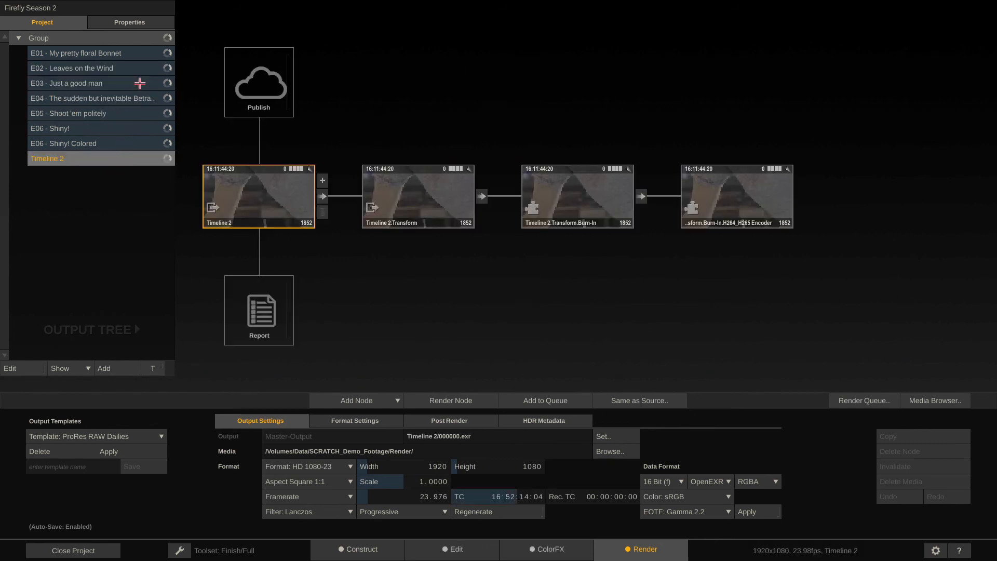
pyautogui.click(66, 83)
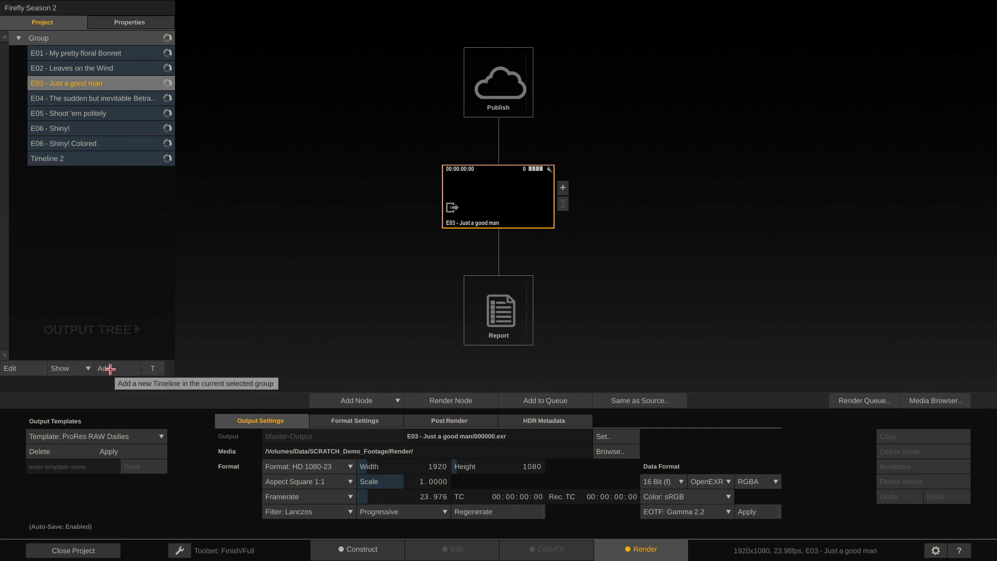
pyautogui.click(103, 368)
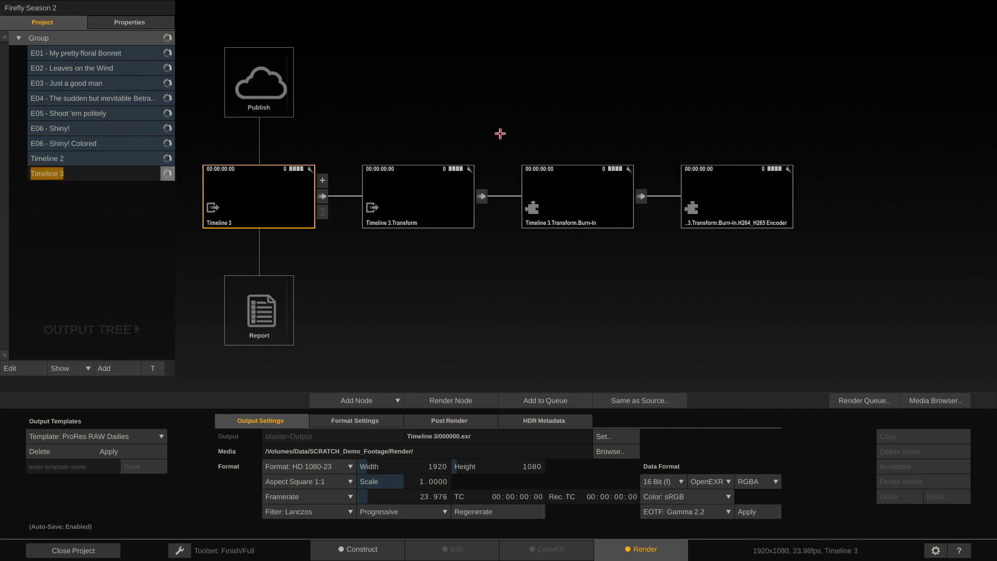
pyautogui.moveTo(647, 261)
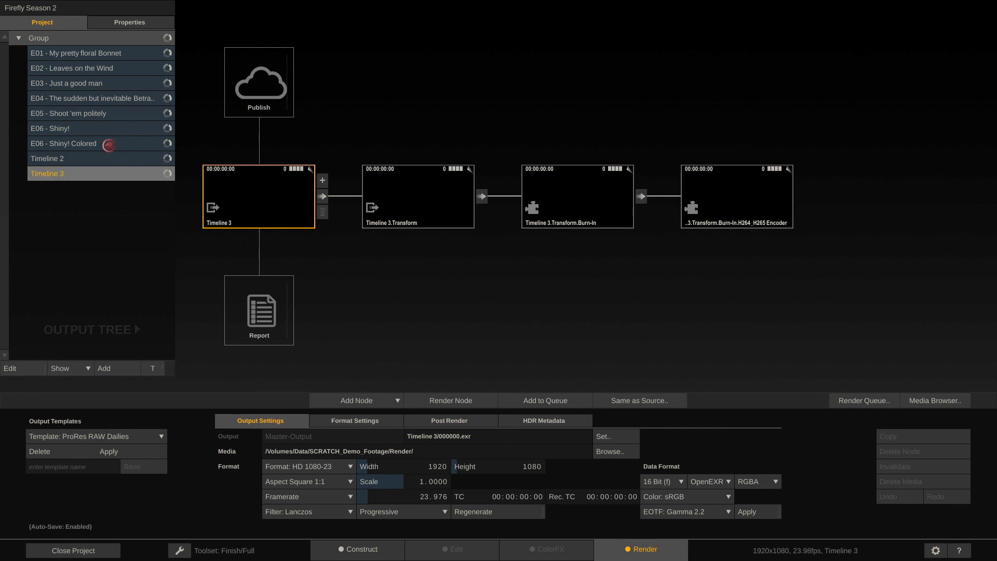
# Render the H.264 encoder node for E06 - Shiny! Colored and check its progress in the Render Queue.
pyautogui.click(63, 143)
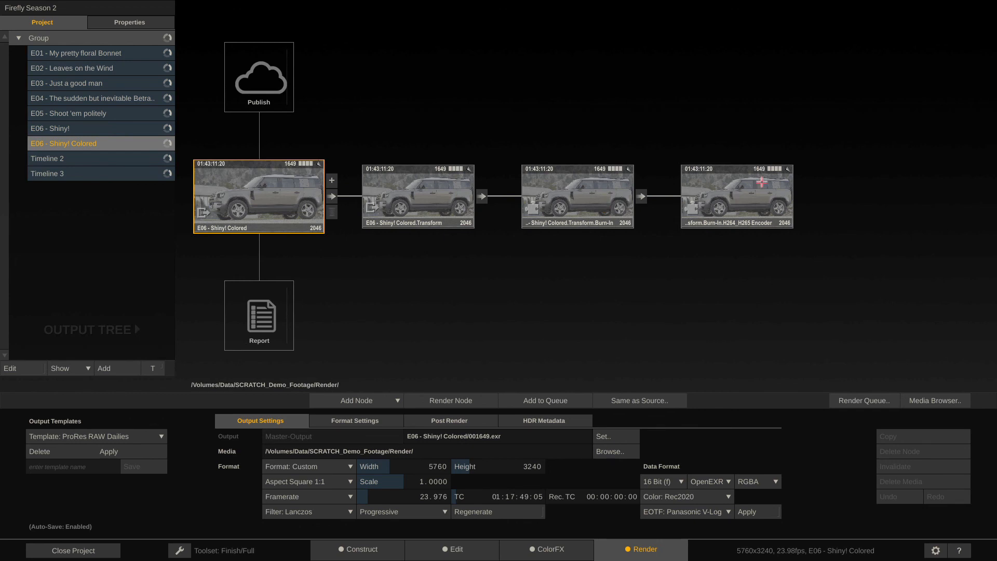
pyautogui.click(737, 195)
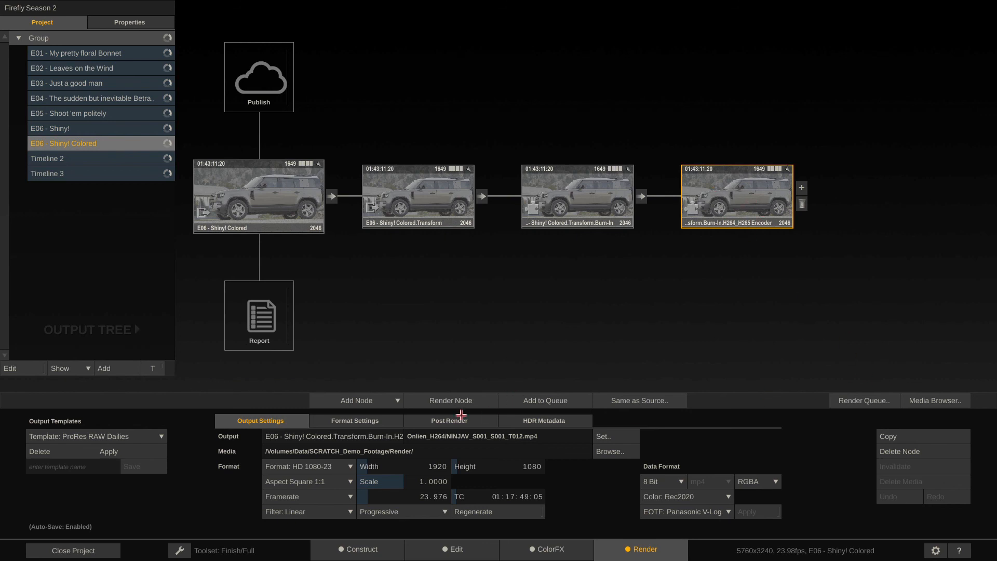
pyautogui.click(450, 400)
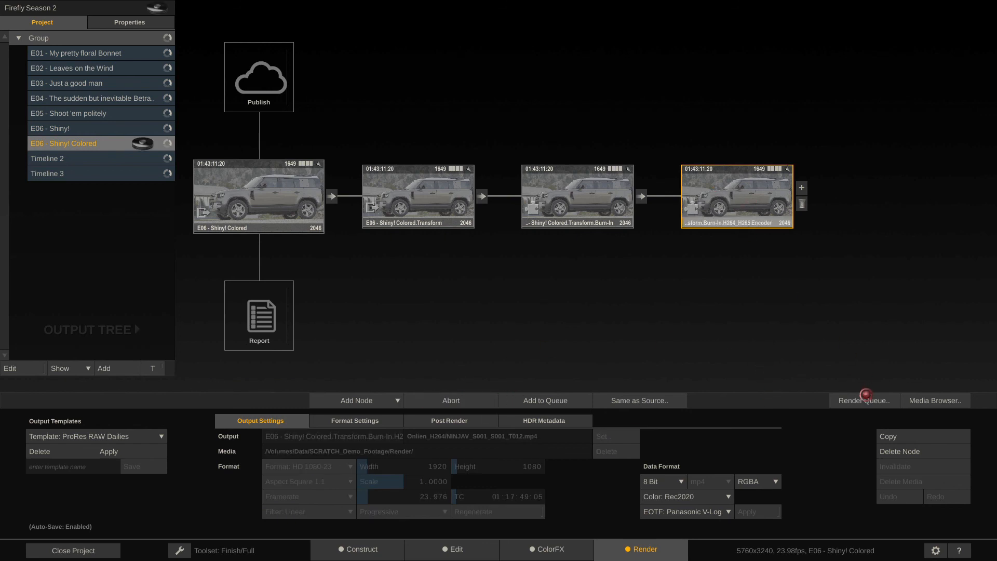
pyautogui.click(863, 400)
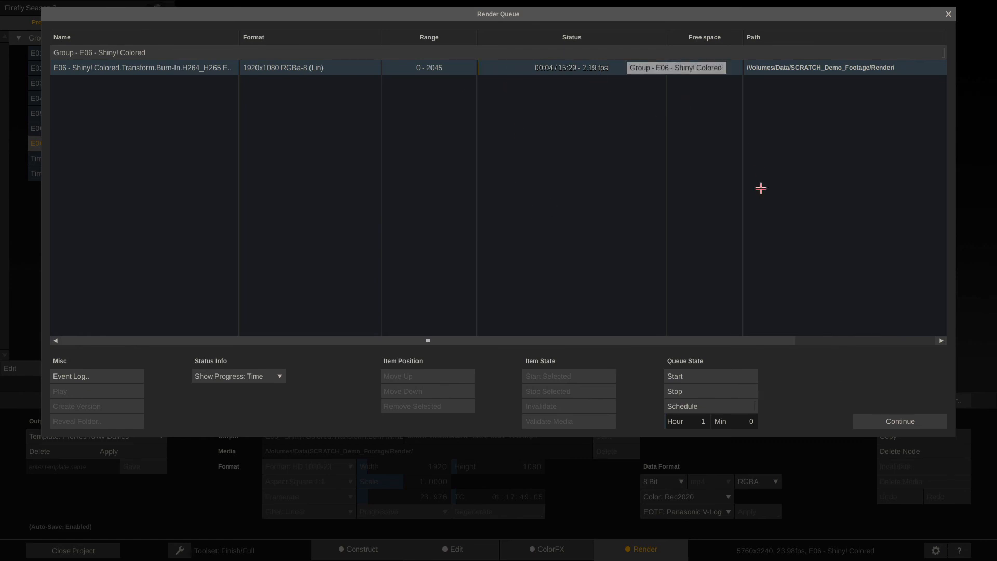
pyautogui.click(947, 13)
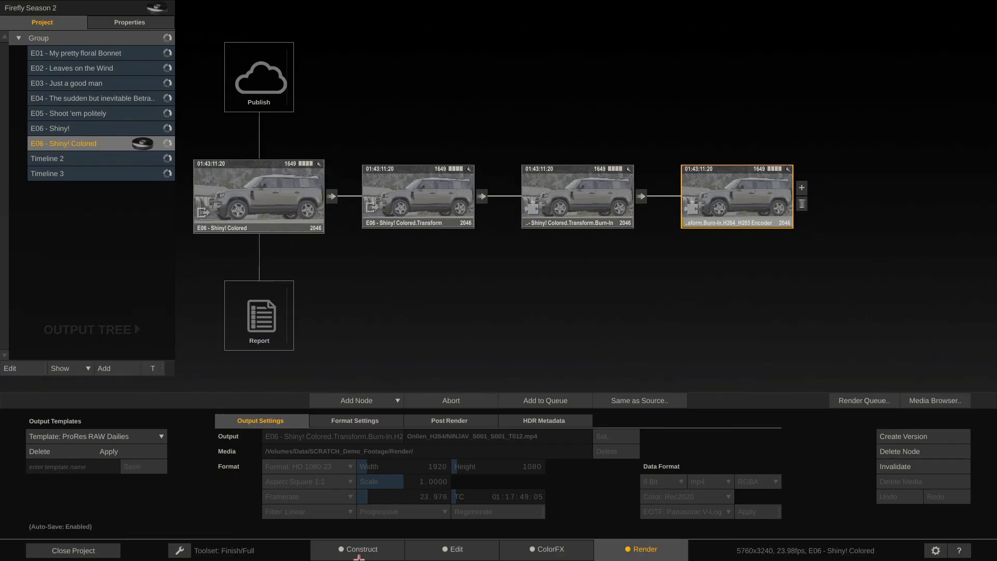
# Return to the Construct view with Timeline 2 and its three shots shown.
pyautogui.click(63, 174)
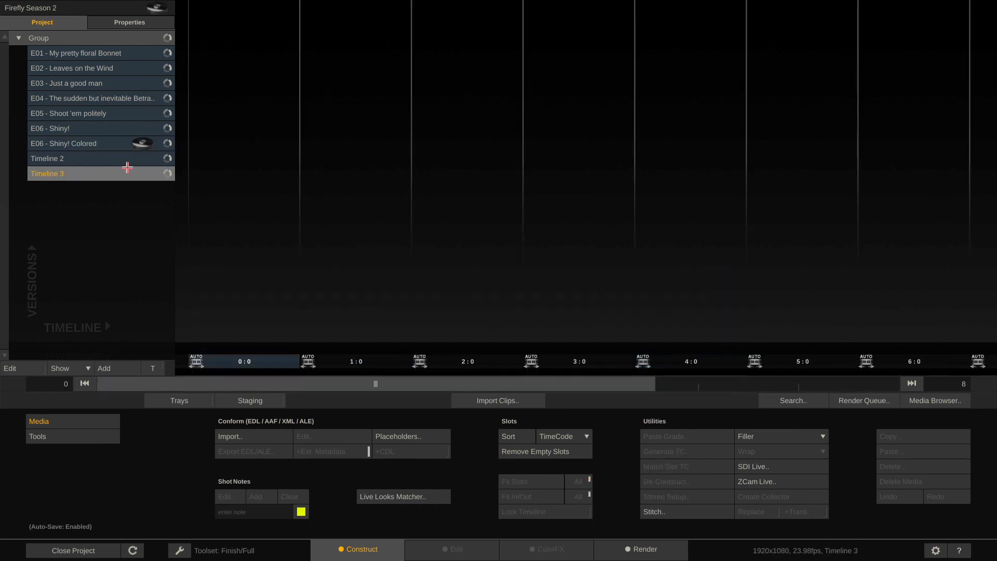
pyautogui.click(47, 157)
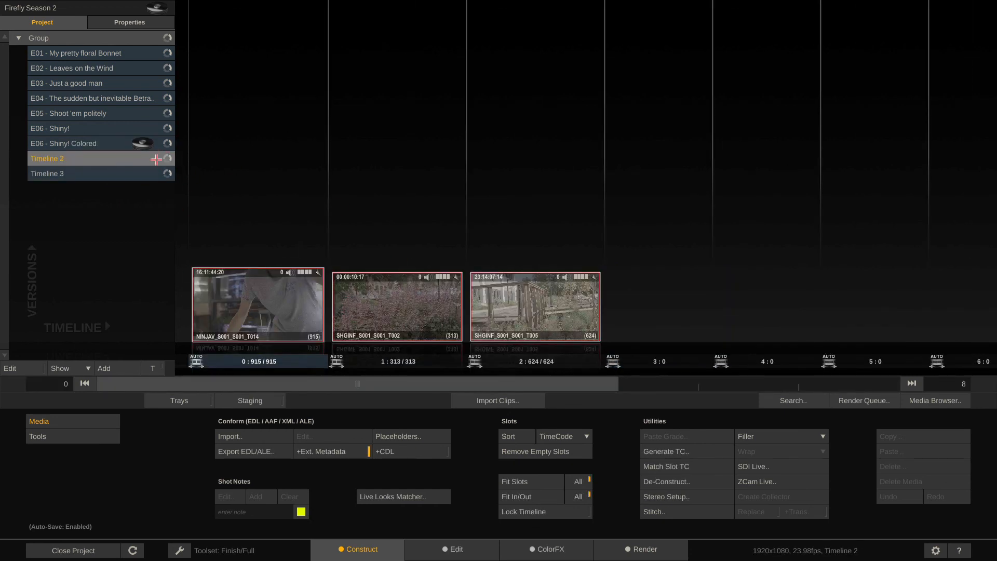